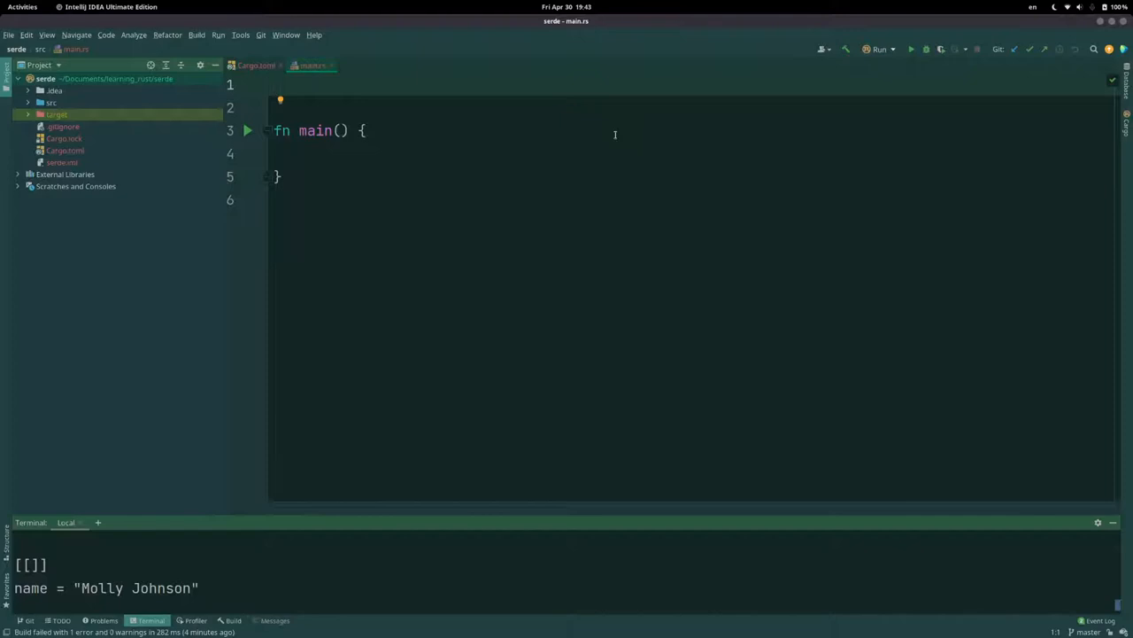
# Step: Write struct Employee with name: String, age: i32 and phone_number: String fields
pyautogui.write('st')
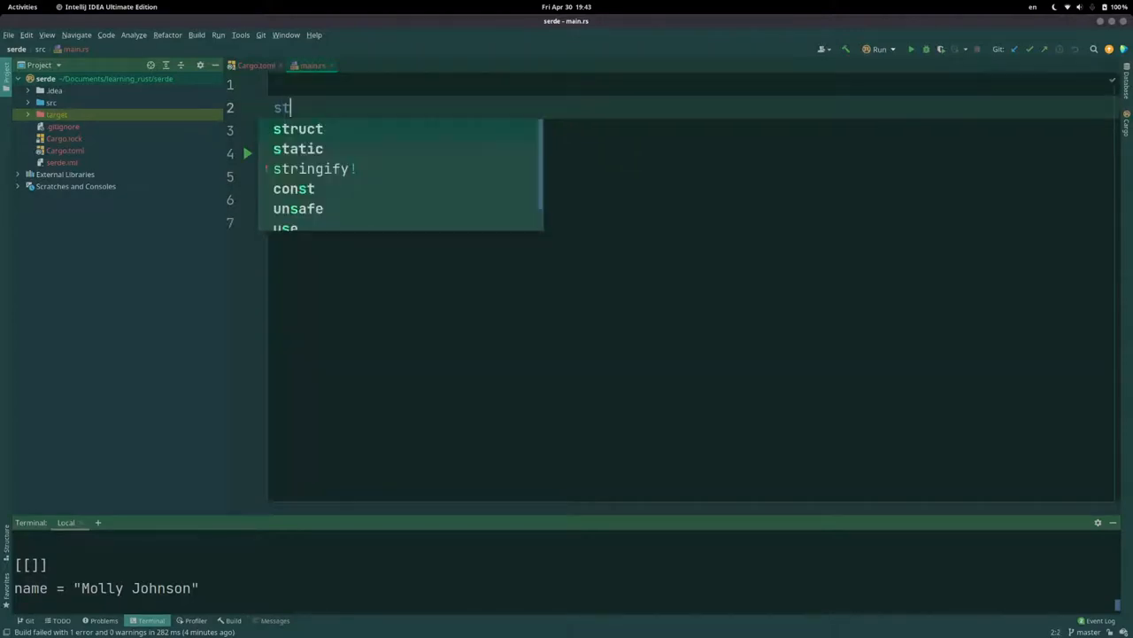
pyautogui.write('struct Employ')
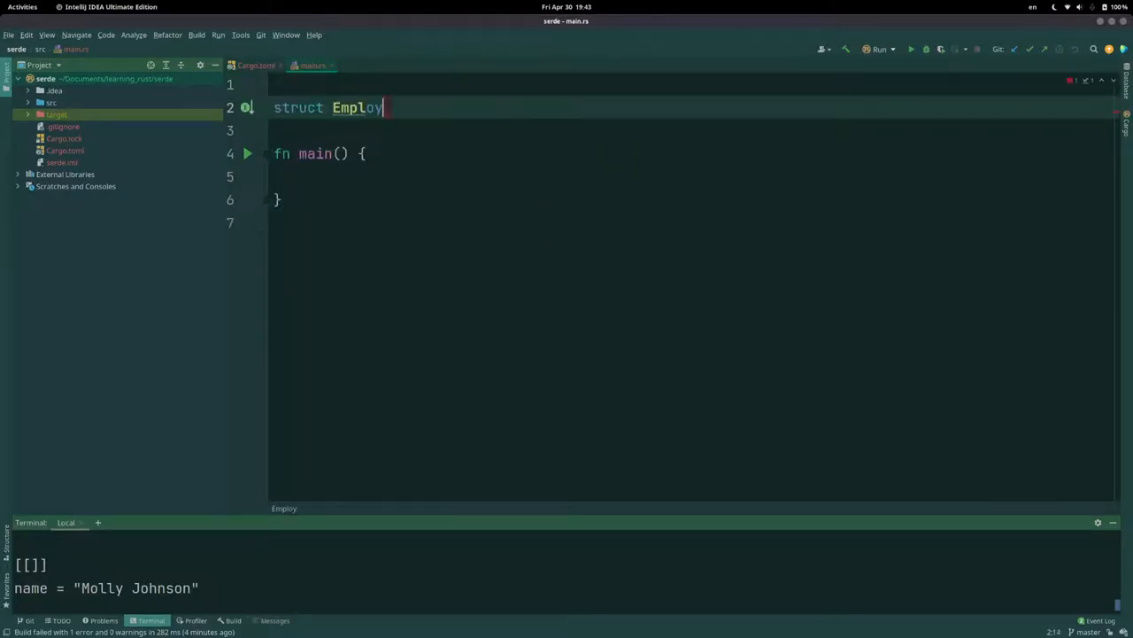
pyautogui.write('ee {')
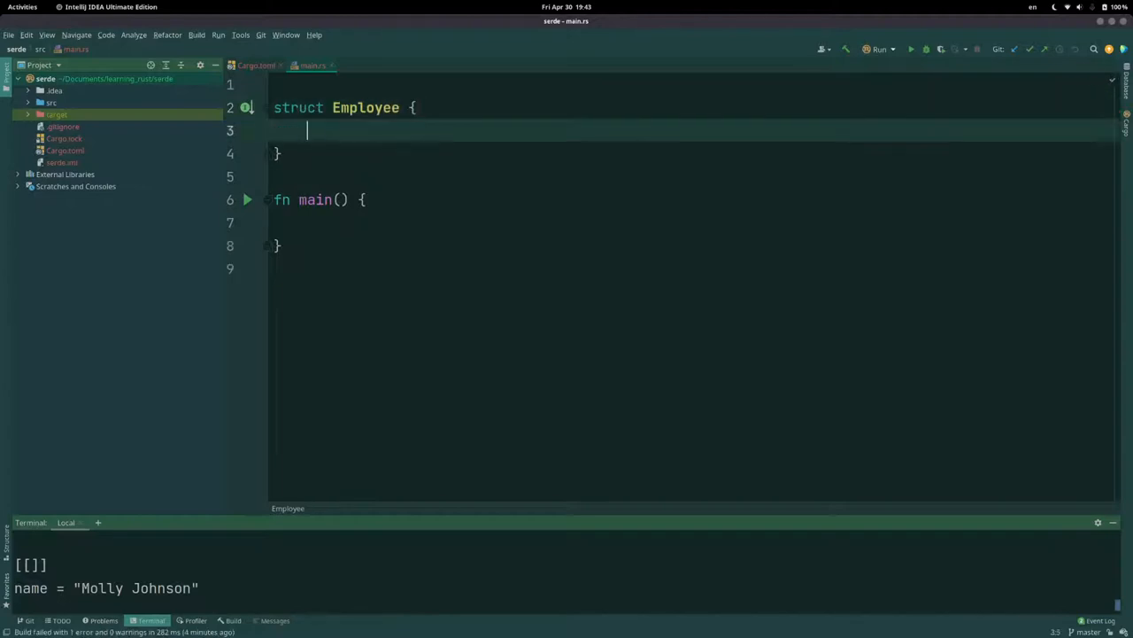
pyautogui.write('name: String,')
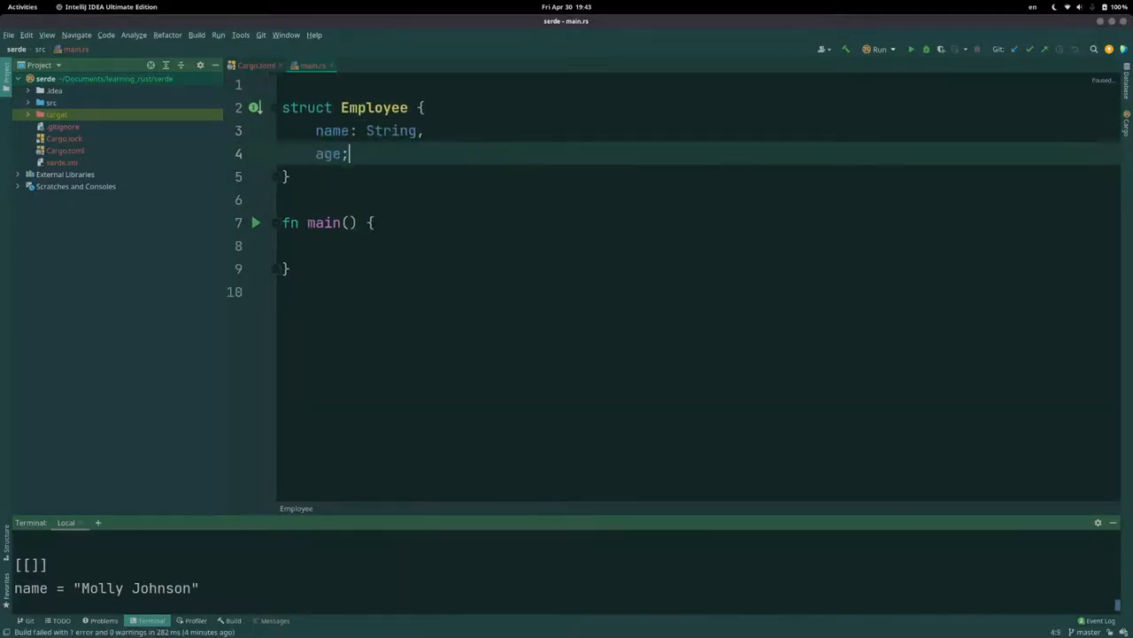
pyautogui.write(': i32,')
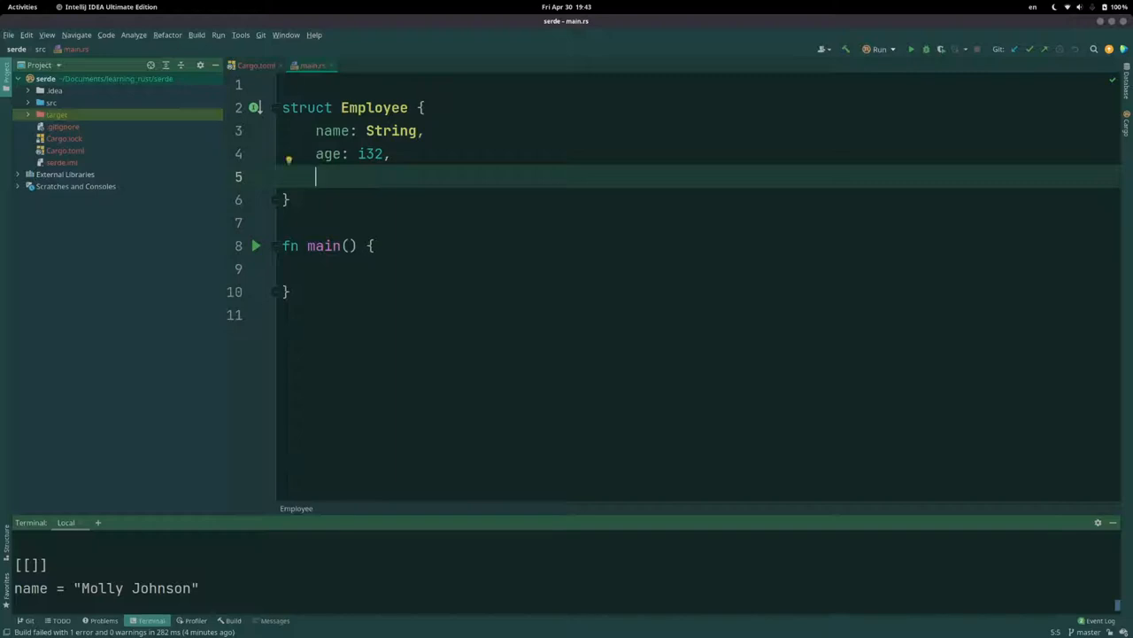
pyautogui.write('phone_number:')
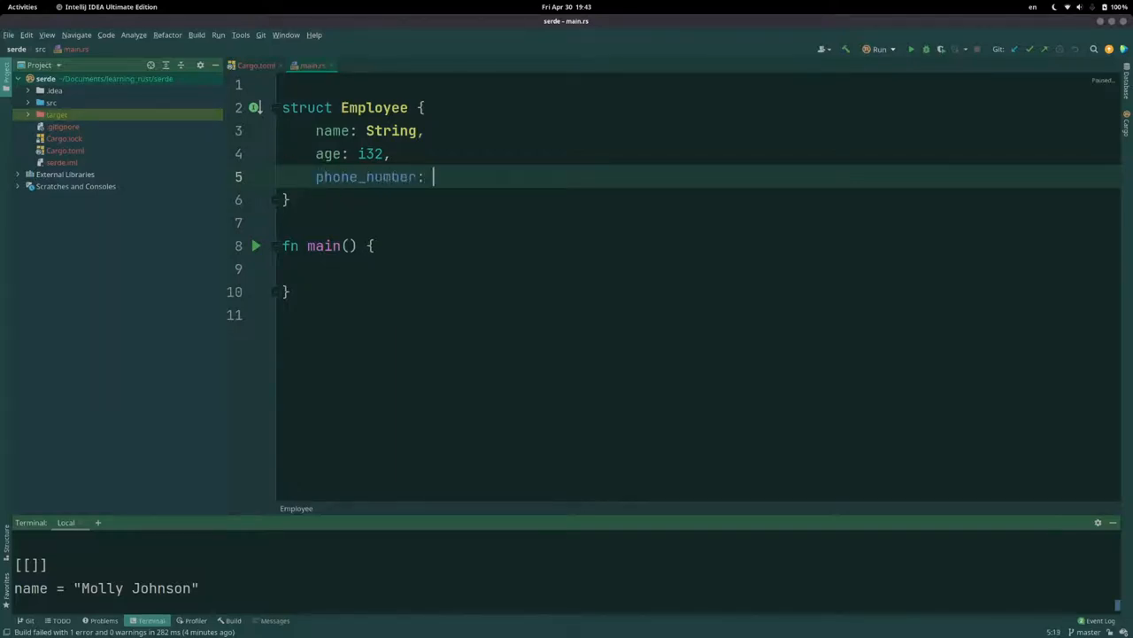
pyautogui.write('String,')
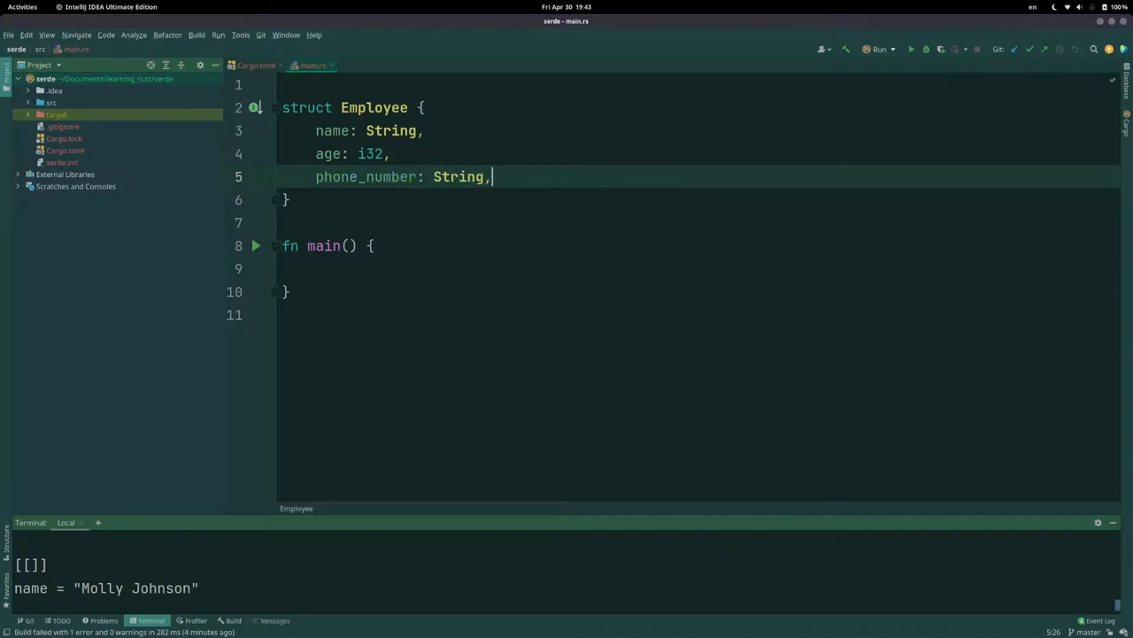
pyautogui.press('BackSpace')
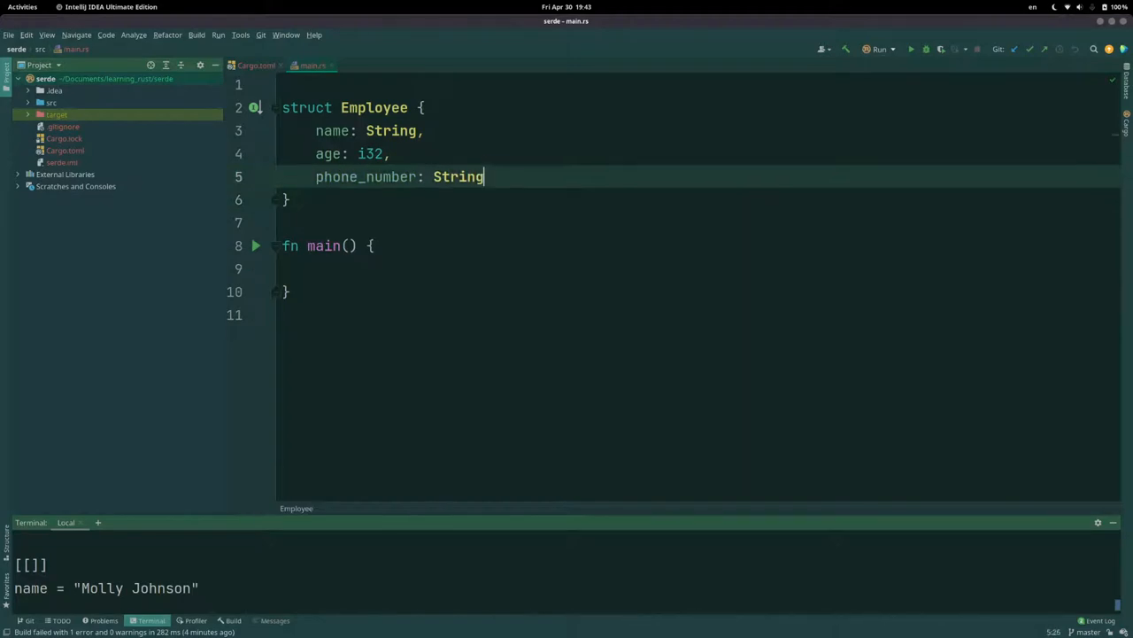
pyautogui.write(',')
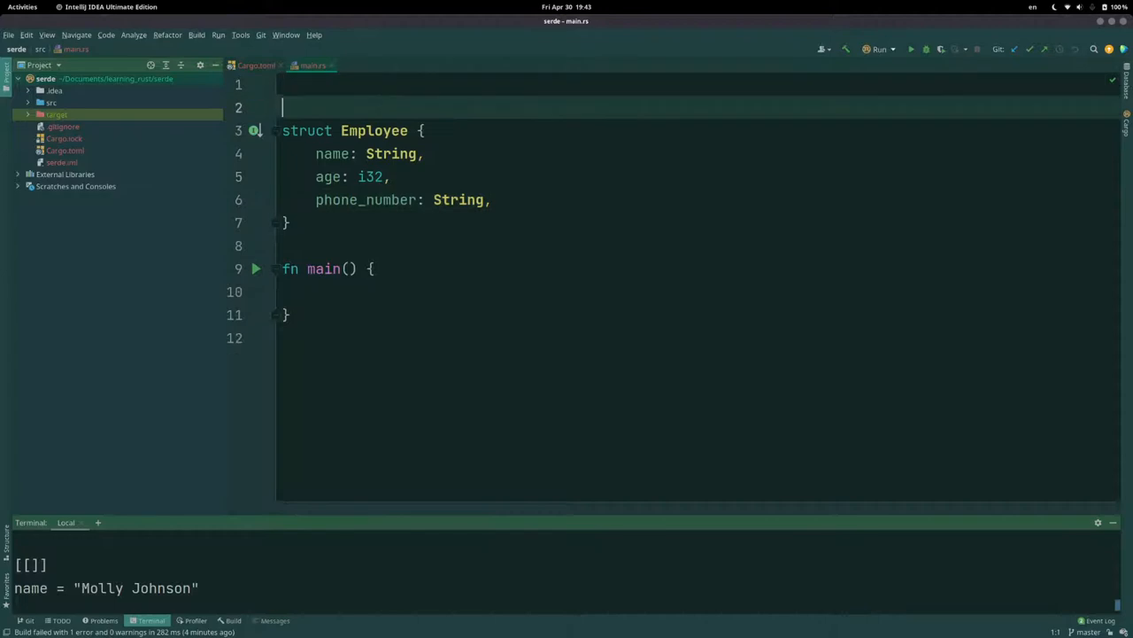
# Step: Write struct Paycheck with amount: i32 and an f32 rate, and add paychecks: Vec<Paycheck> to Employee
pyautogui.write('s')
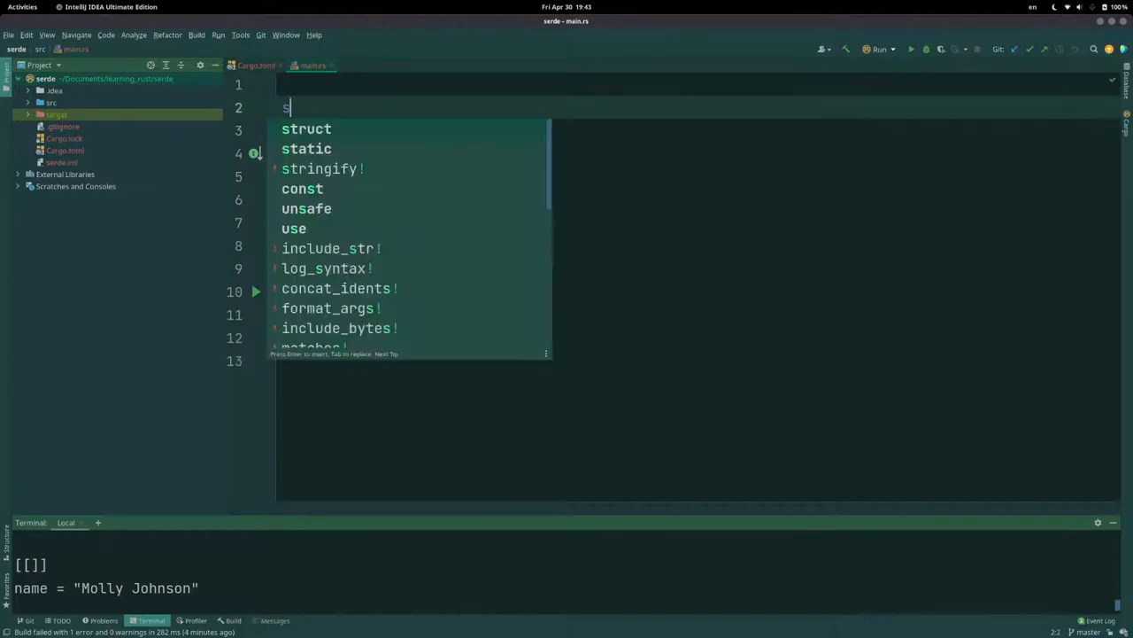
pyautogui.write('truct Paycheck {')
pyautogui.write('amount')
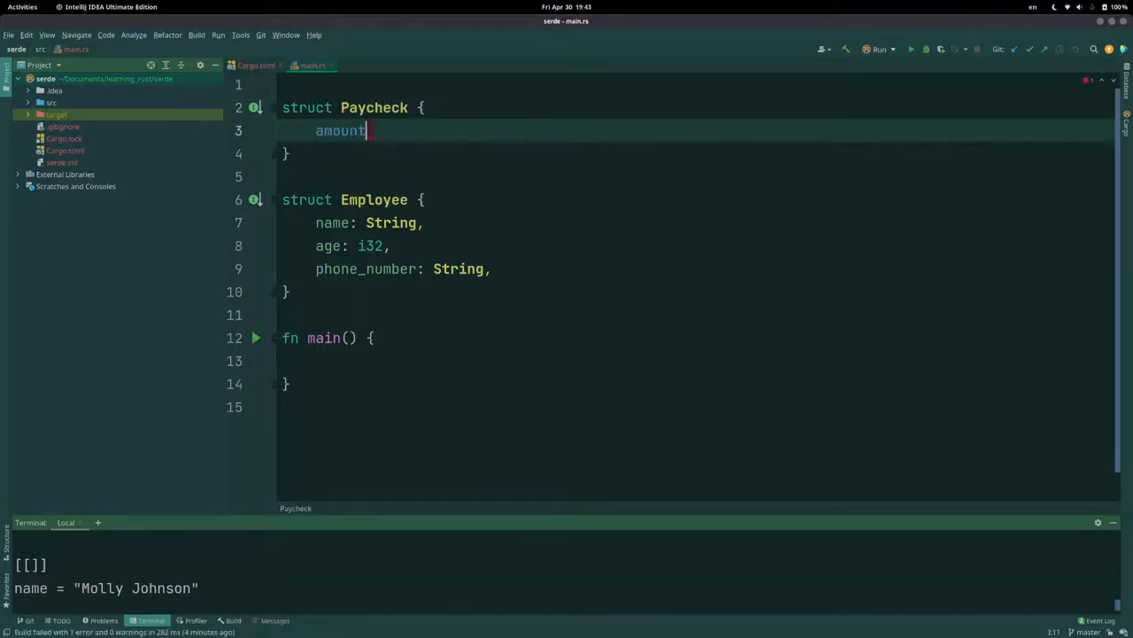
pyautogui.write(': i32,')
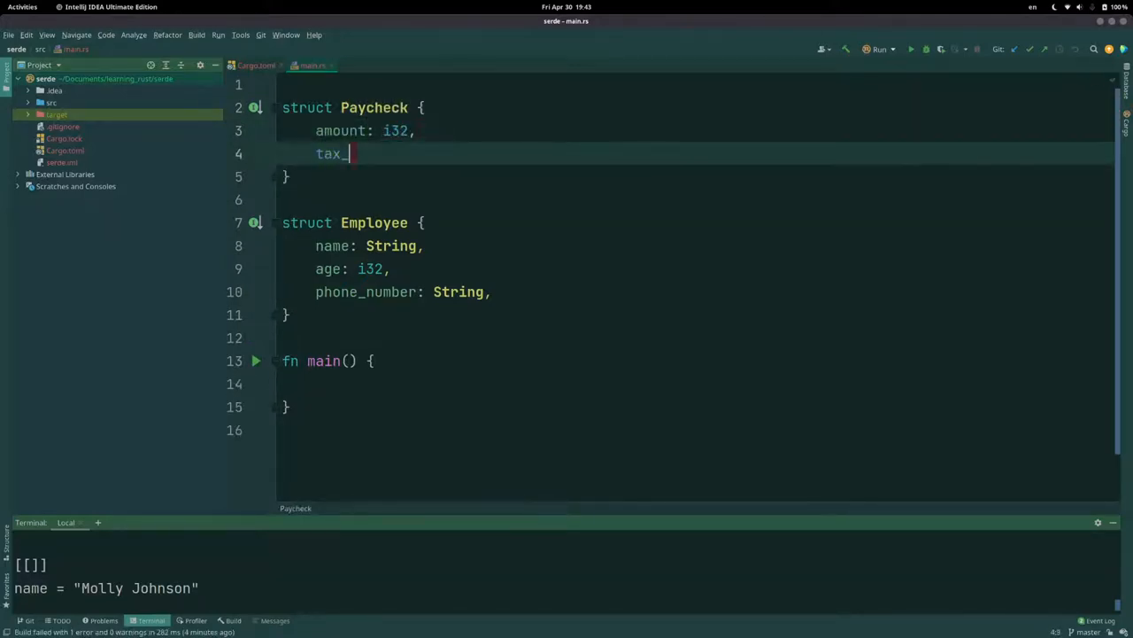
pyautogui.write('rate: f32')
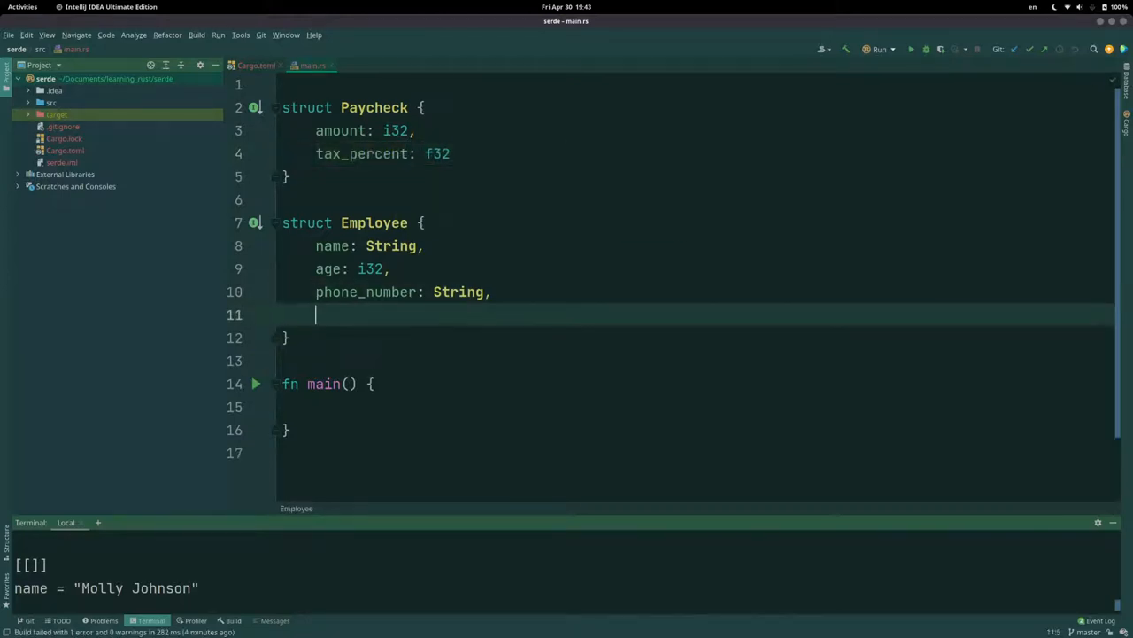
pyautogui.write('payche')
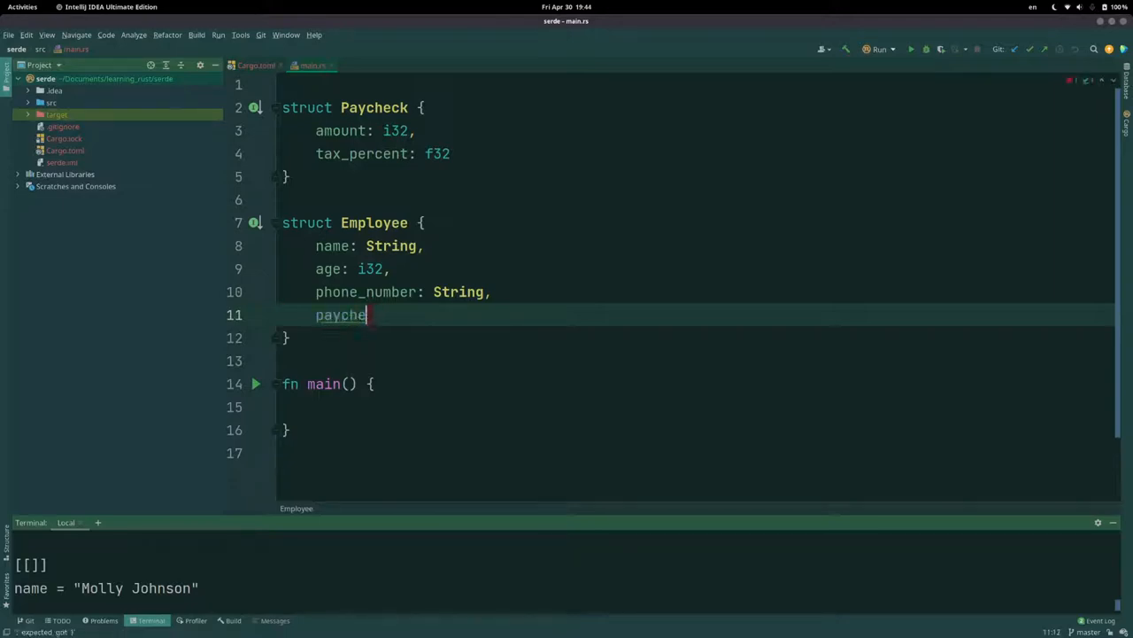
pyautogui.write('cks: Vec::<Paycheck>')
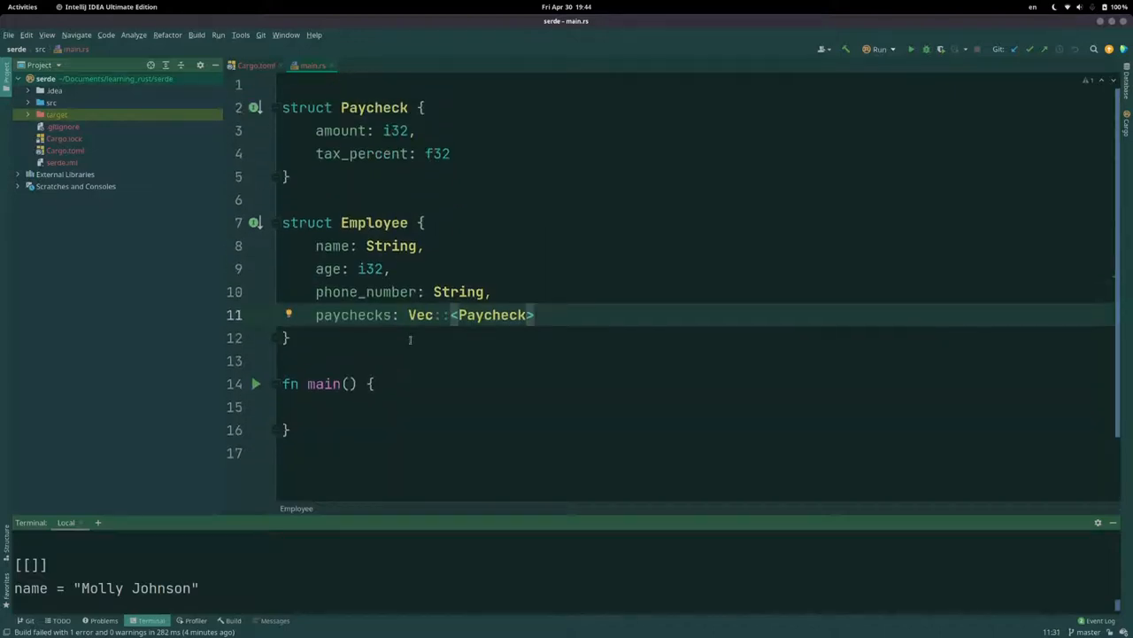
# Step: Build let employees = vec![...] in main with Bob, Sarah and Molly Johnson, each holding a Paycheck list
pyautogui.click(319, 406)
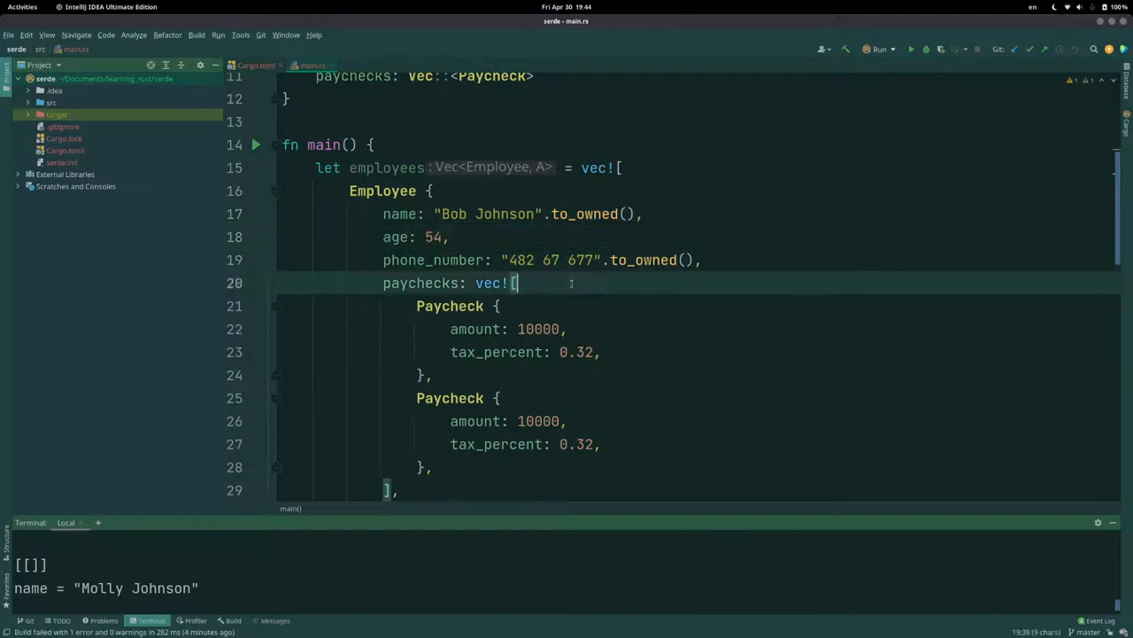
pyautogui.scroll(-3)
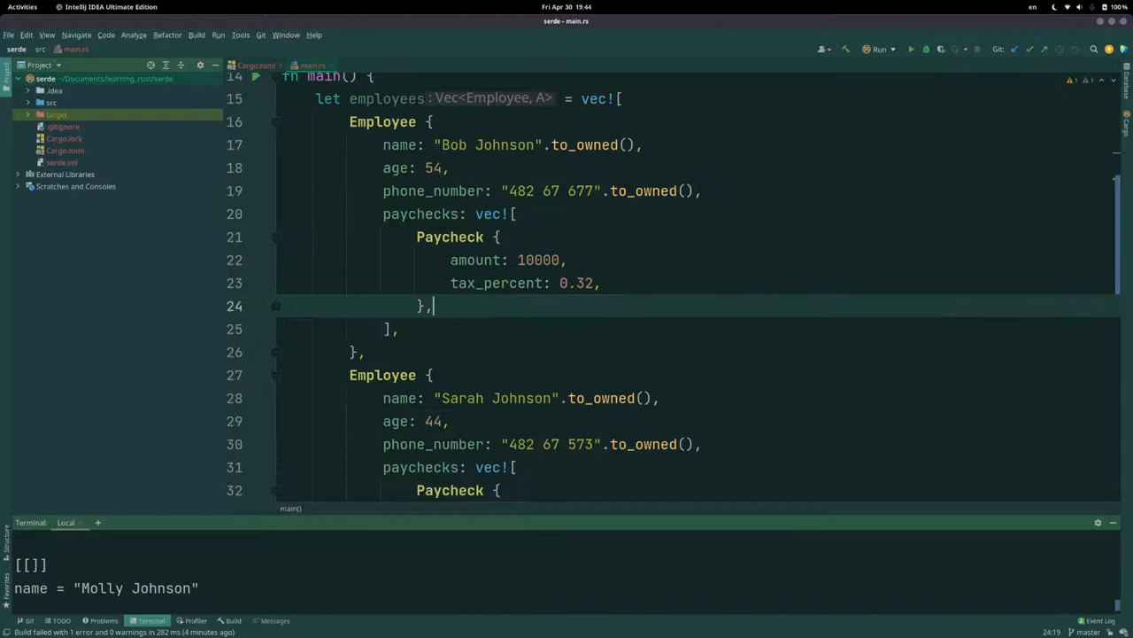
pyautogui.scroll(-3)
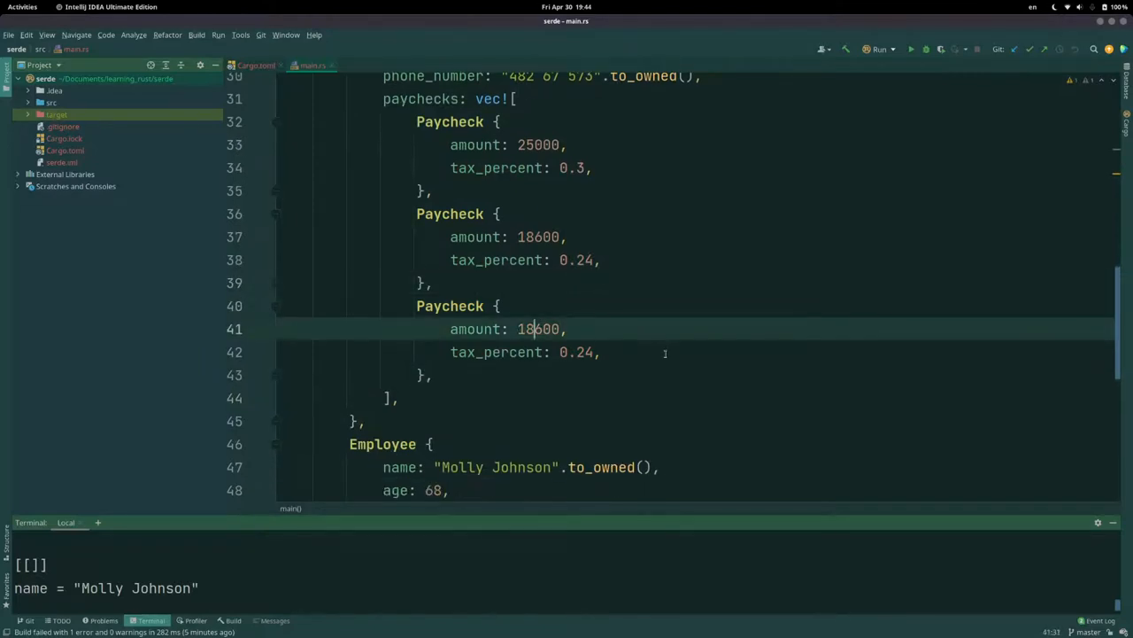
pyautogui.write('75601')
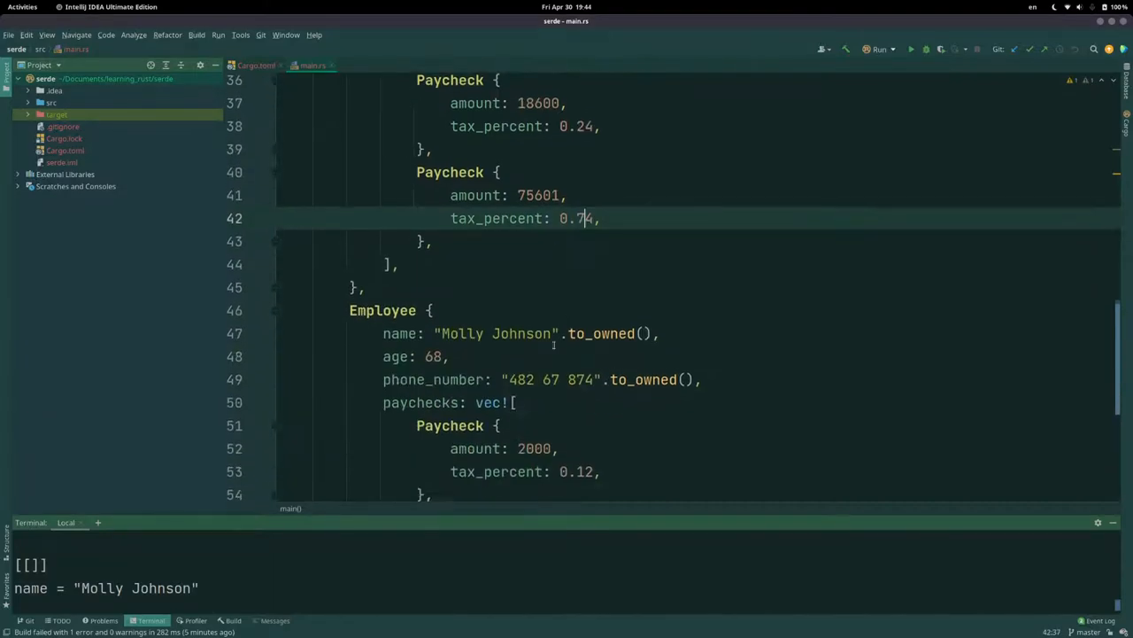
pyautogui.scroll(-3)
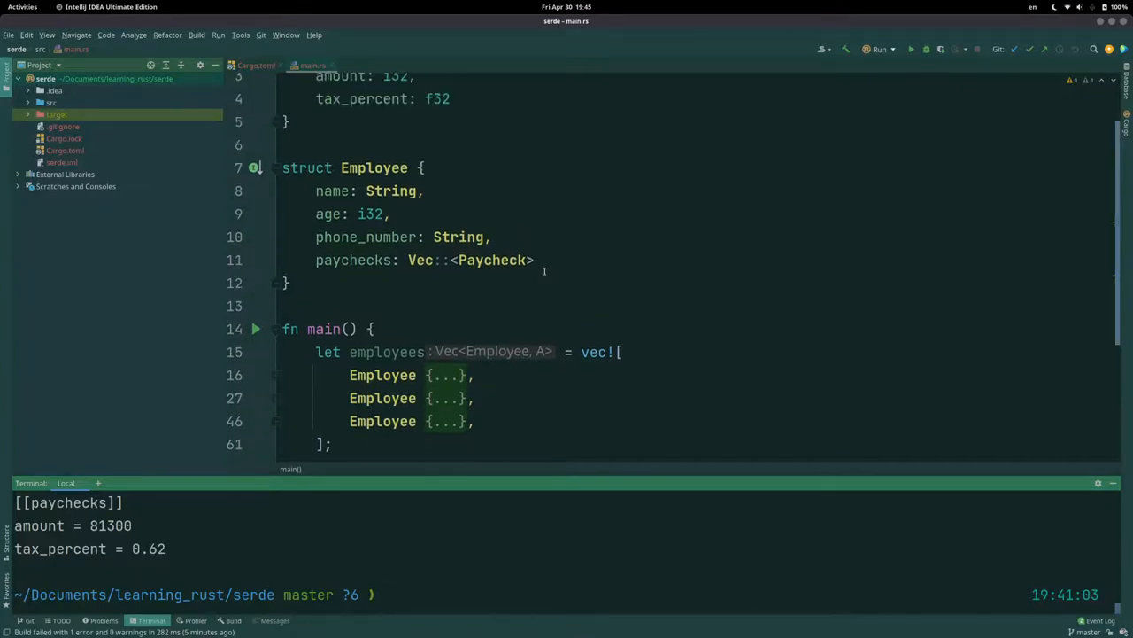
pyautogui.scroll(-3)
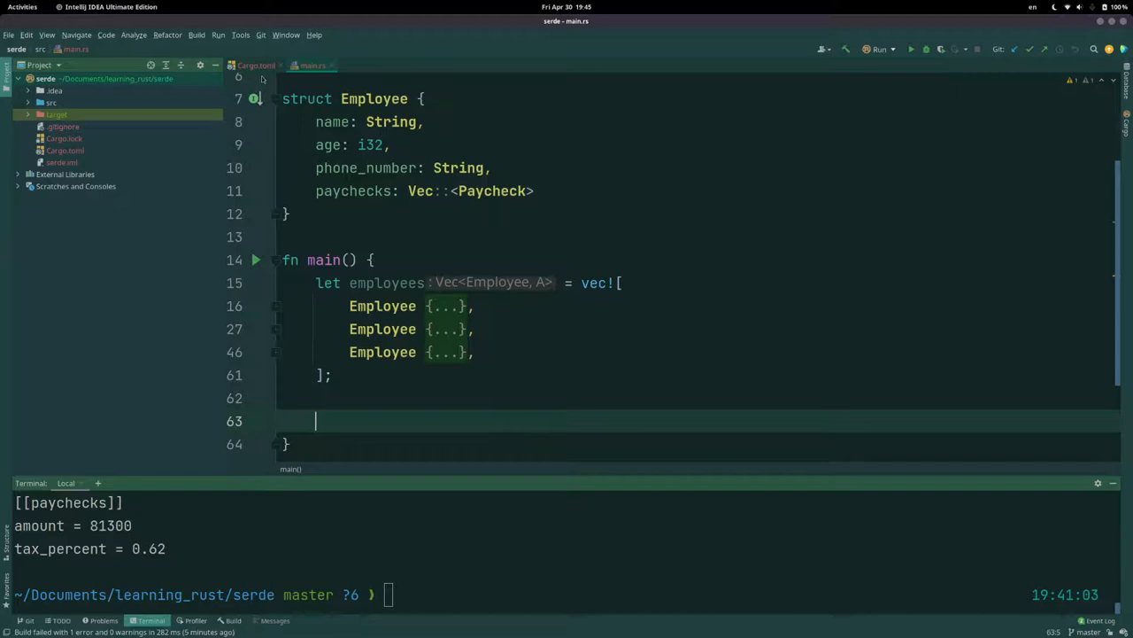
# Step: In Cargo.toml, set the serde dependency to version "1.0.125"
pyautogui.click(255, 64)
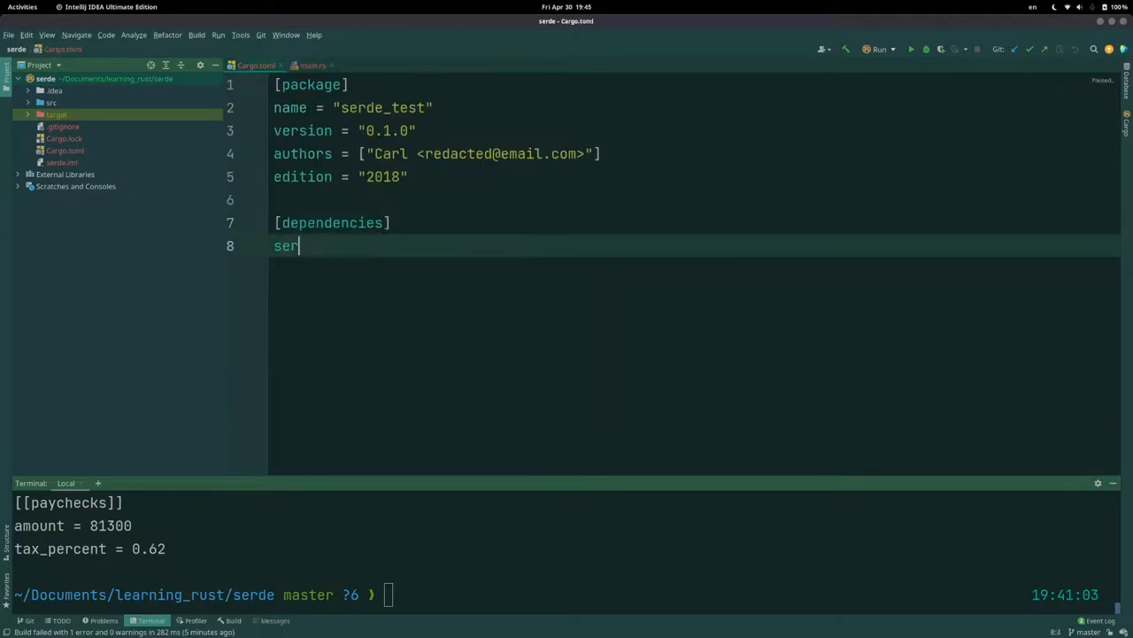
pyautogui.write('de =')
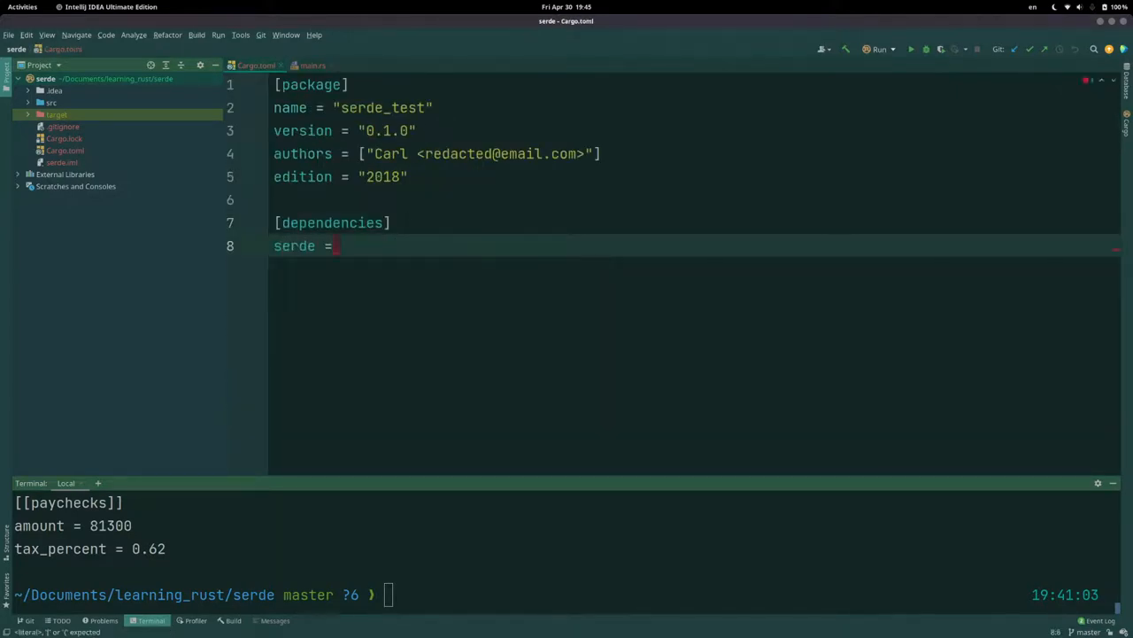
pyautogui.write('"1.0"')
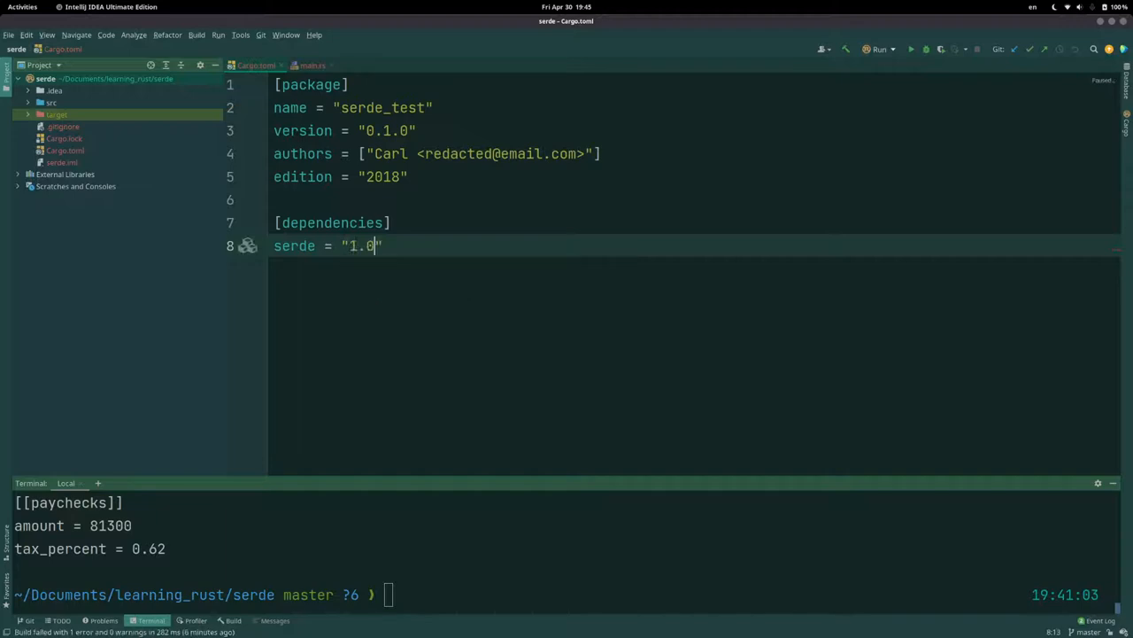
pyautogui.write('.125')
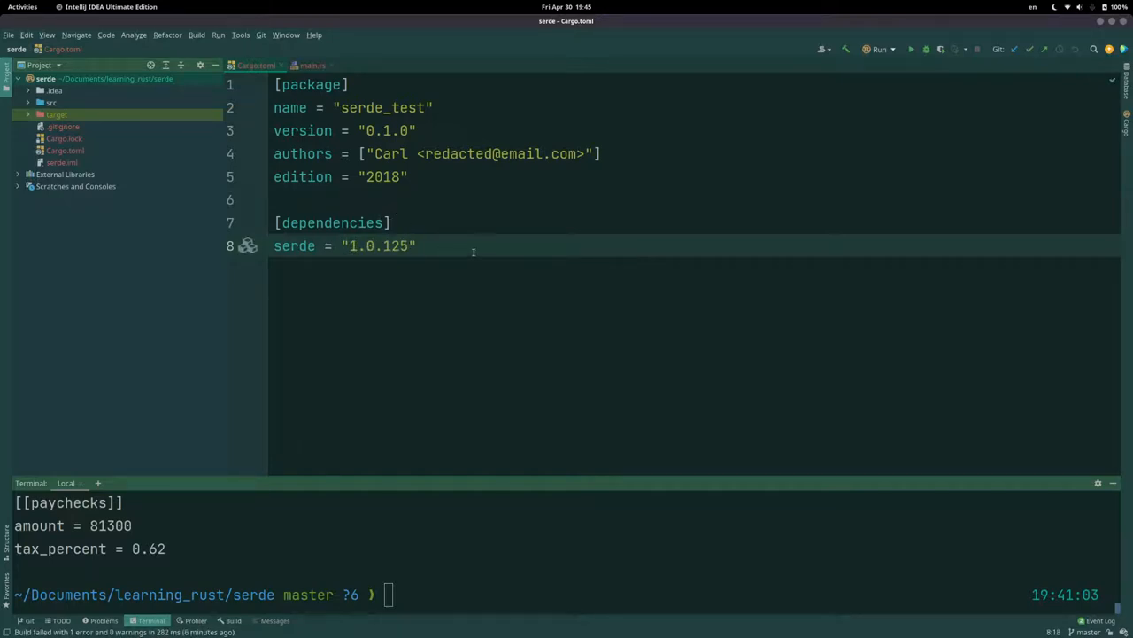
# Step: Add serde_derive = "1.0.125" under [dependencies] and glance at main.rs
pyautogui.write('s')
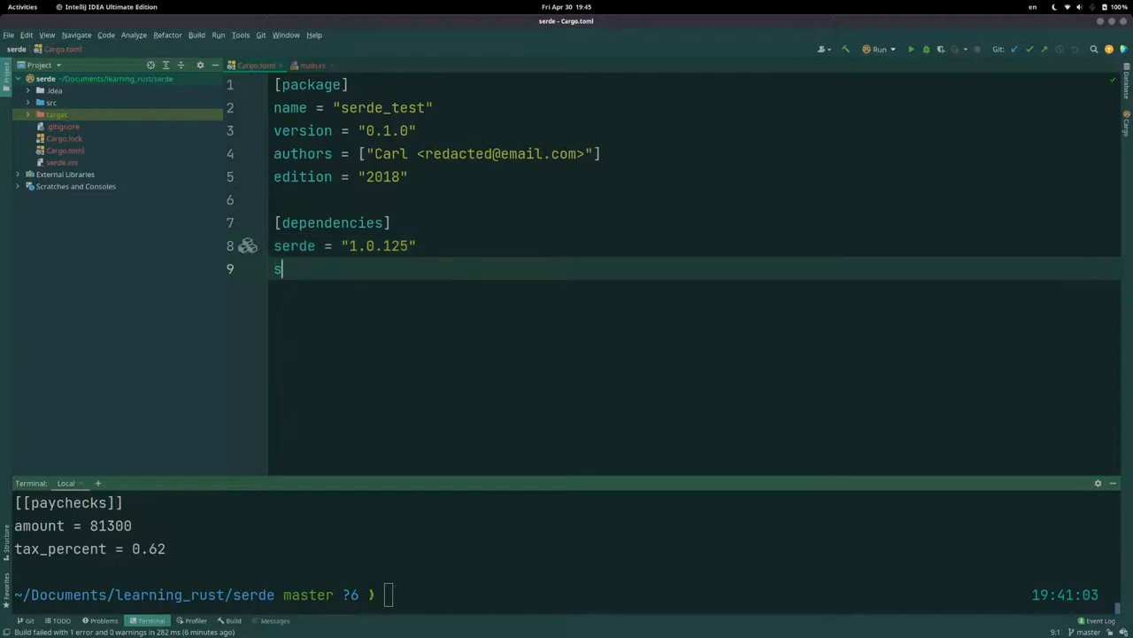
pyautogui.write('erde_derv')
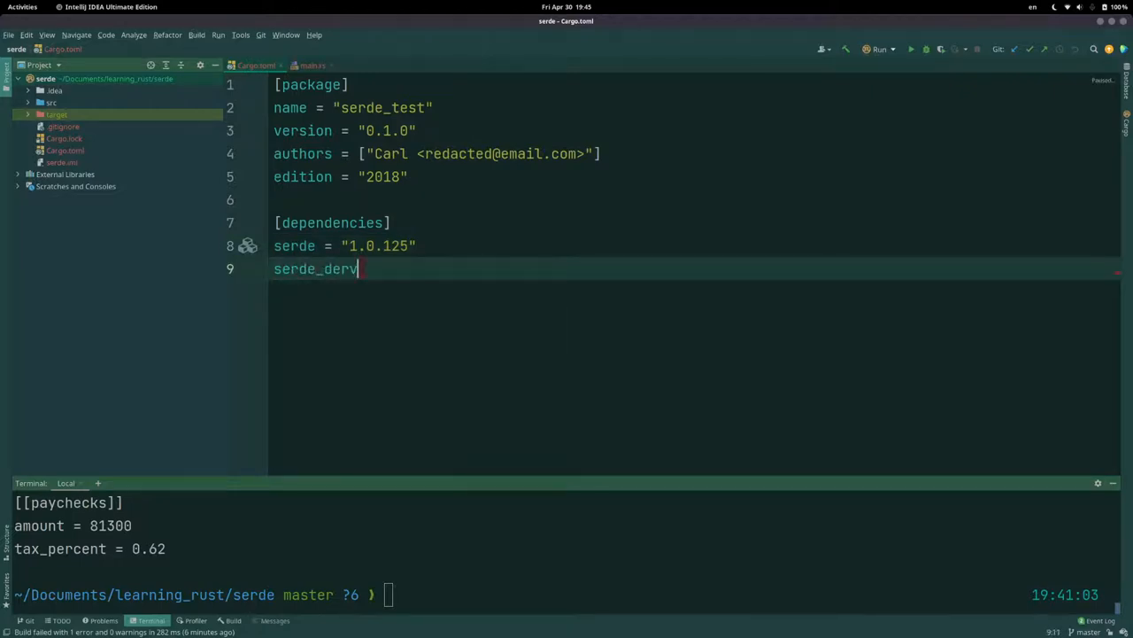
pyautogui.write('e = "1.0.125"')
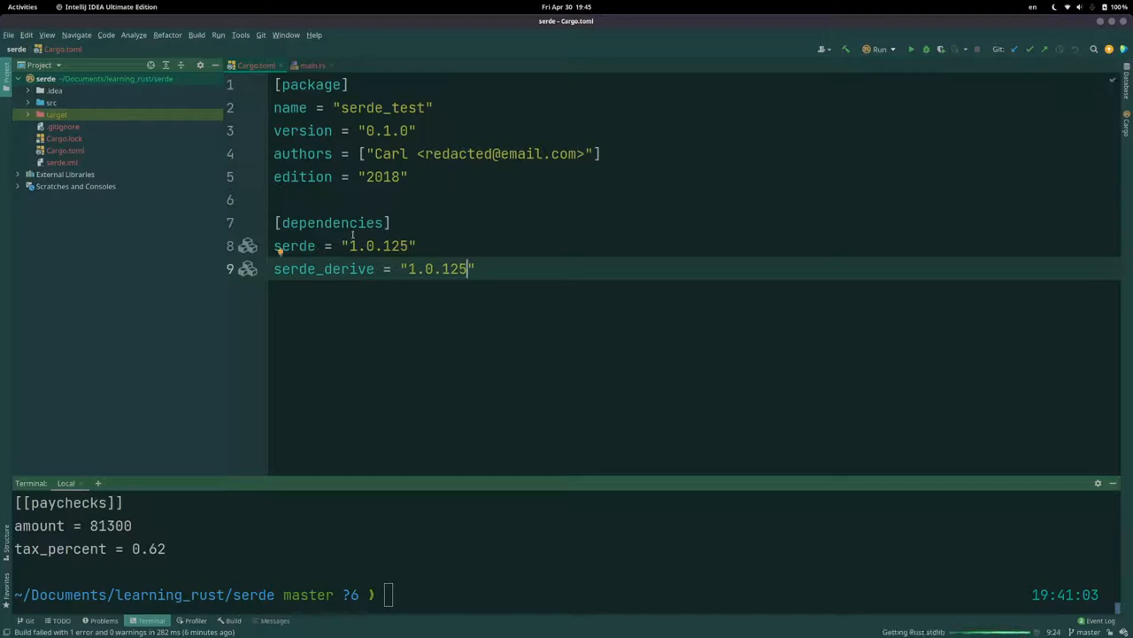
pyautogui.click(311, 64)
pyautogui.write('#()')
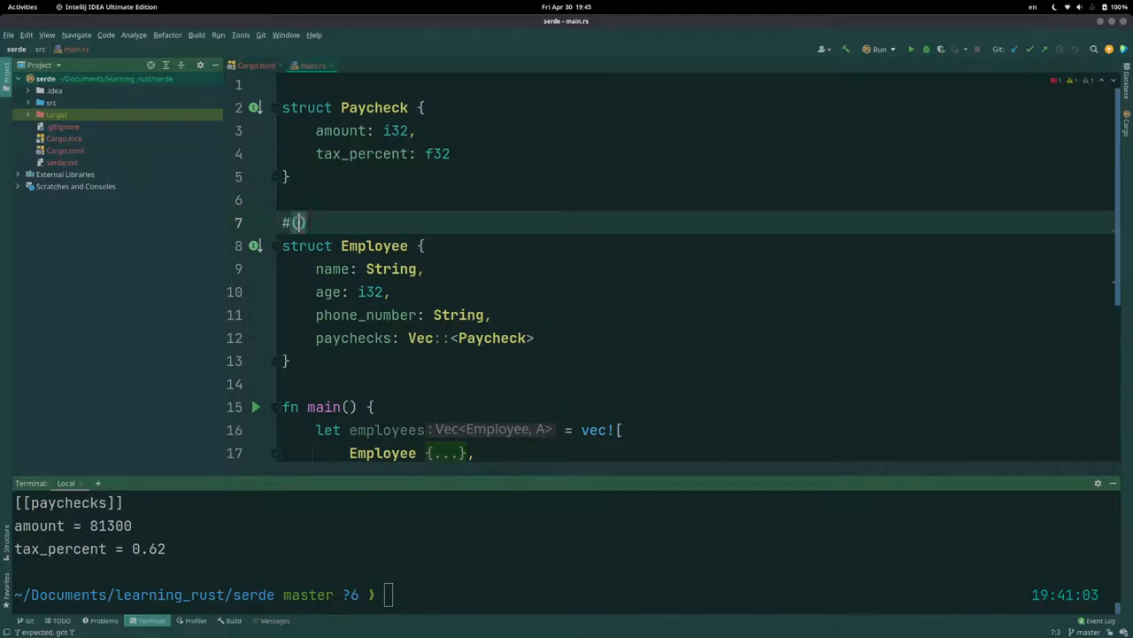
pyautogui.click(255, 64)
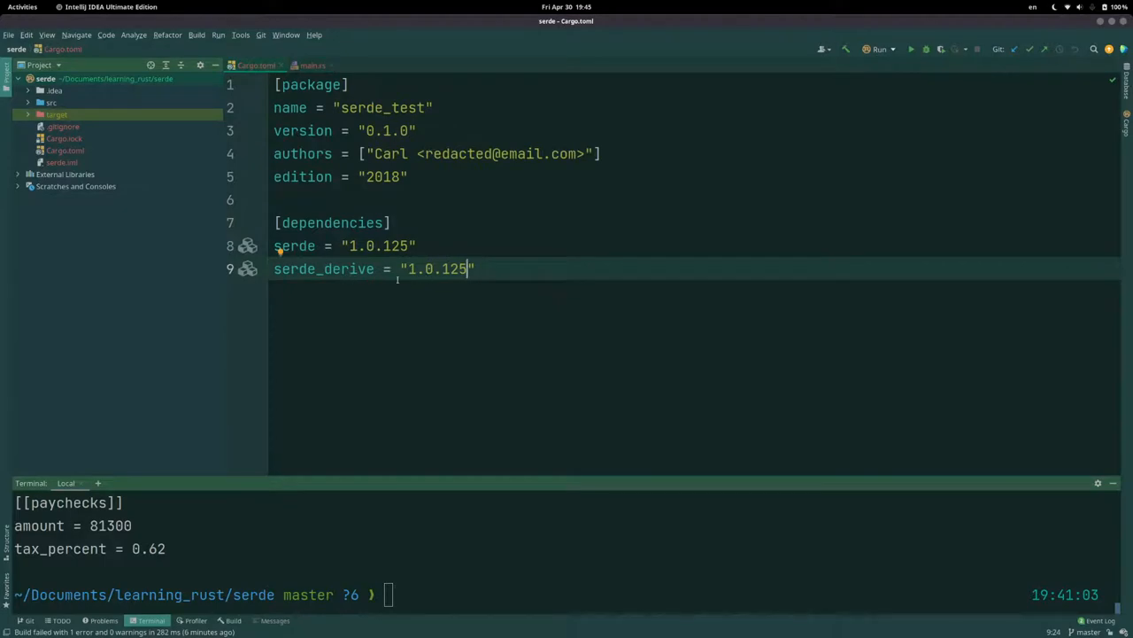
# Step: Add use serde_derive::Serialize; at the top of main.rs
pyautogui.click(312, 63)
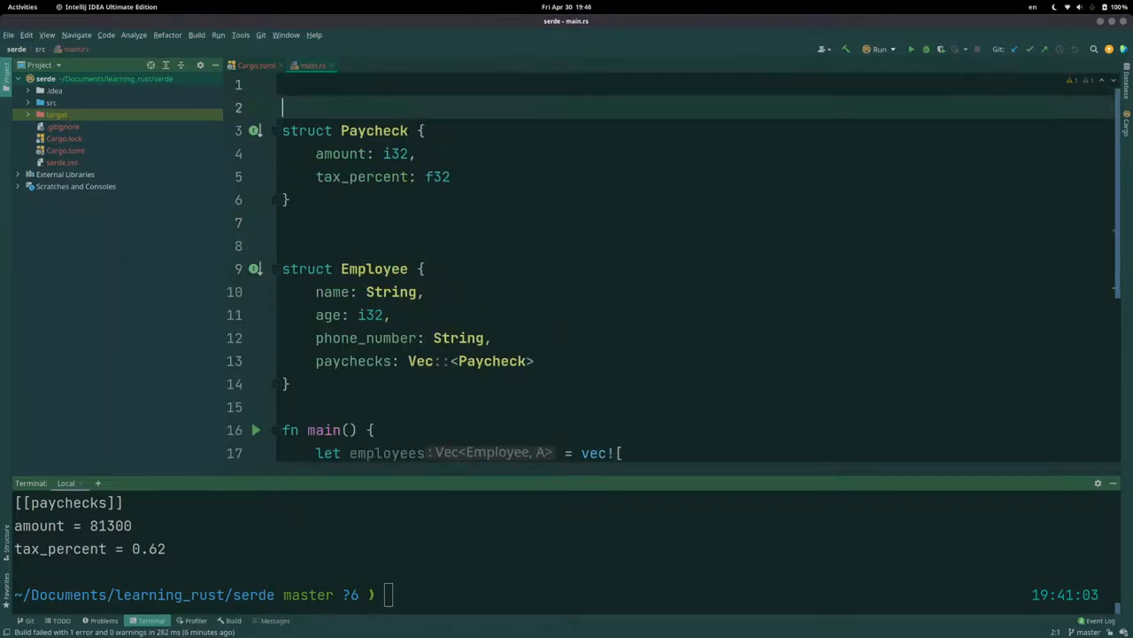
pyautogui.write('use serde_')
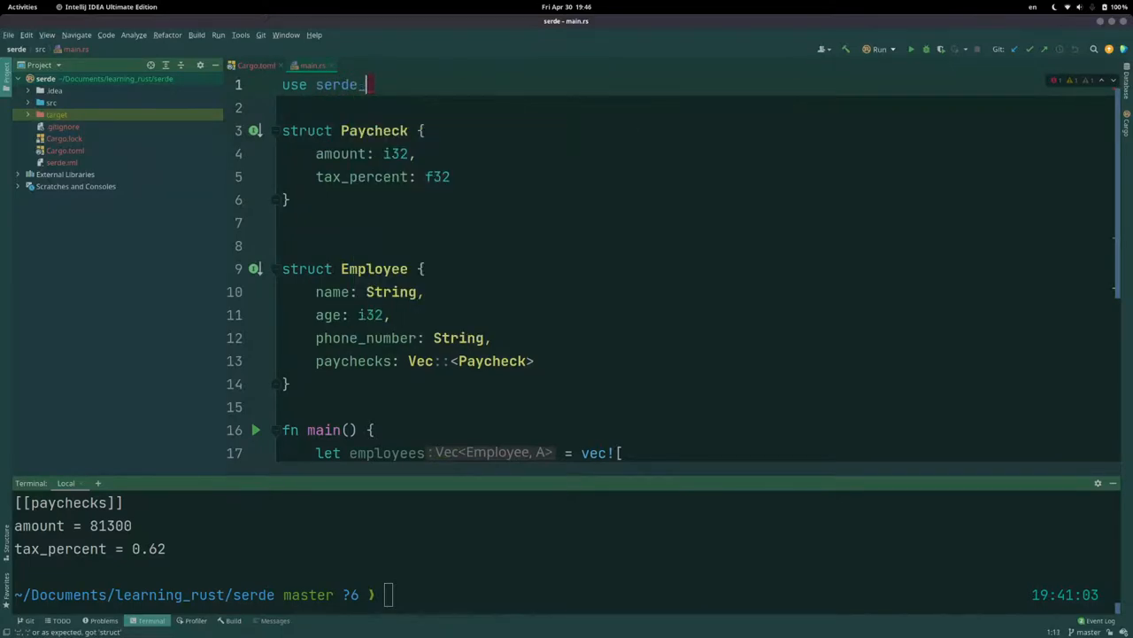
pyautogui.write('derive::Serialize;')
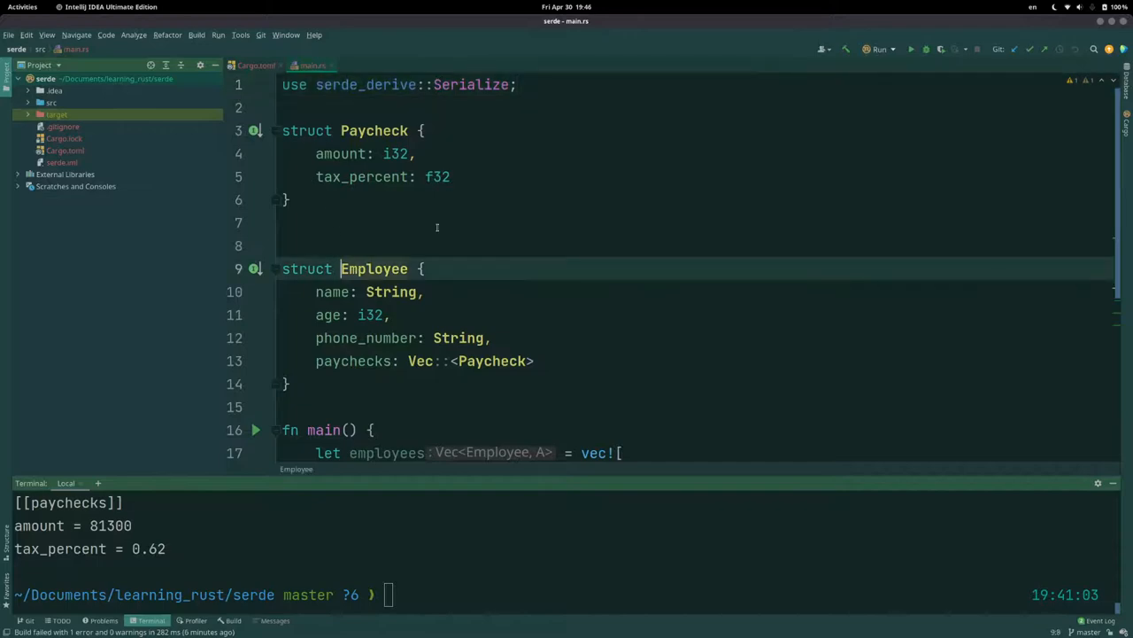
# Step: Annotate both Paycheck and Employee with #[derive(Serialize)]
pyautogui.write('#')
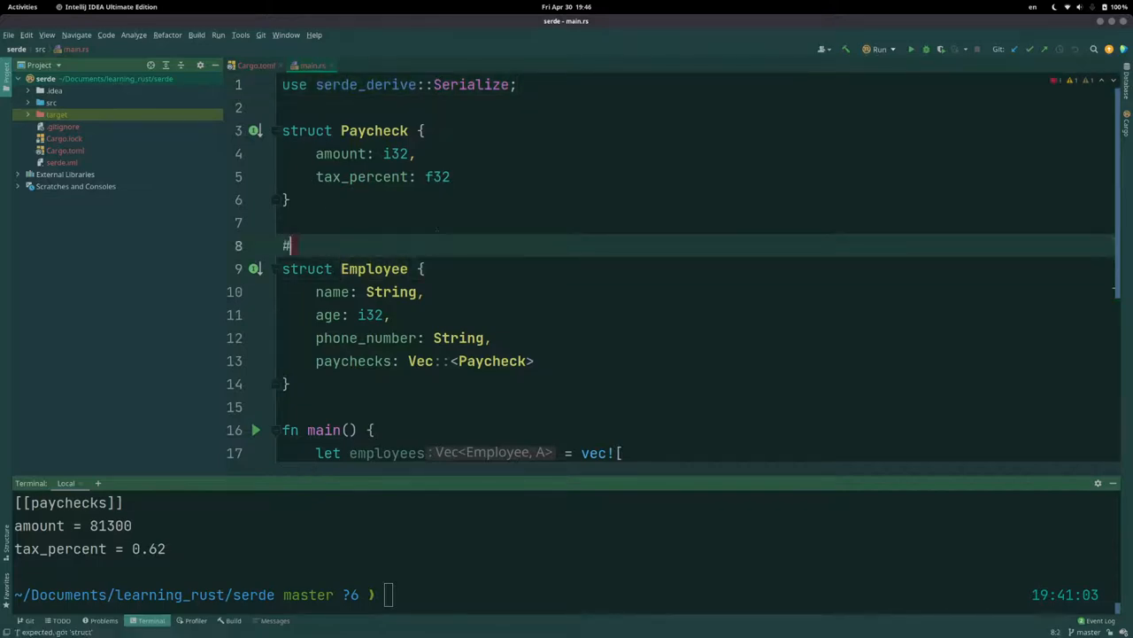
pyautogui.write('[derive(Serialize')
pyautogui.write('#[')
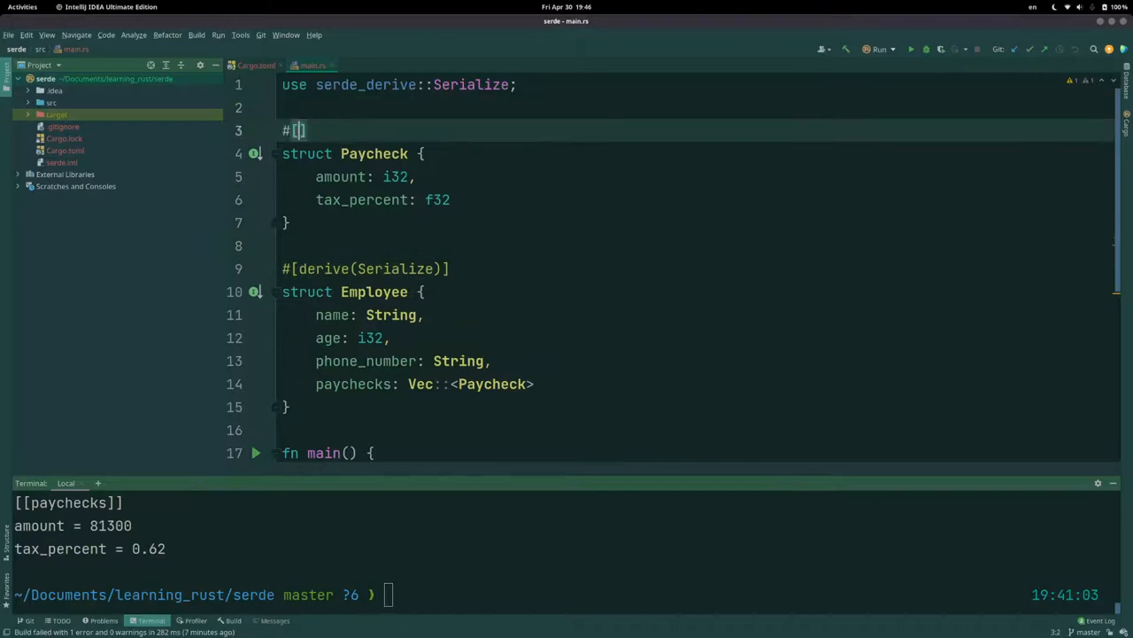
pyautogui.write('derive(Serialize)')
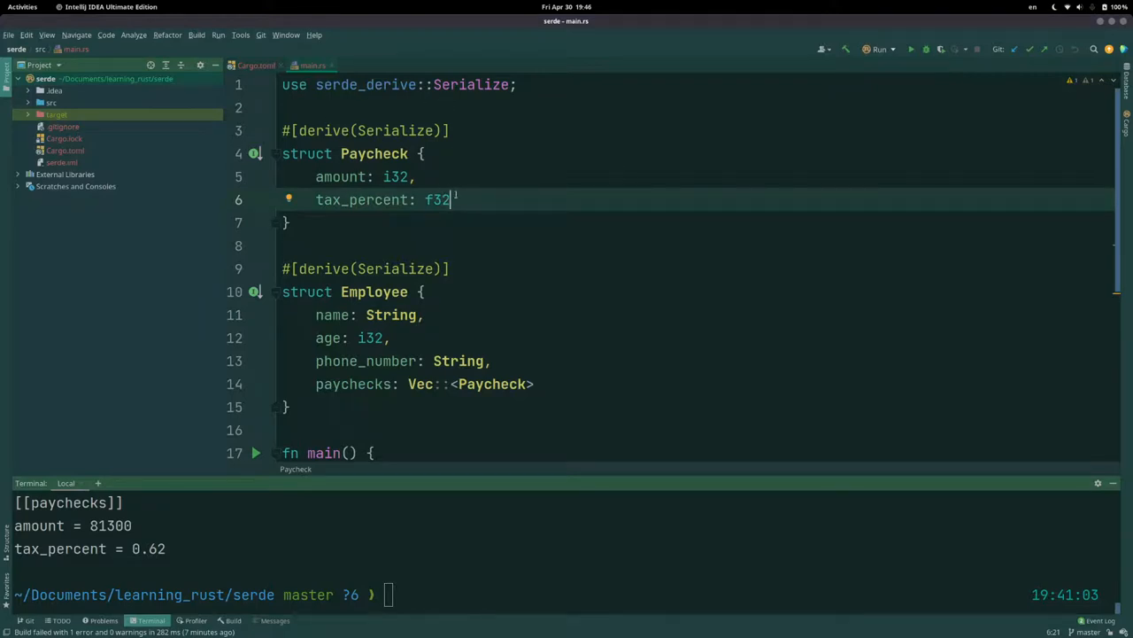
pyautogui.scroll(-3)
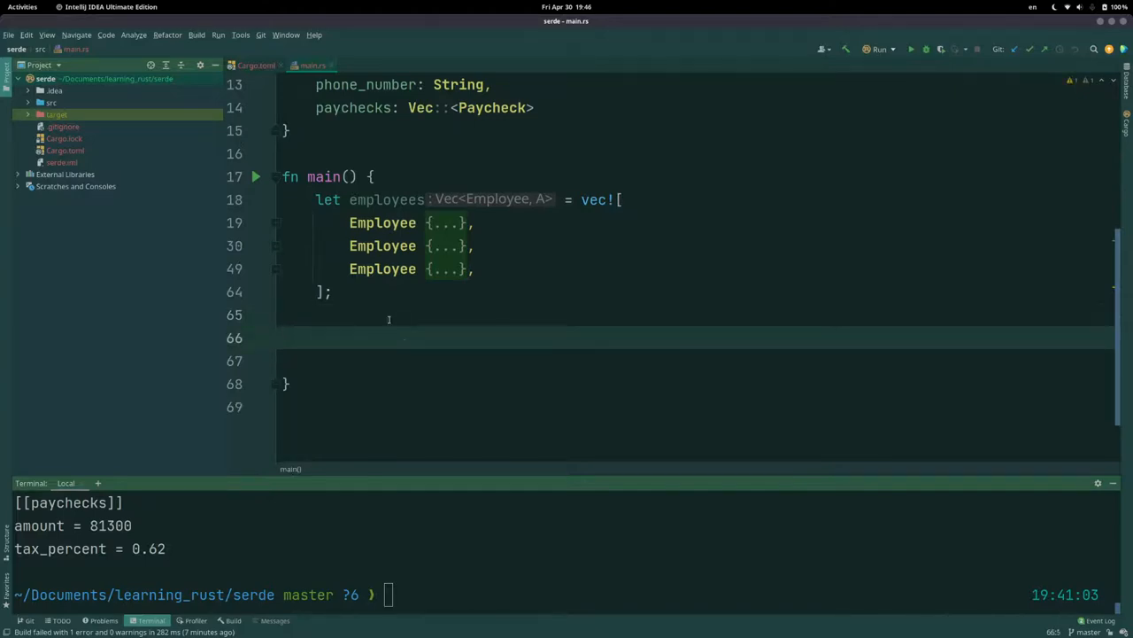
# Step: Read the serde.rs overview page in Chrome down to its Data formats section
pyautogui.click(319, 337)
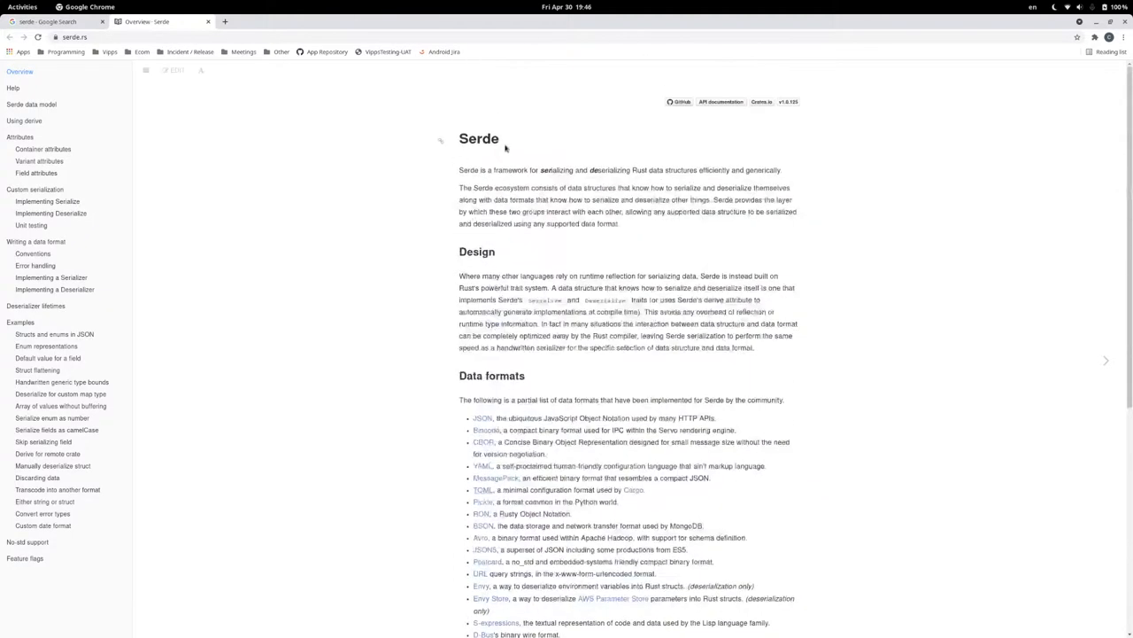
pyautogui.click(159, 21)
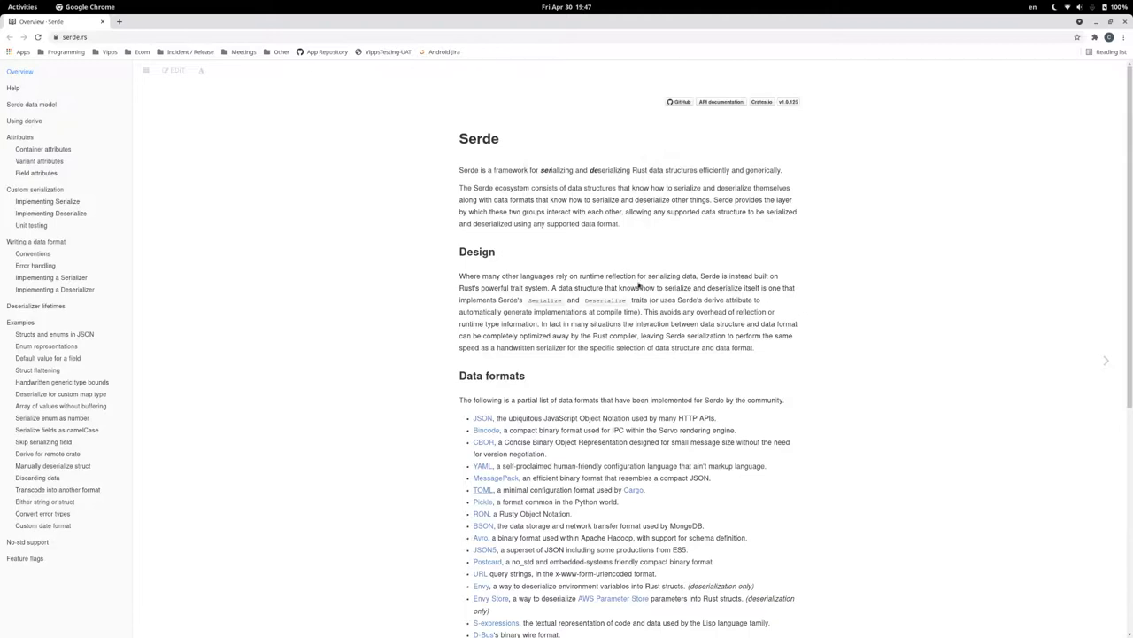
pyautogui.scroll(-3)
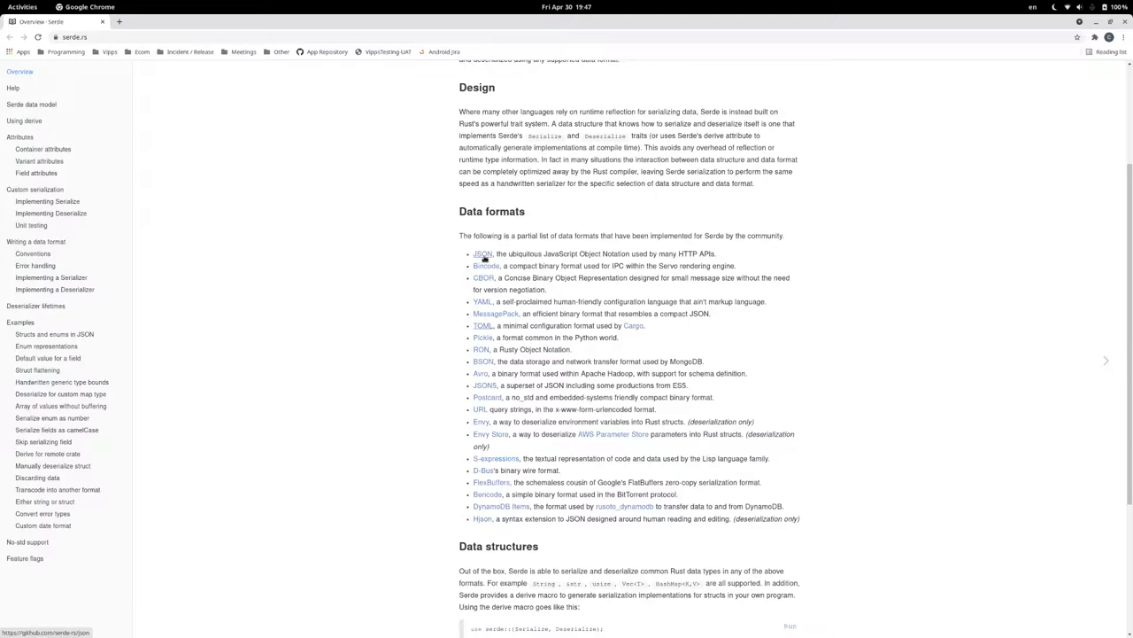
pyautogui.click(481, 255)
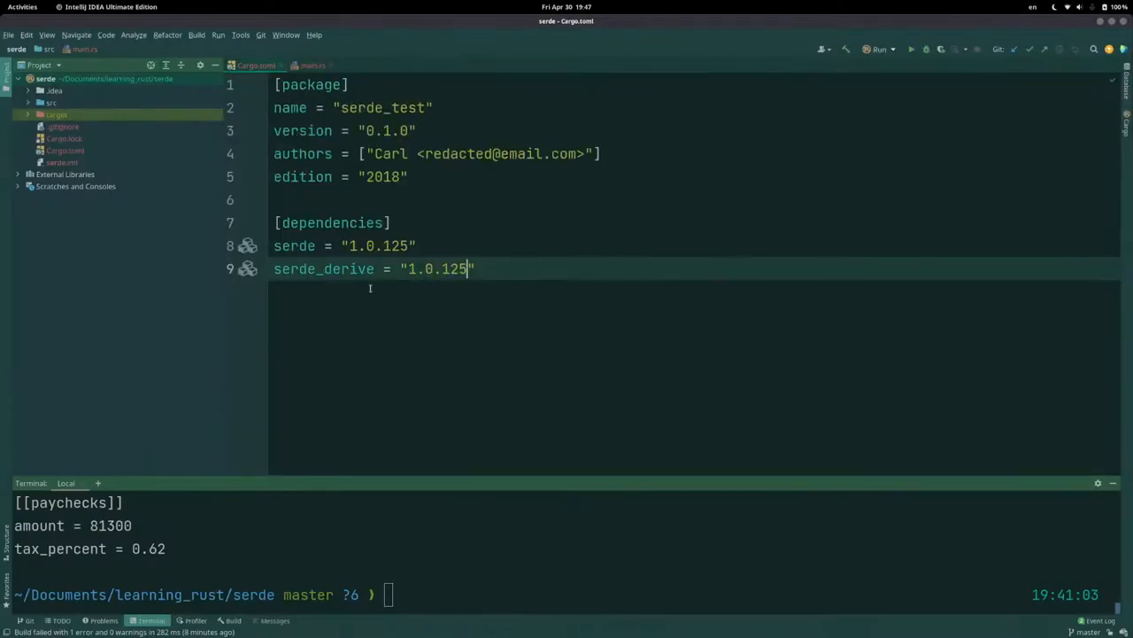
# Step: Add serde_json = "1.0.64" to Cargo.toml's dependencies
pyautogui.write('serde_js')
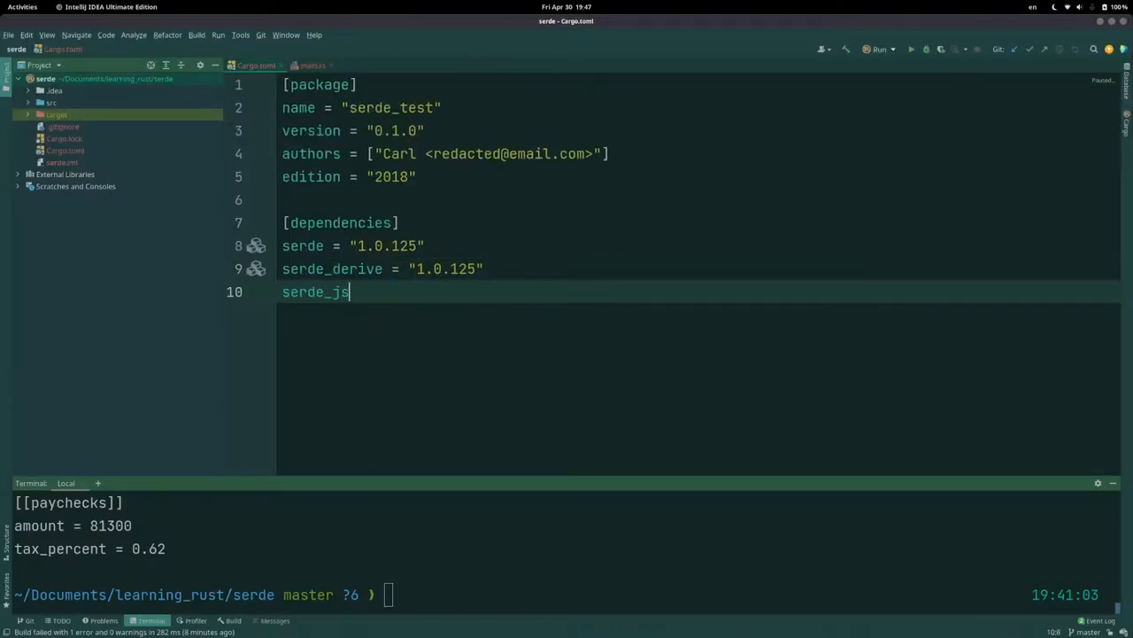
pyautogui.write('on = "1.0.64')
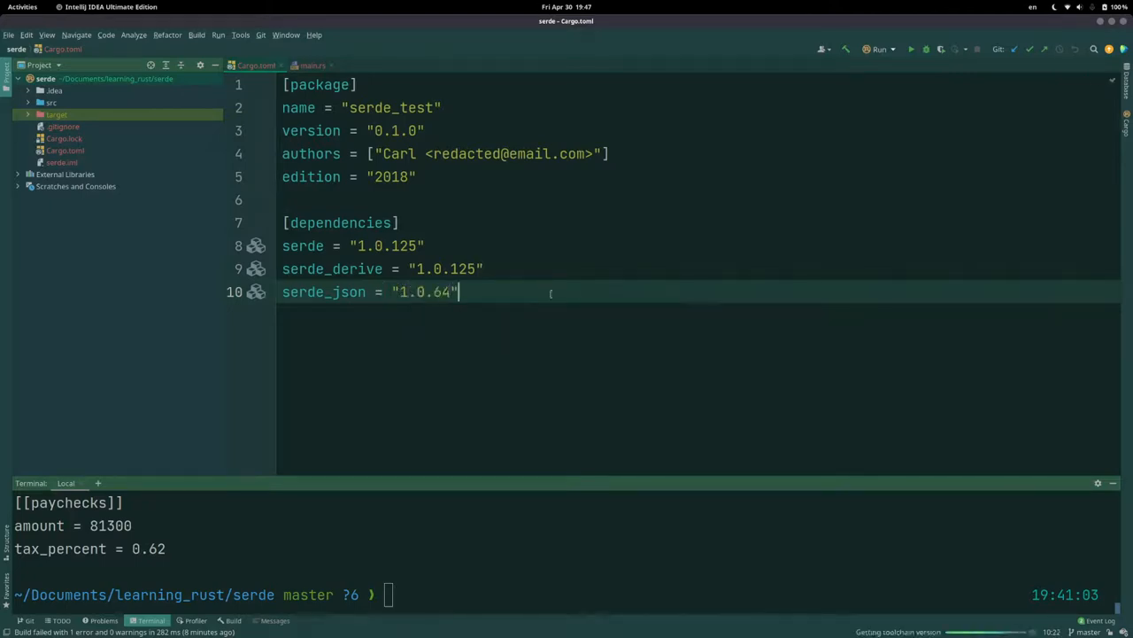
pyautogui.click(312, 64)
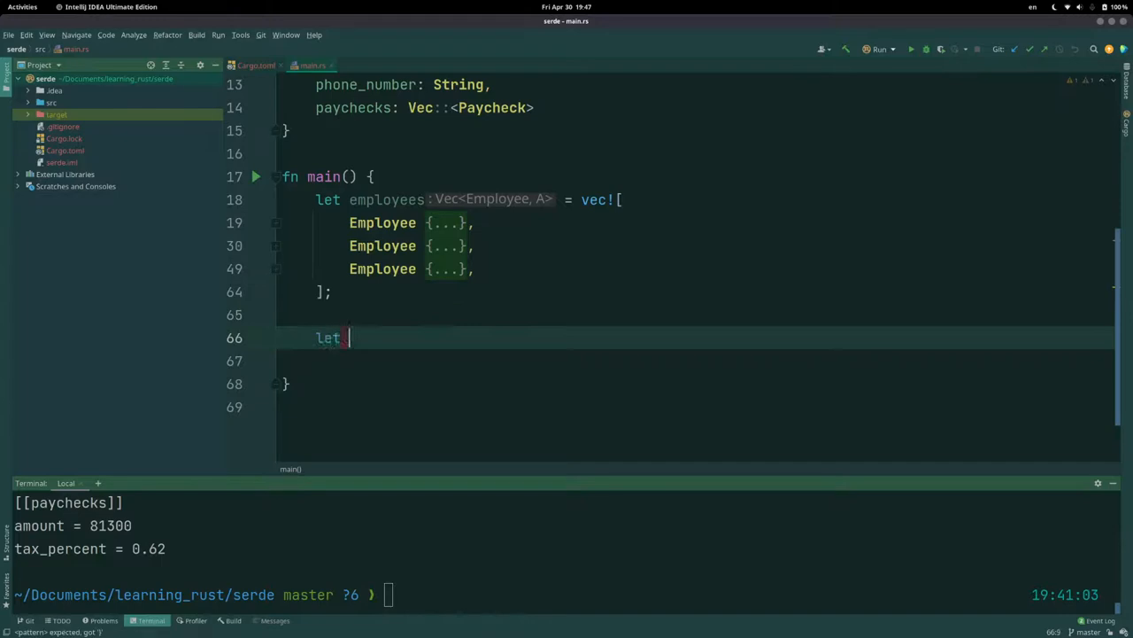
# Step: Bind json to serde_json::to_string_pretty(&employees).unwrap() in main
pyautogui.write('json = s')
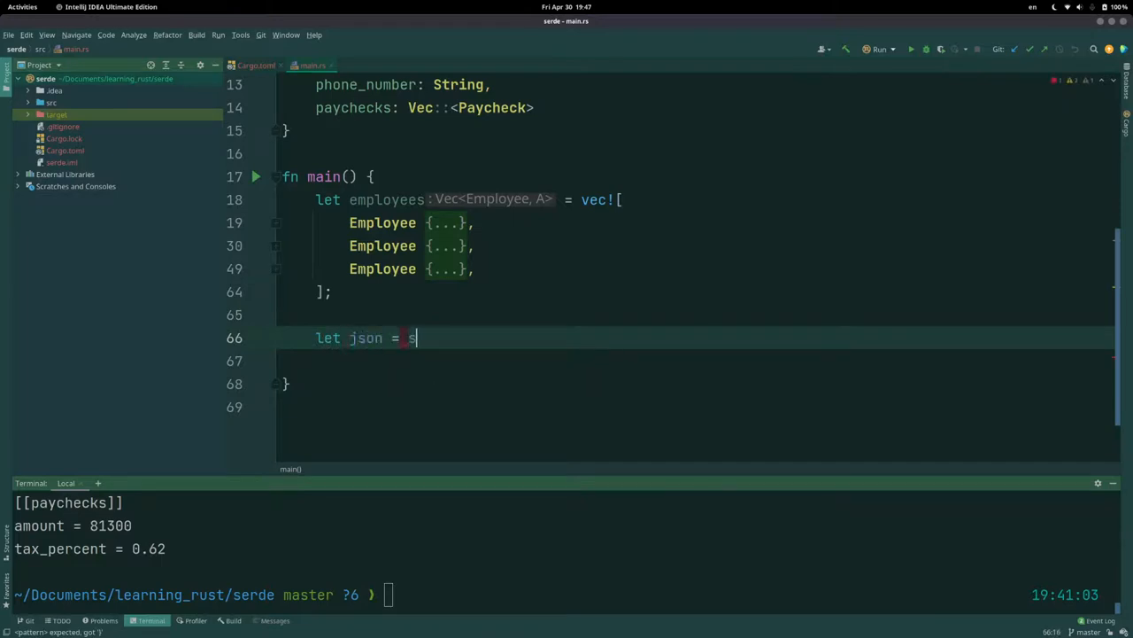
pyautogui.write('serde_json::')
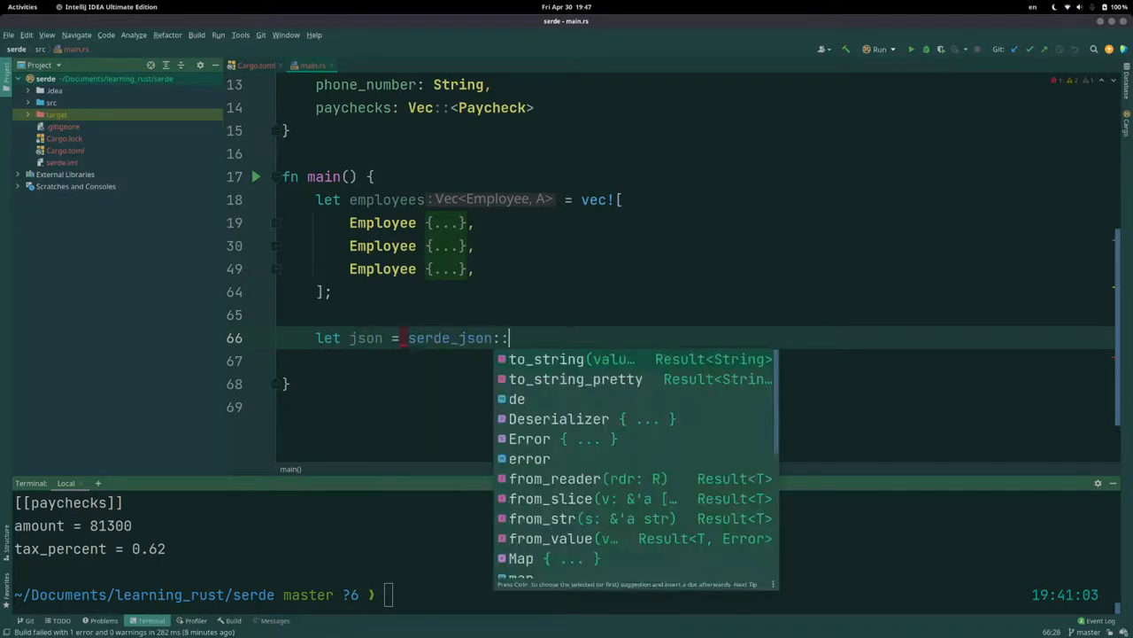
pyautogui.write('to_string_pretty(')
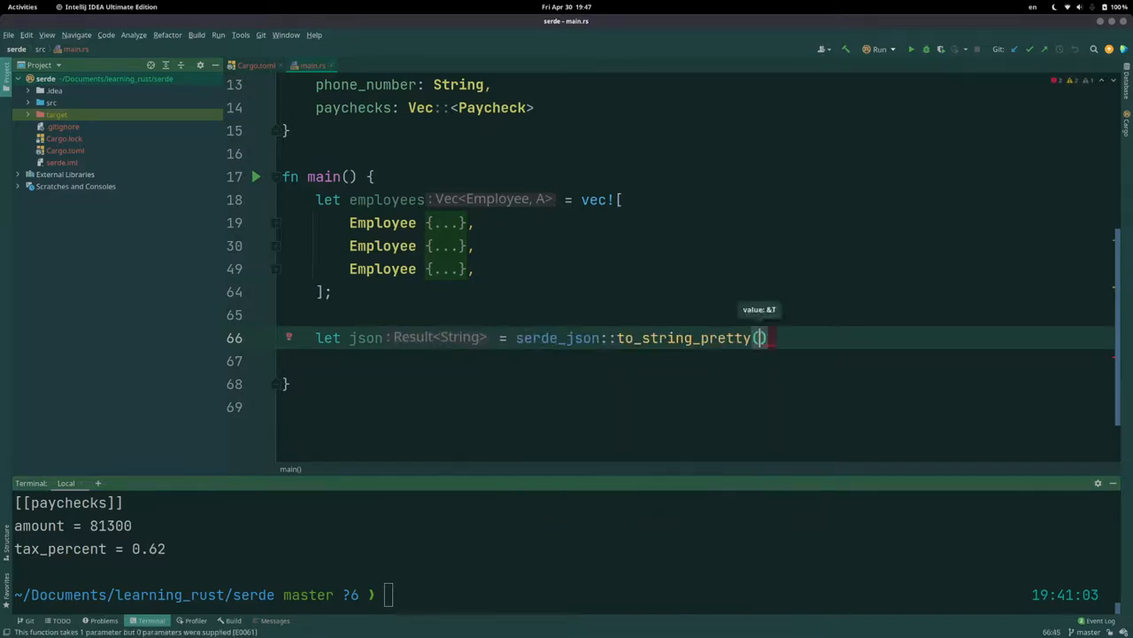
pyautogui.write('value. &')
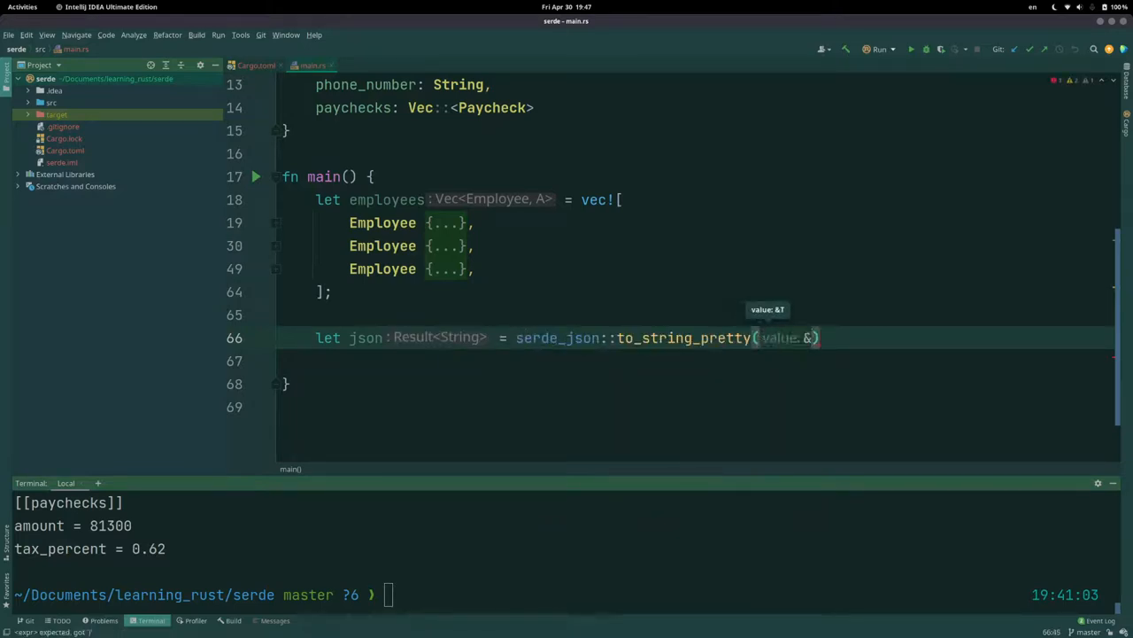
pyautogui.write('employees')
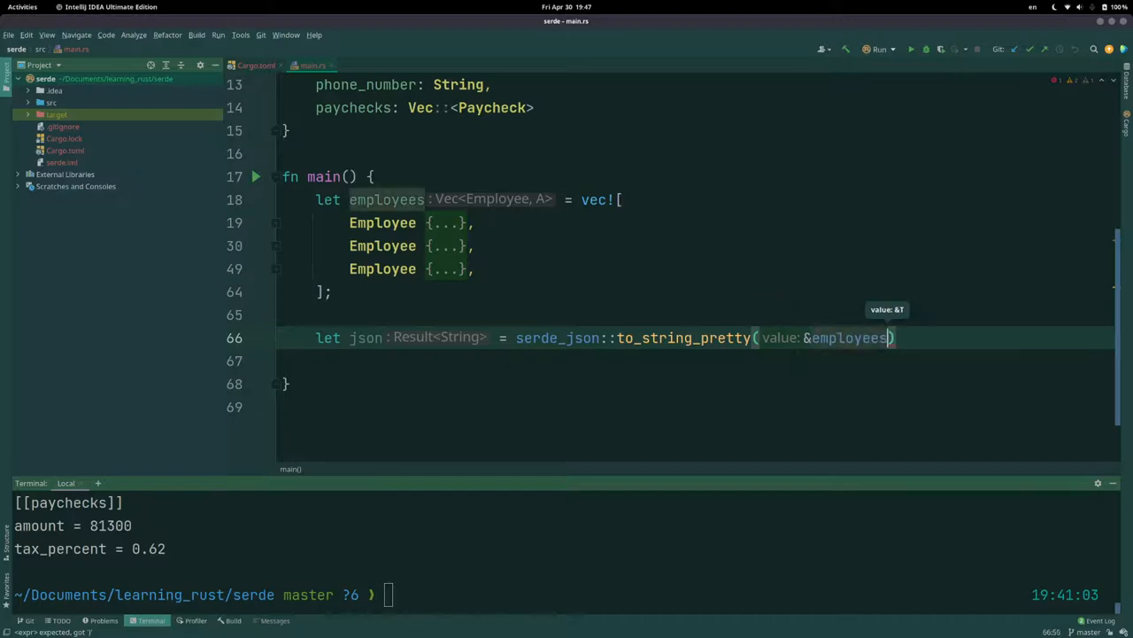
pyautogui.write('.unwrap();')
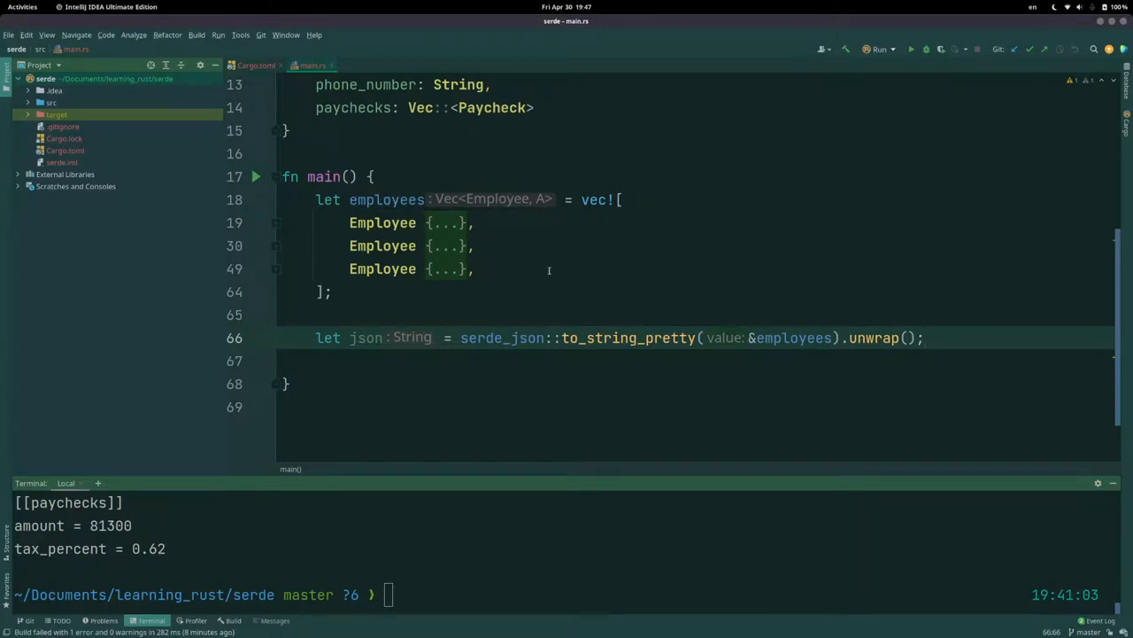
pyautogui.moveTo(776, 294)
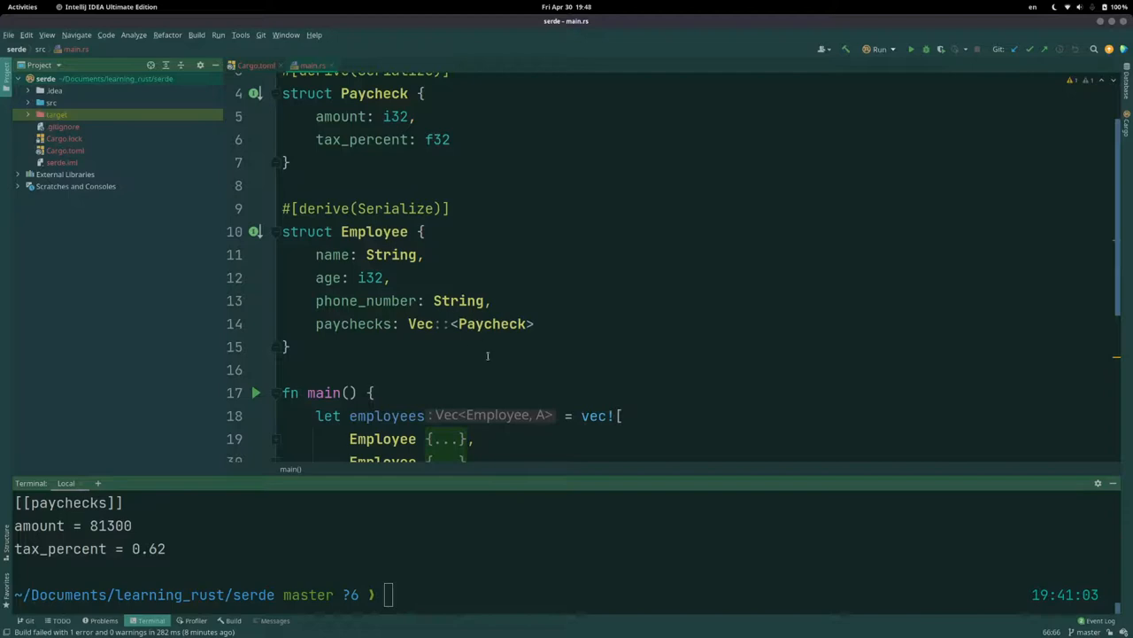
pyautogui.moveTo(534, 311)
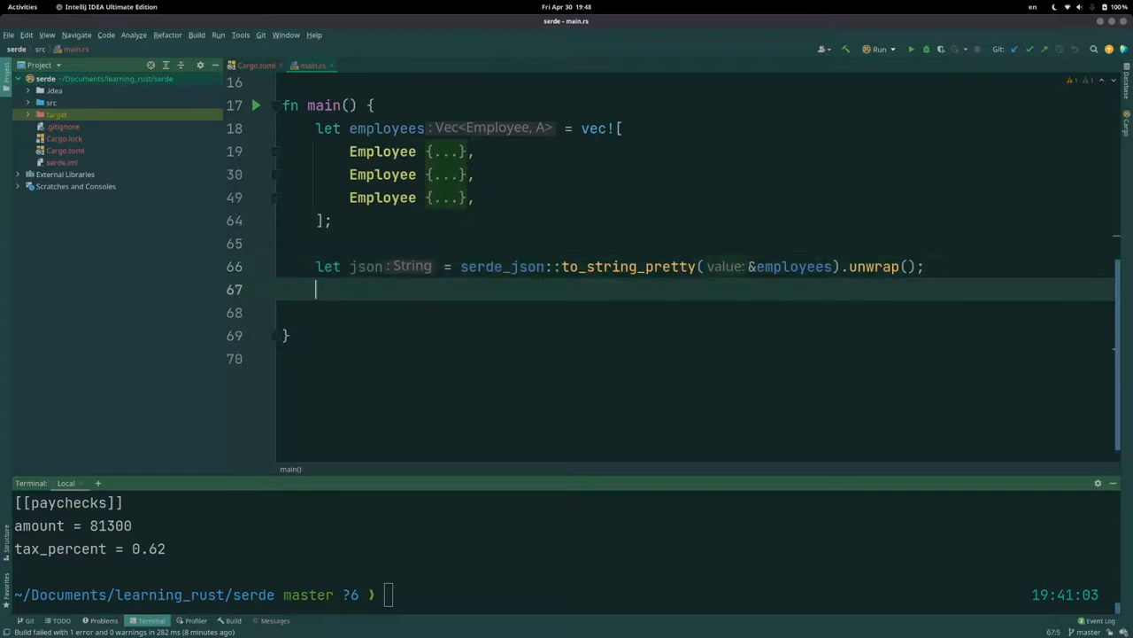
# Step: Print the JSON with println!("{}", json); and launch cargo run in the terminal
pyautogui.write('println!("{')
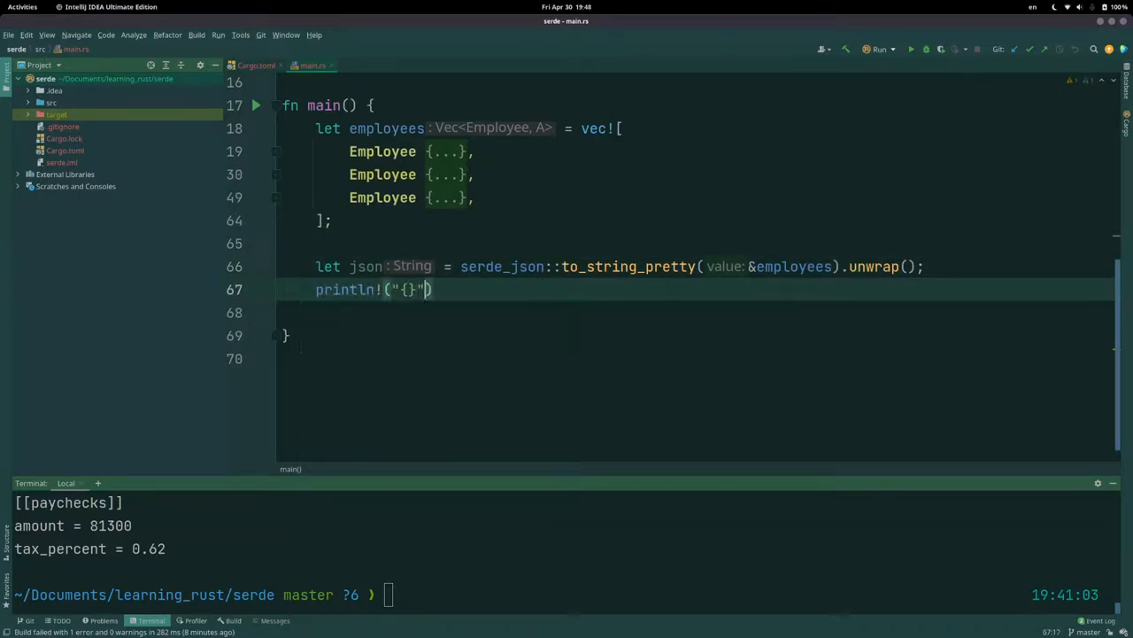
pyautogui.write(', json);')
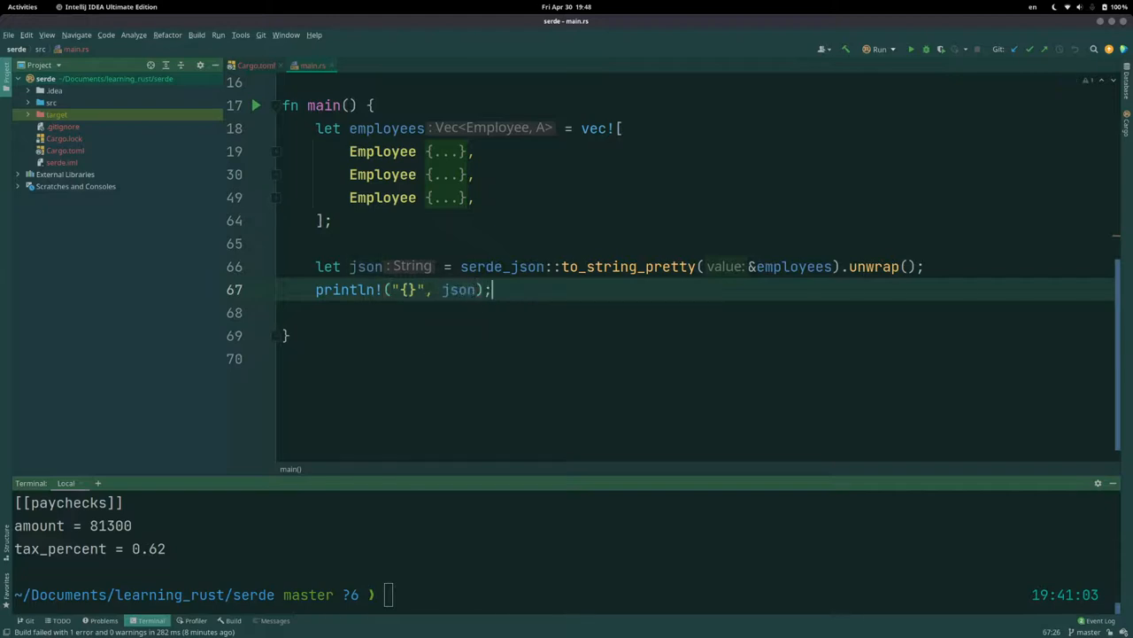
pyautogui.write('cargo run')
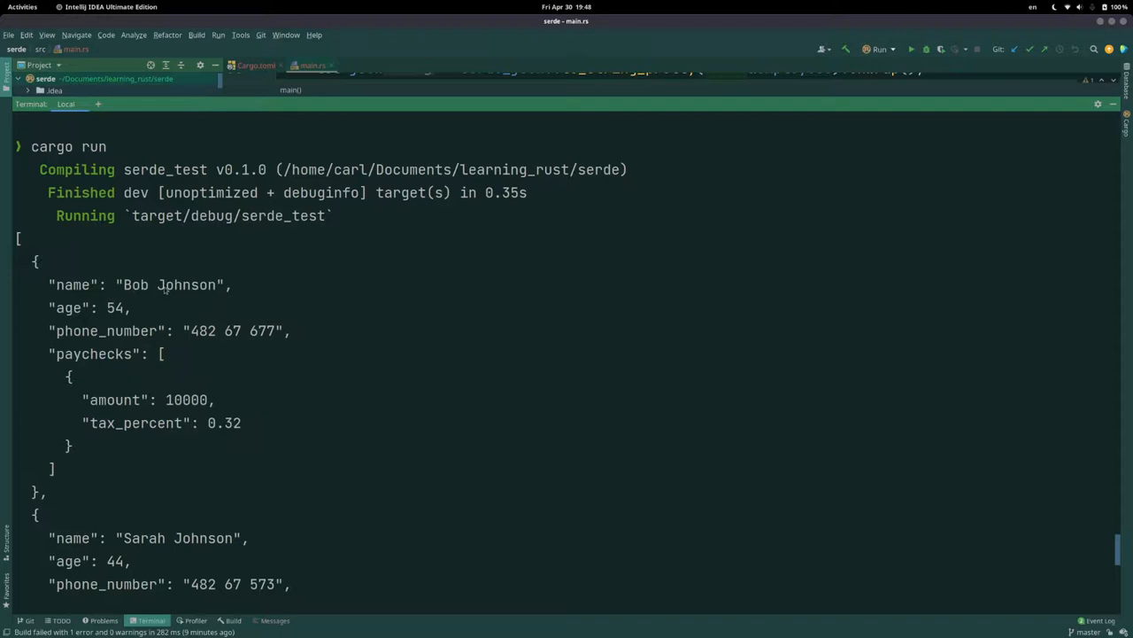
# Step: Scroll through the pretty-printed JSON of the three employees in the terminal output
pyautogui.scroll(-3)
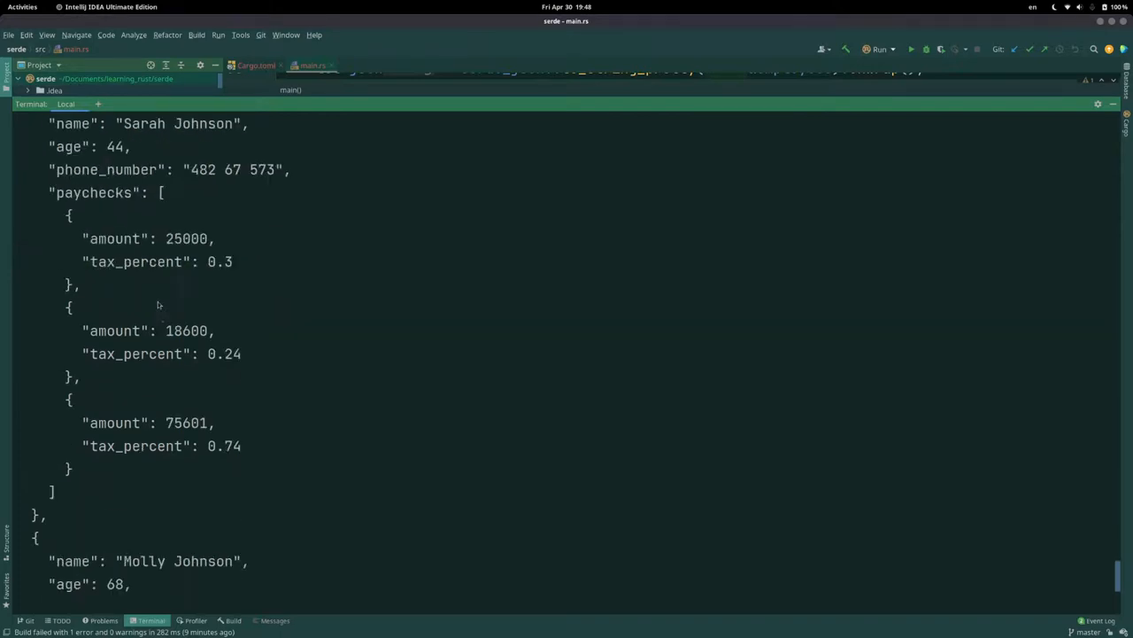
pyautogui.scroll(-3)
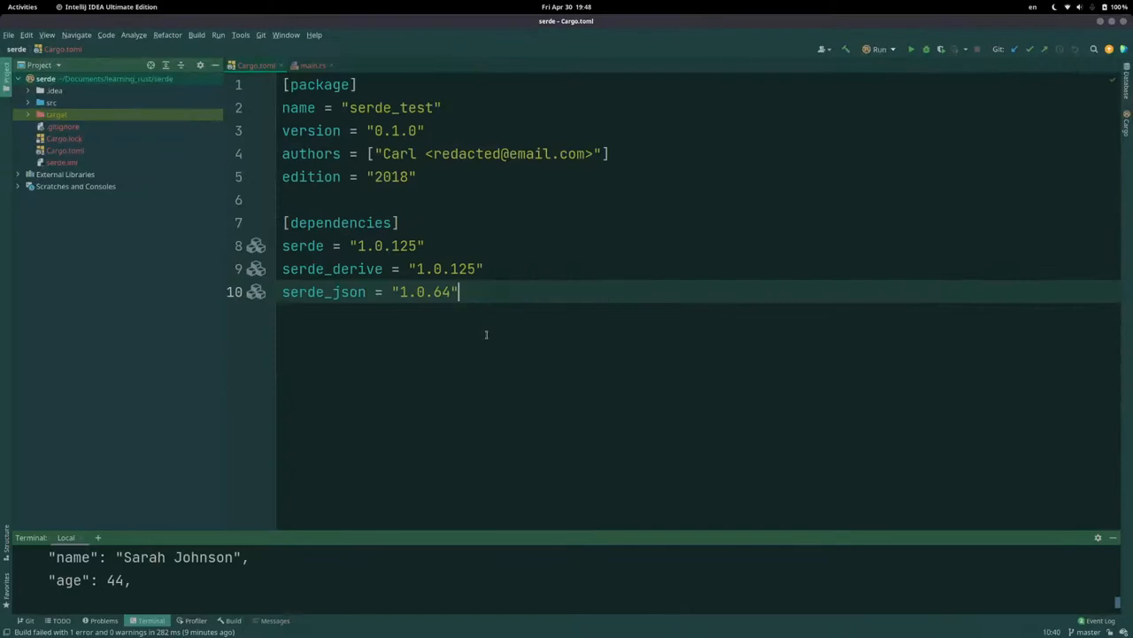
# Step: Add serde_yaml = "0.8.17" to Cargo.toml's dependencies
pyautogui.write('serde_yaml = "0.')
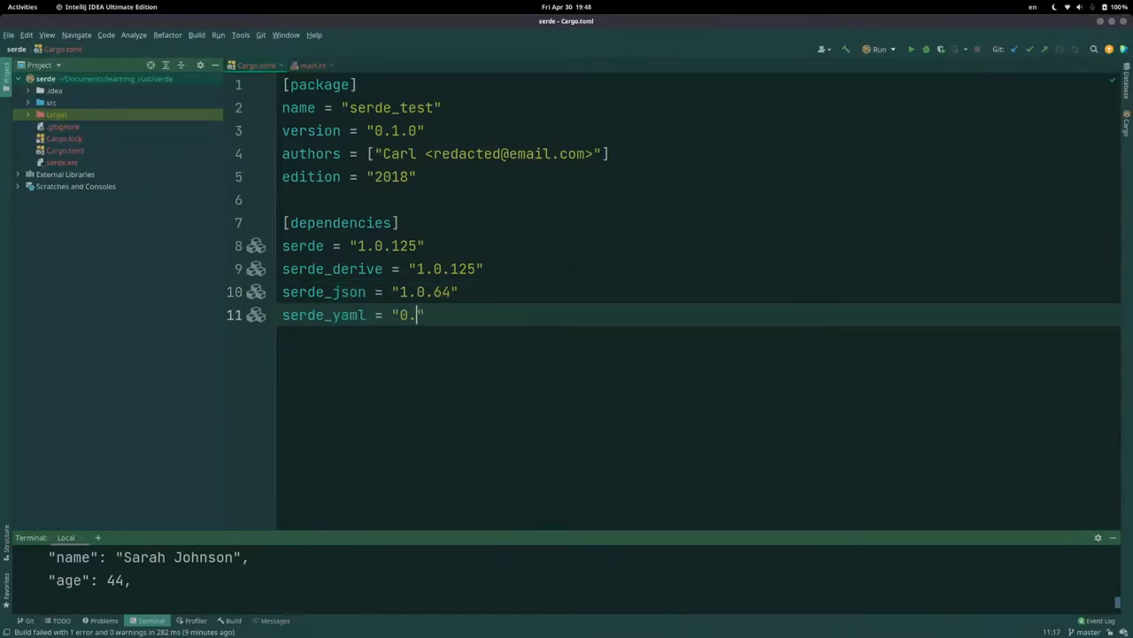
pyautogui.write('8.17')
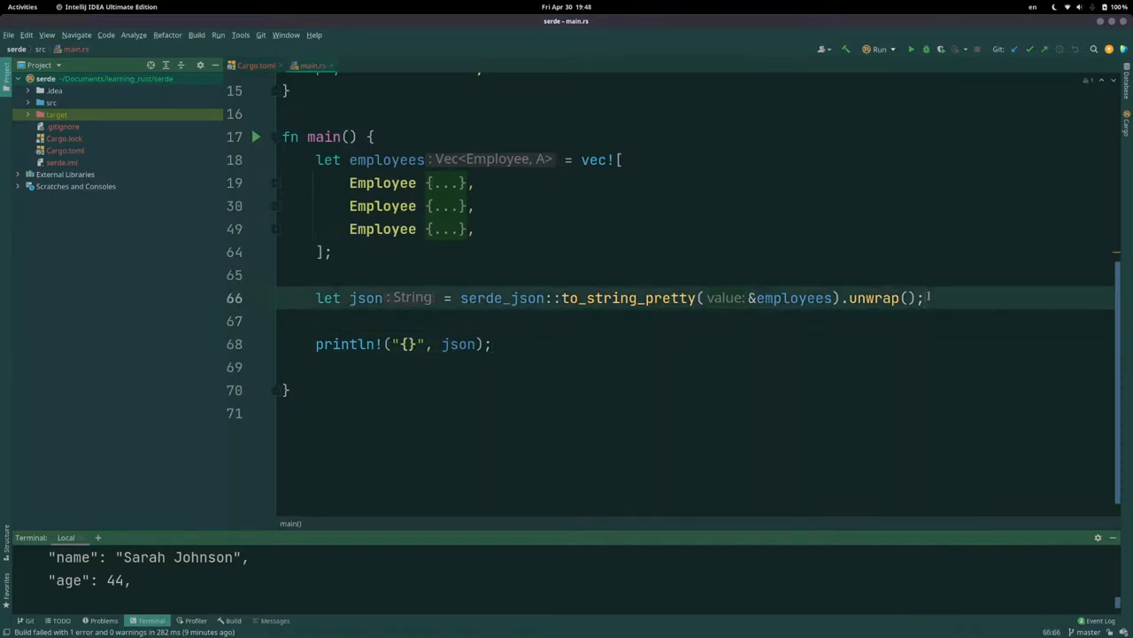
# Step: Write let yaml = serde_yaml::to_string(&employees).unwrap(); below the json line
pyautogui.write('lets')
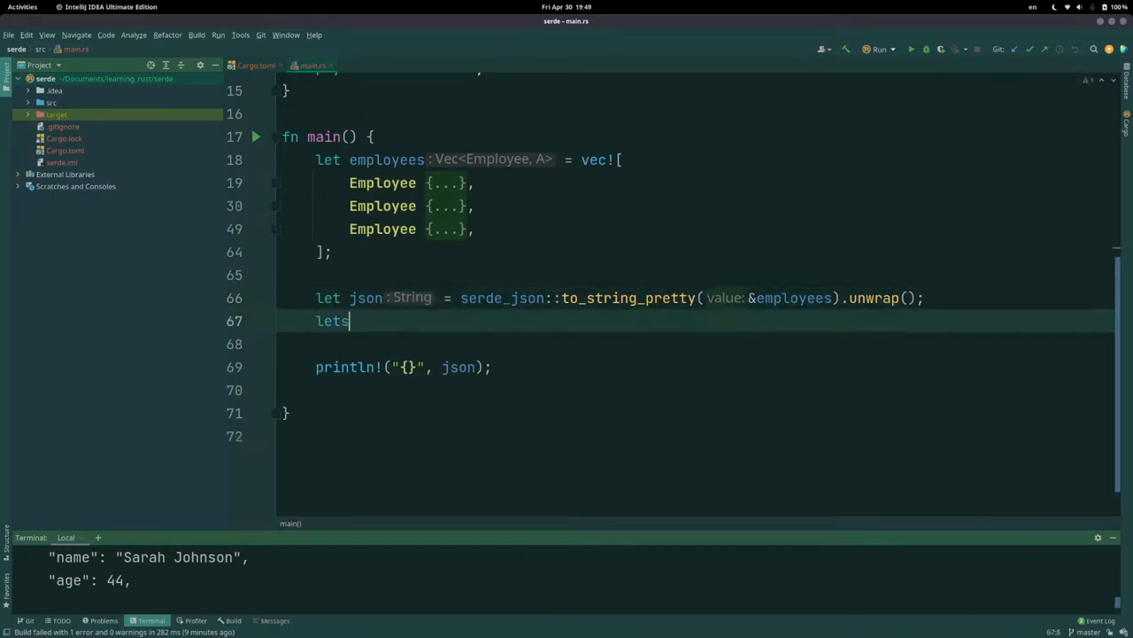
pyautogui.write('yaml = s')
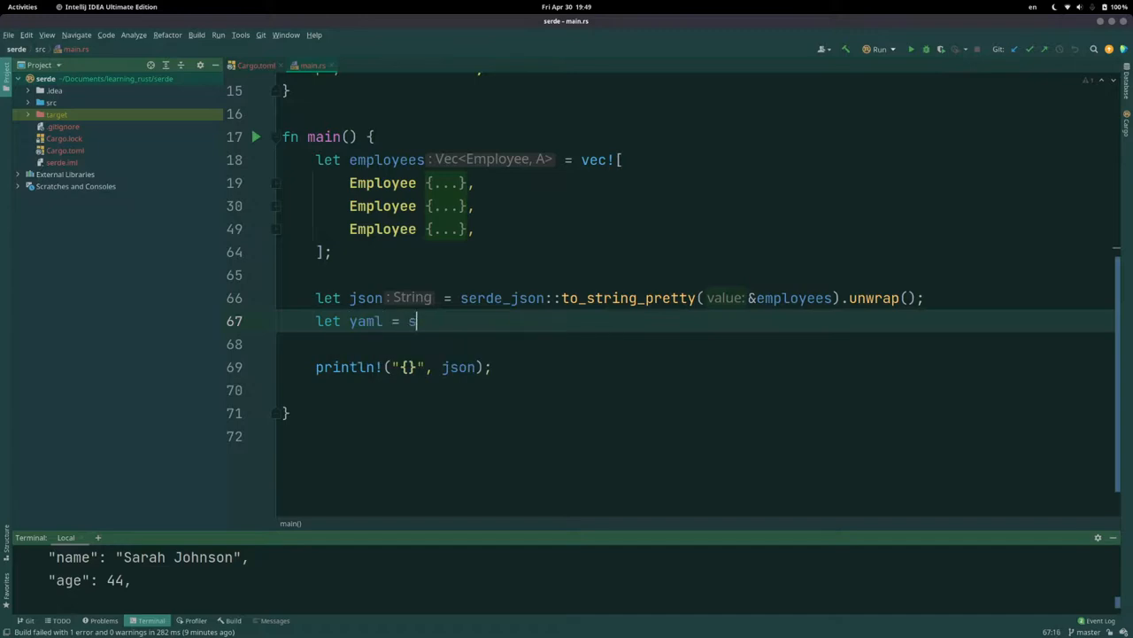
pyautogui.write('serde_')
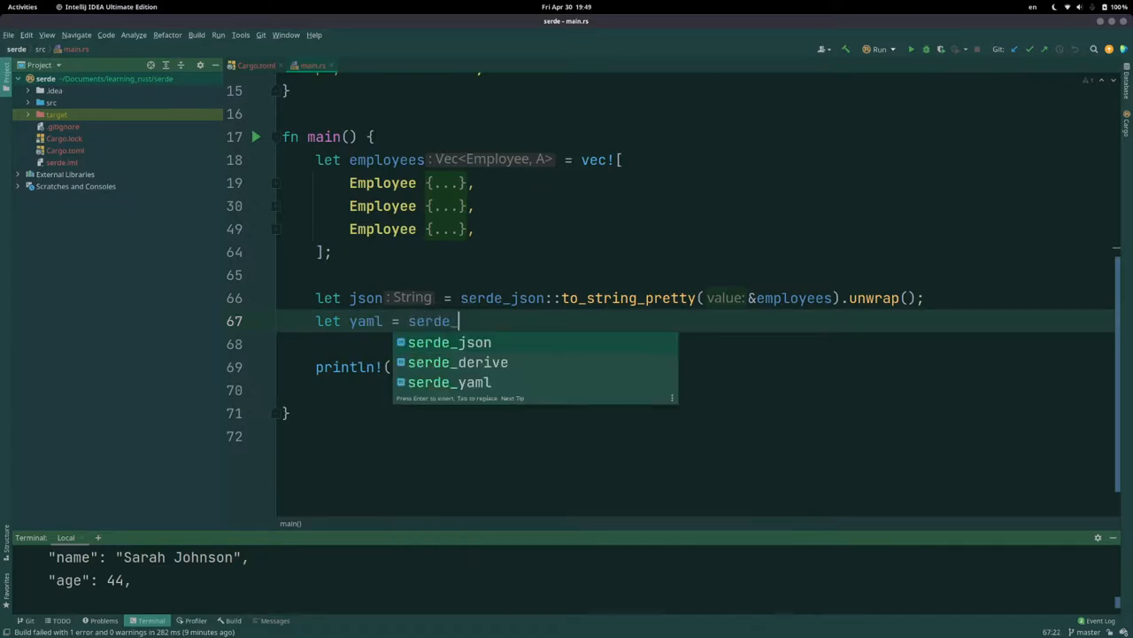
pyautogui.write('yaml::to_string(')
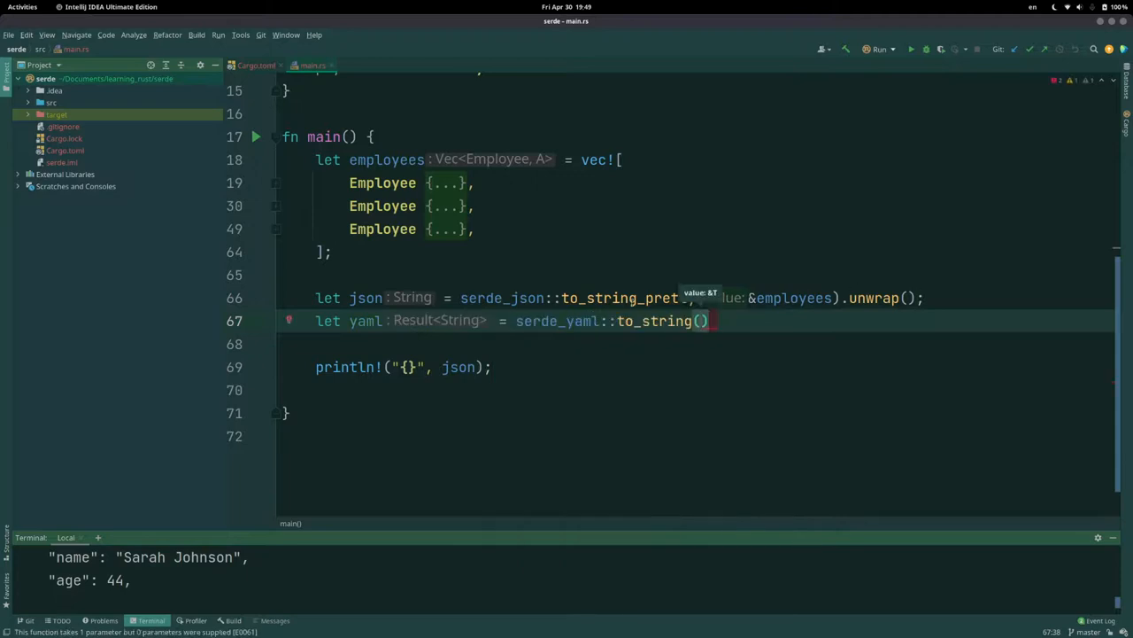
pyautogui.moveTo(807, 358)
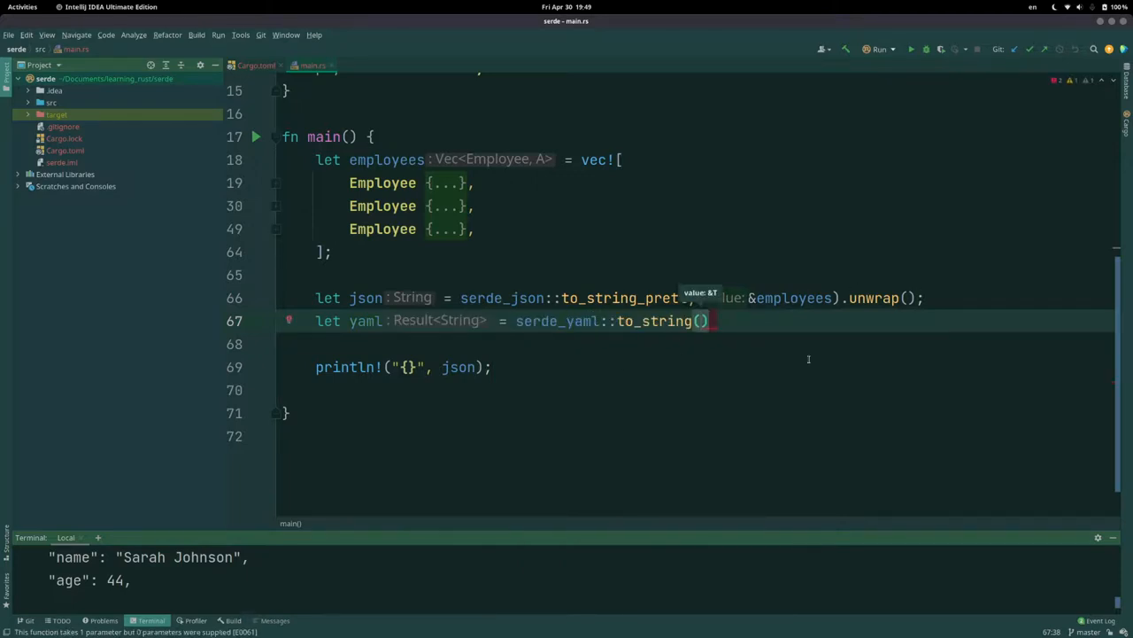
pyautogui.write('&employees')
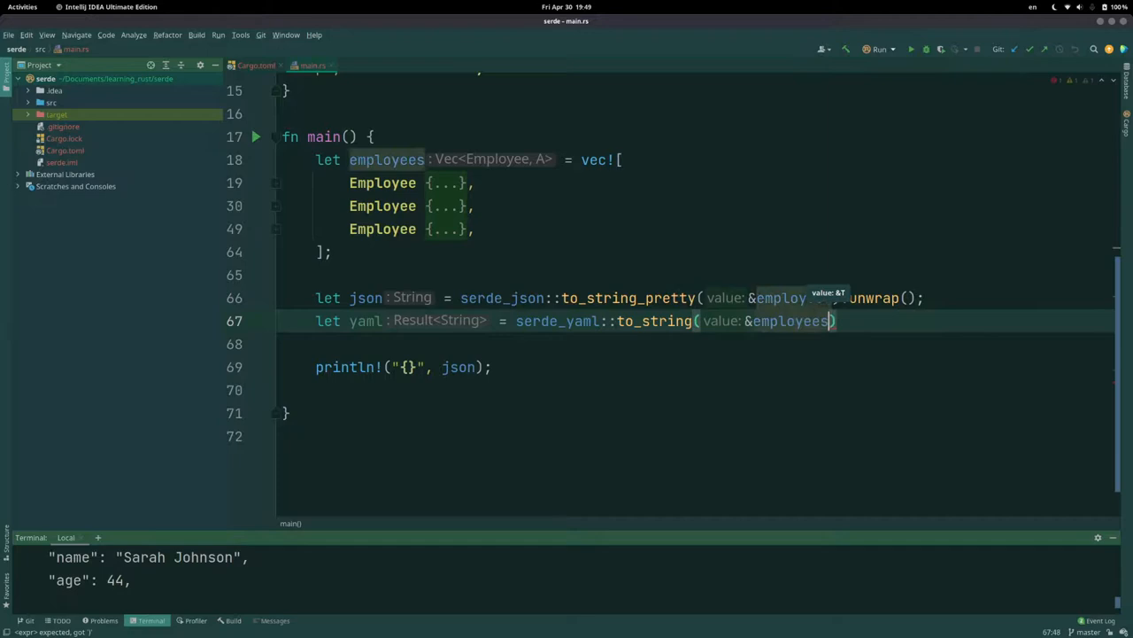
pyautogui.write('.unwrap();')
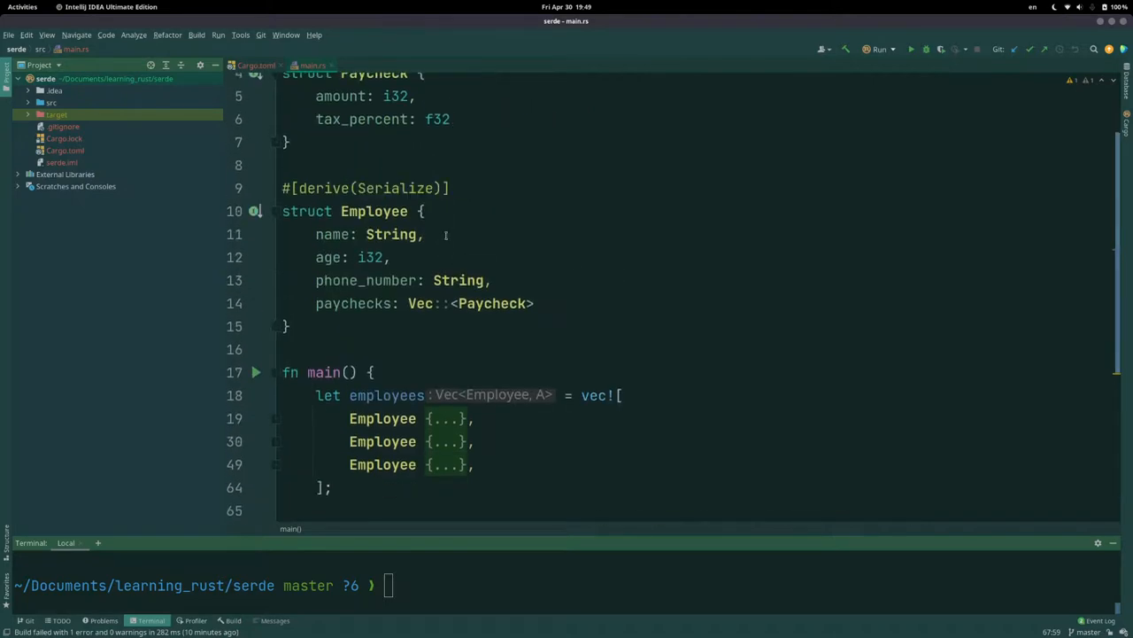
pyautogui.moveTo(546, 291)
pyautogui.write(', Deserialize')
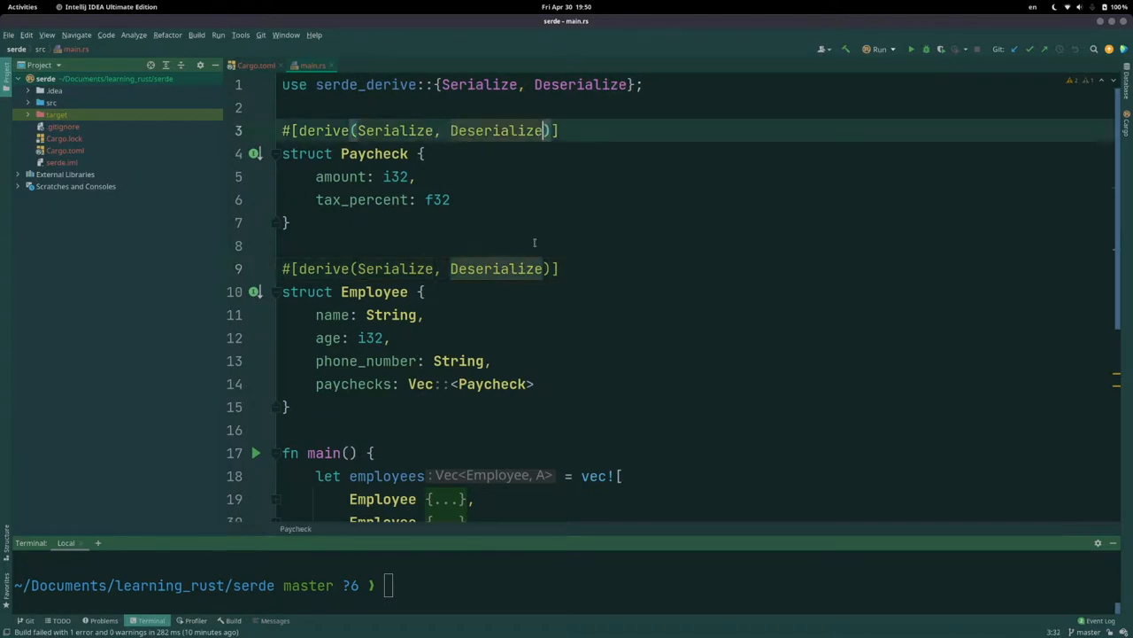
# Step: Scroll back down through main after adding Deserialize to both derive attributes
pyautogui.scroll(-3)
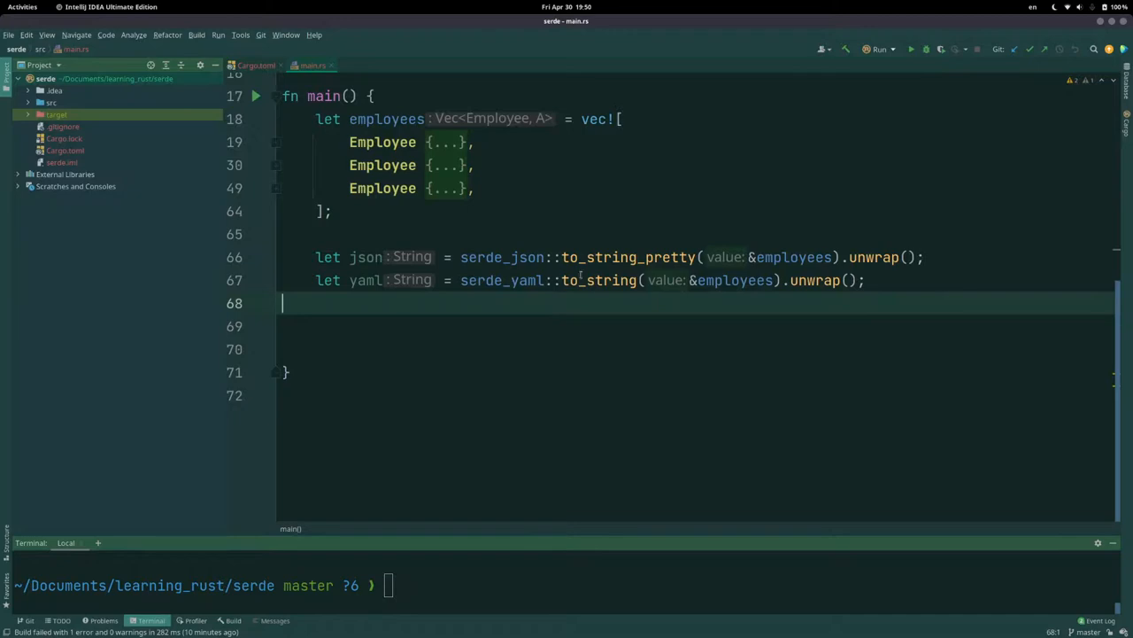
# Step: Write let ds_employees: Vec<Employee> = serde_json::from_str(json.as_str()).unwrap();
pyautogui.write('let')
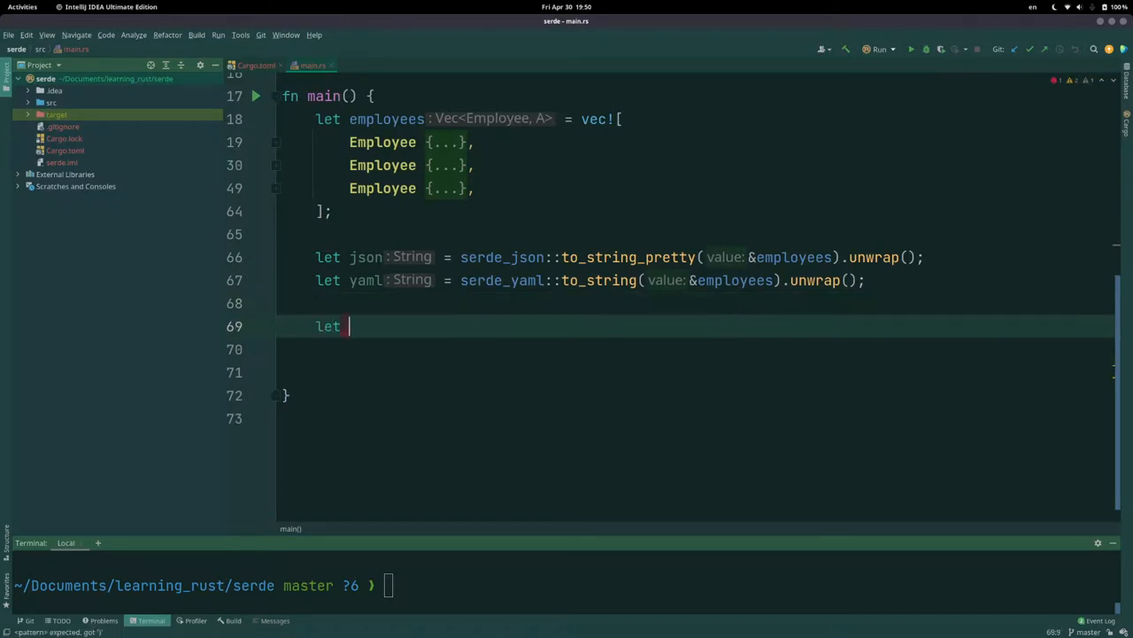
pyautogui.write('d')
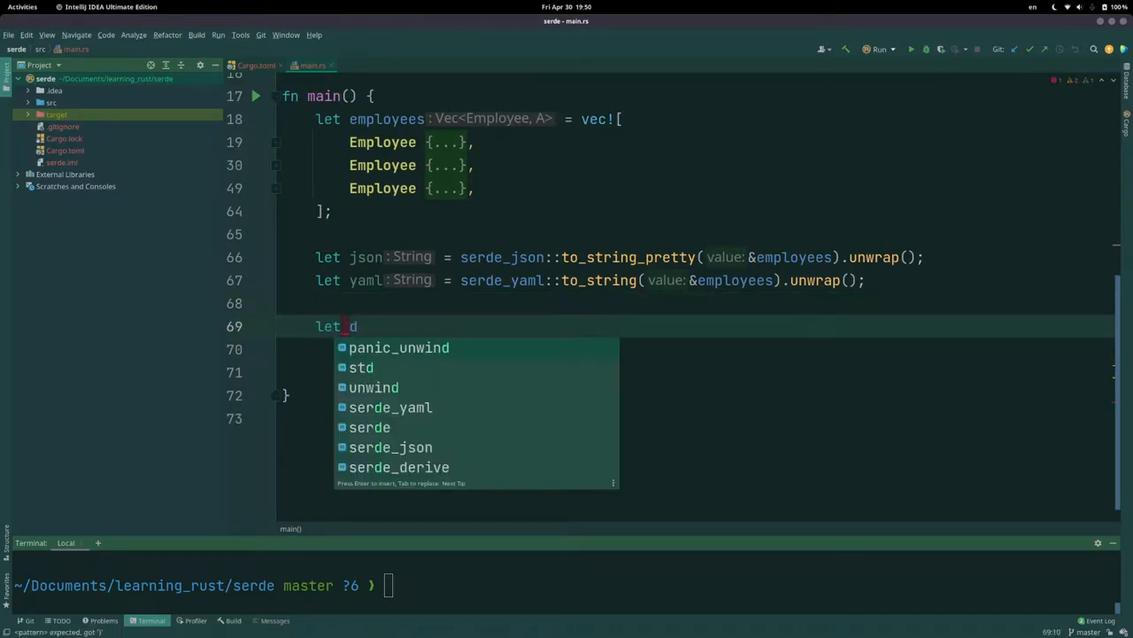
pyautogui.write('s_emplo')
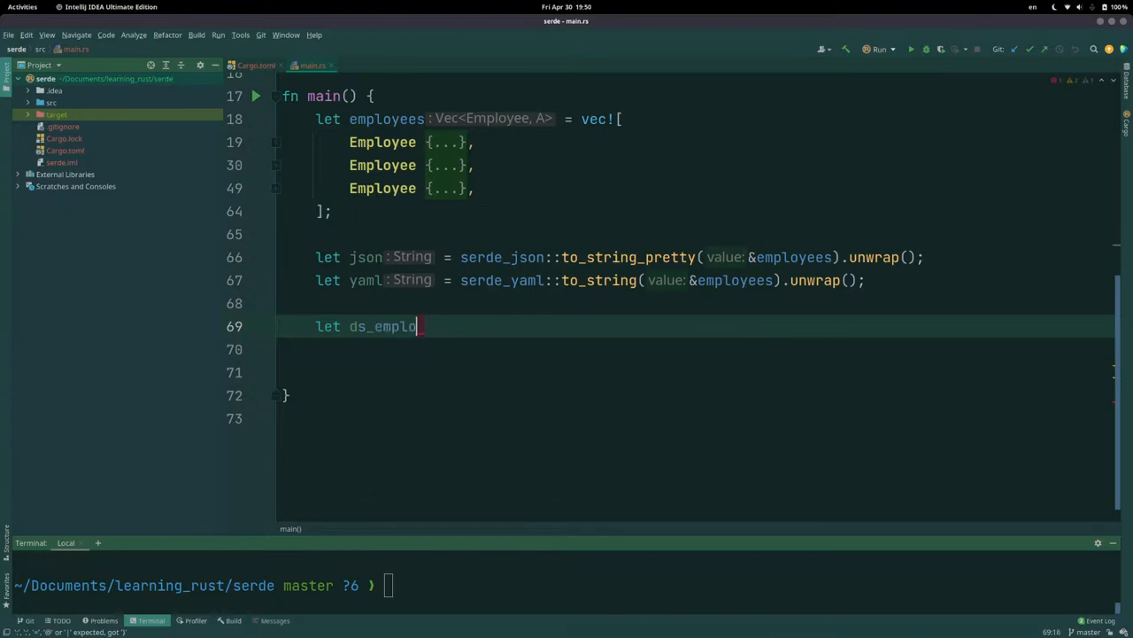
pyautogui.write('yees:')
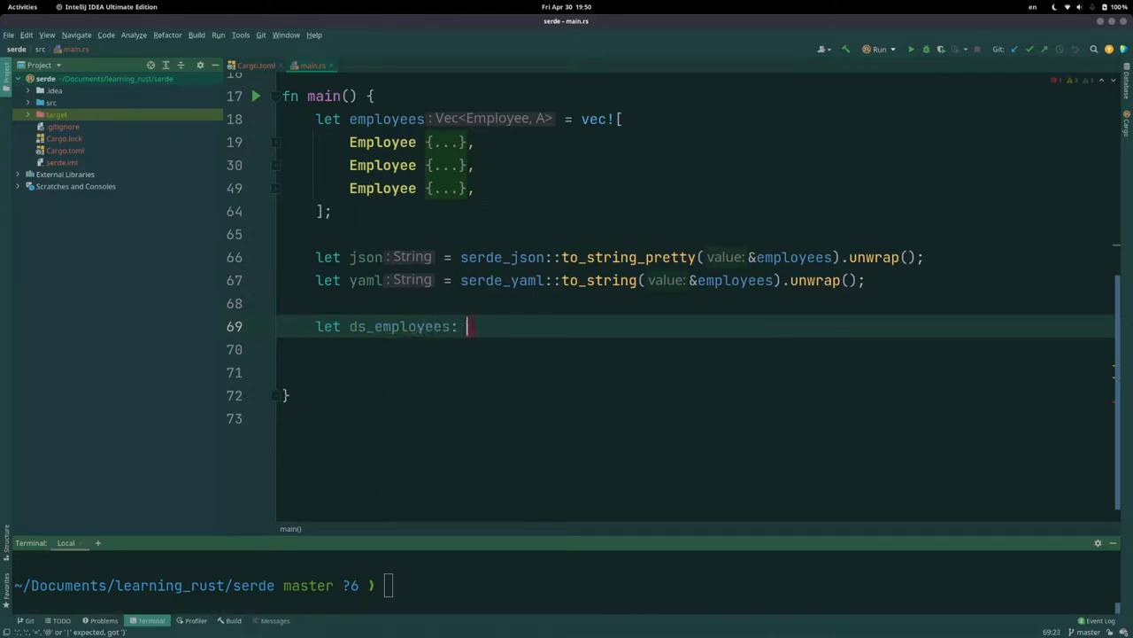
pyautogui.write('Vec::<Employee>')
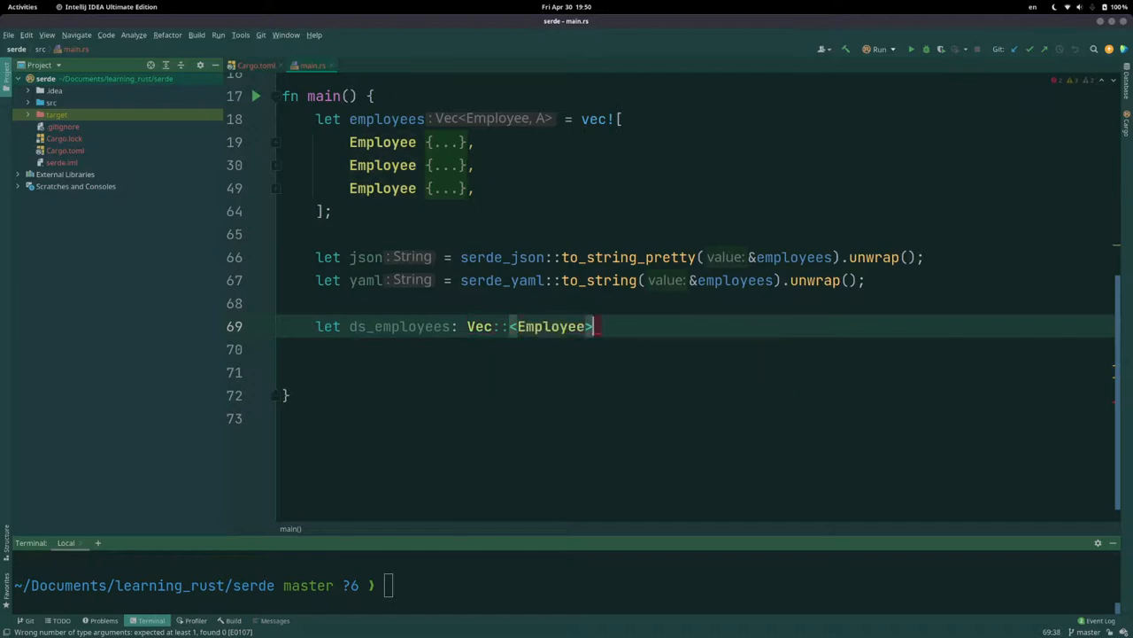
pyautogui.write('= serde_json::from_str(json.as_str(')
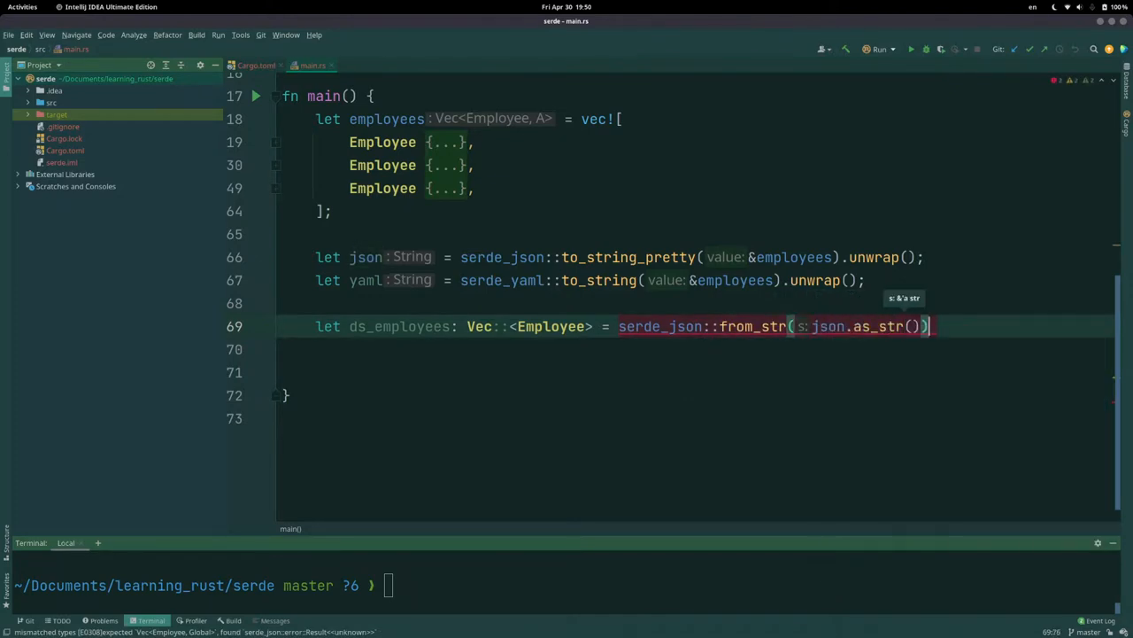
pyautogui.write('.unwrap();')
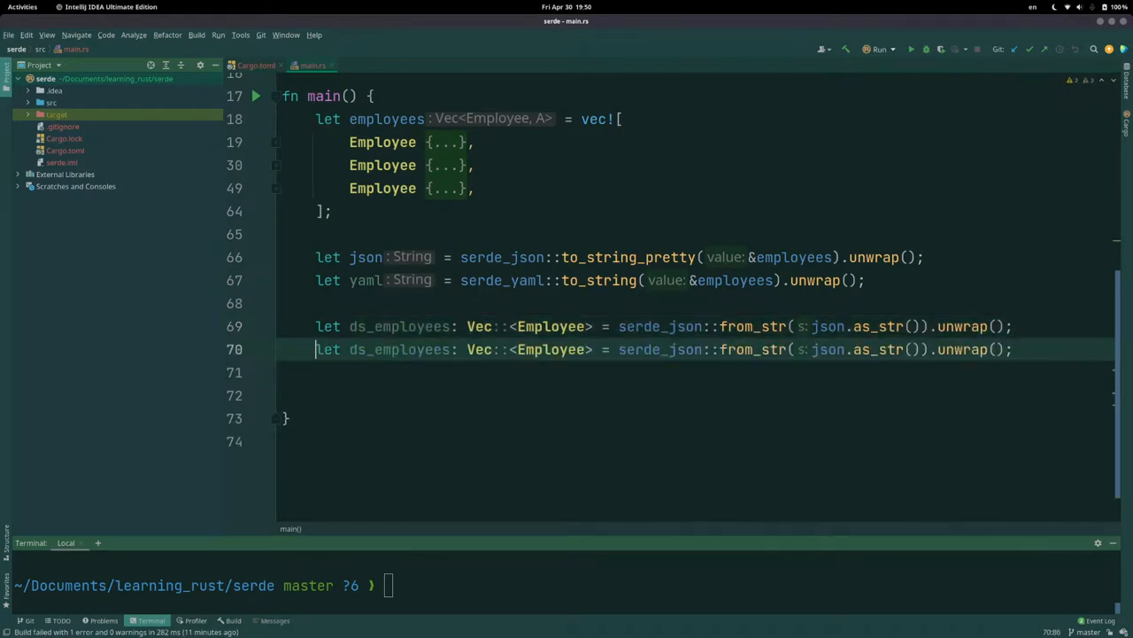
# Step: Name the duplicated line's variable dsy_employees for the YAML parse
pyautogui.write('sy')
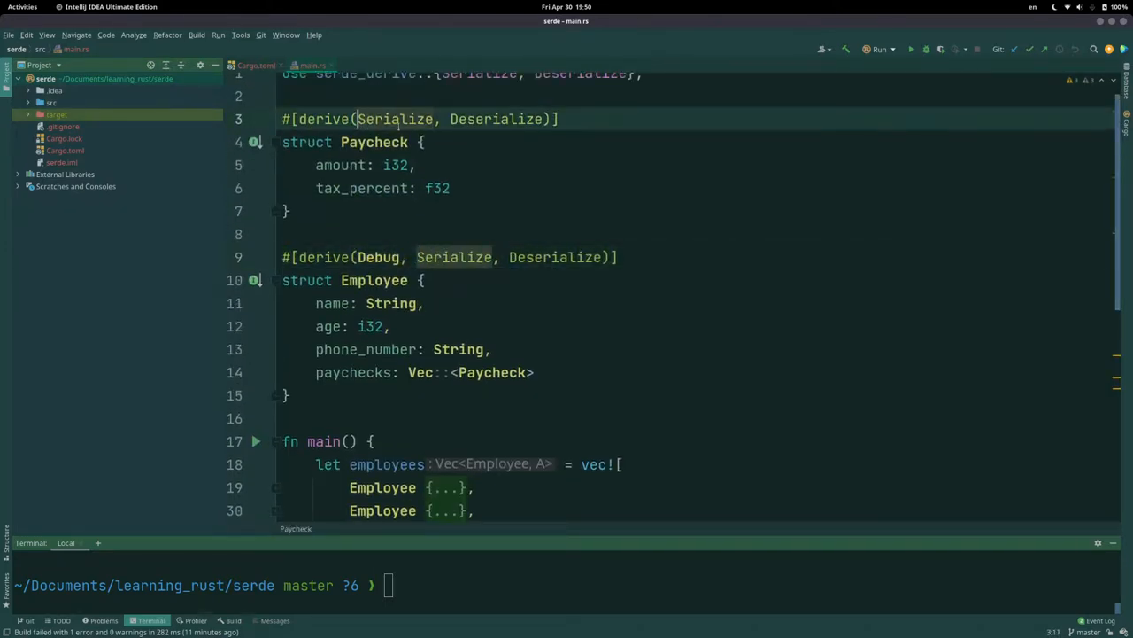
# Step: Add println!("{:?}", ds_employees); at the end of main
pyautogui.scroll(-3)
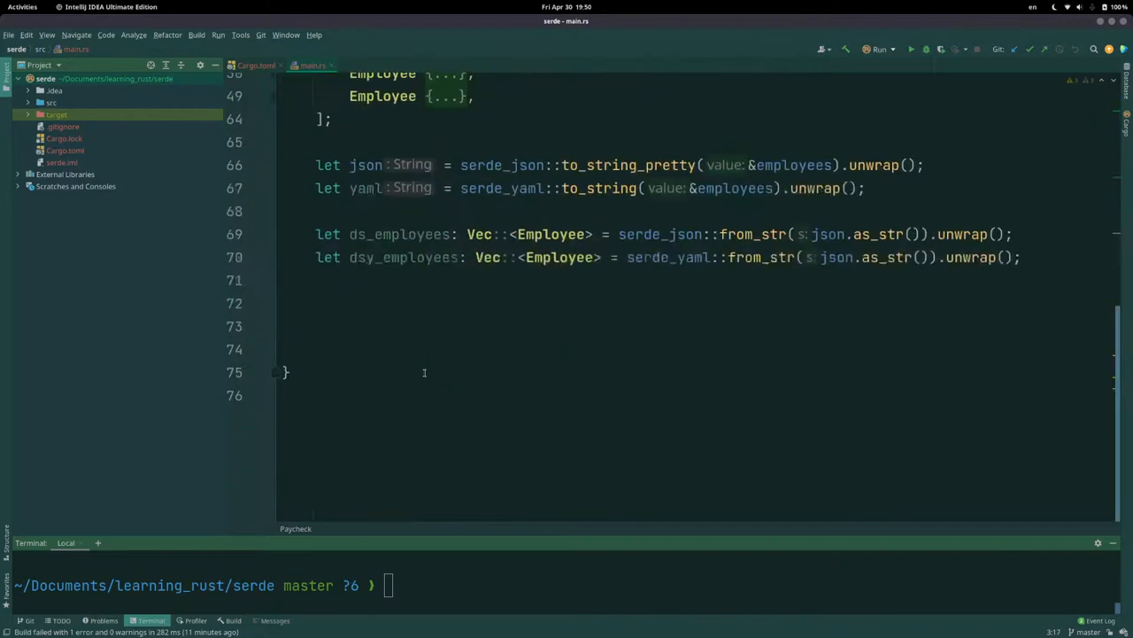
pyautogui.write('println!("{')
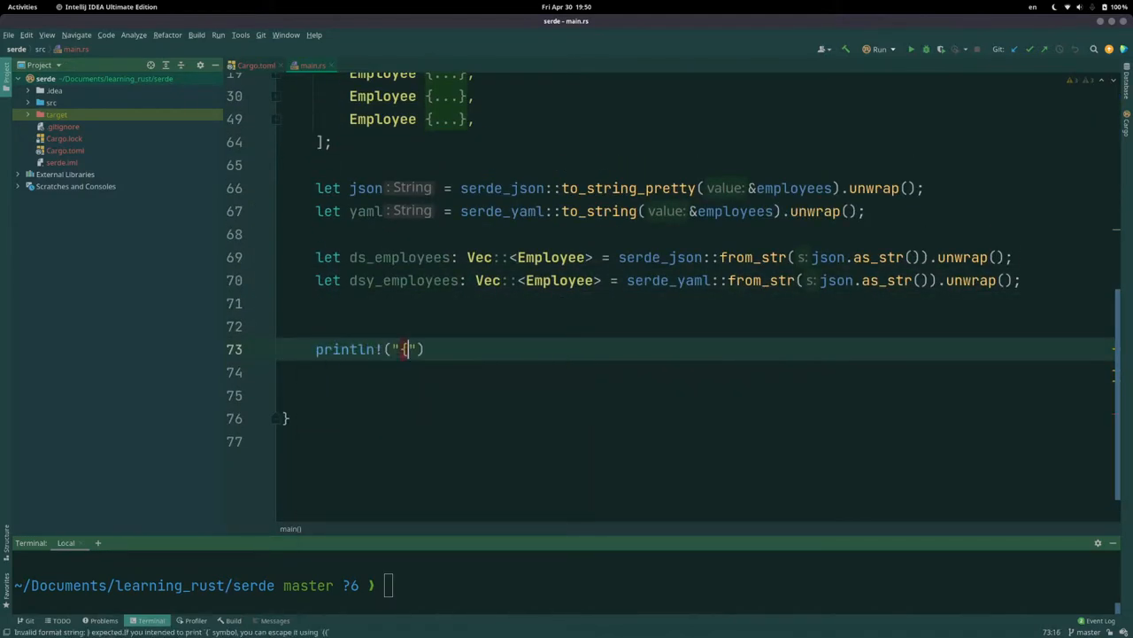
pyautogui.write(':?}')
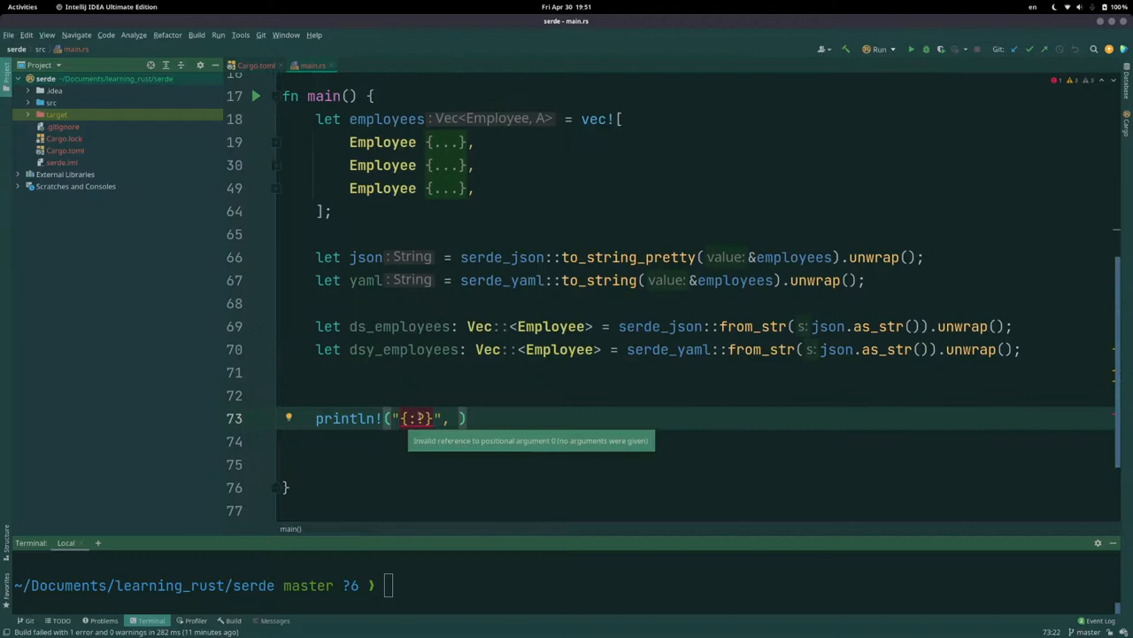
pyautogui.write('d')
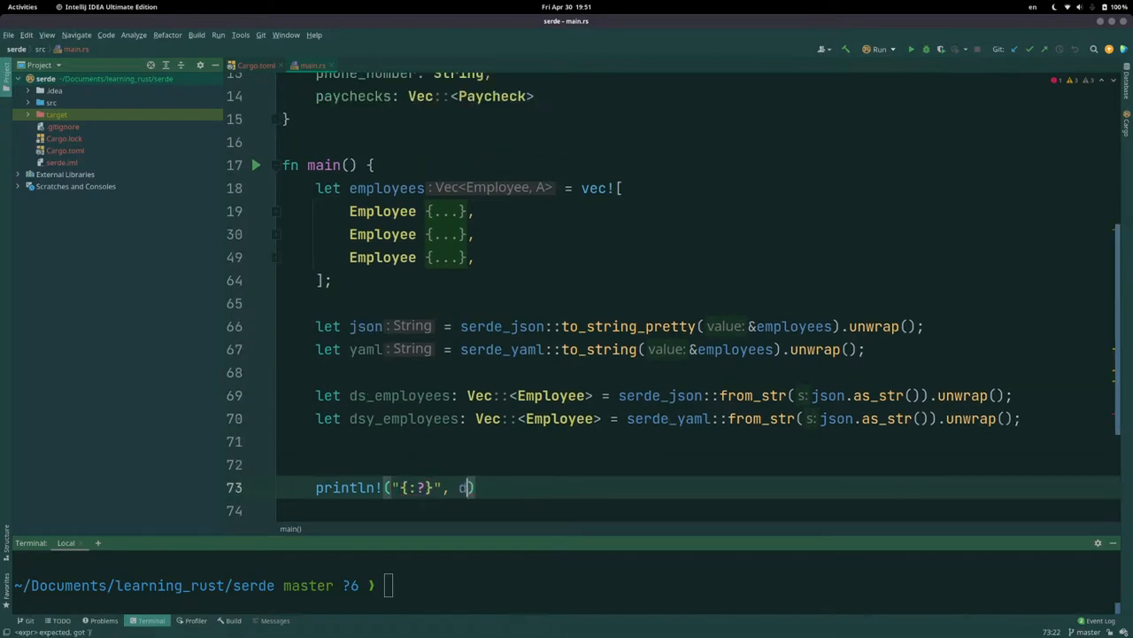
pyautogui.write('ds_employees);')
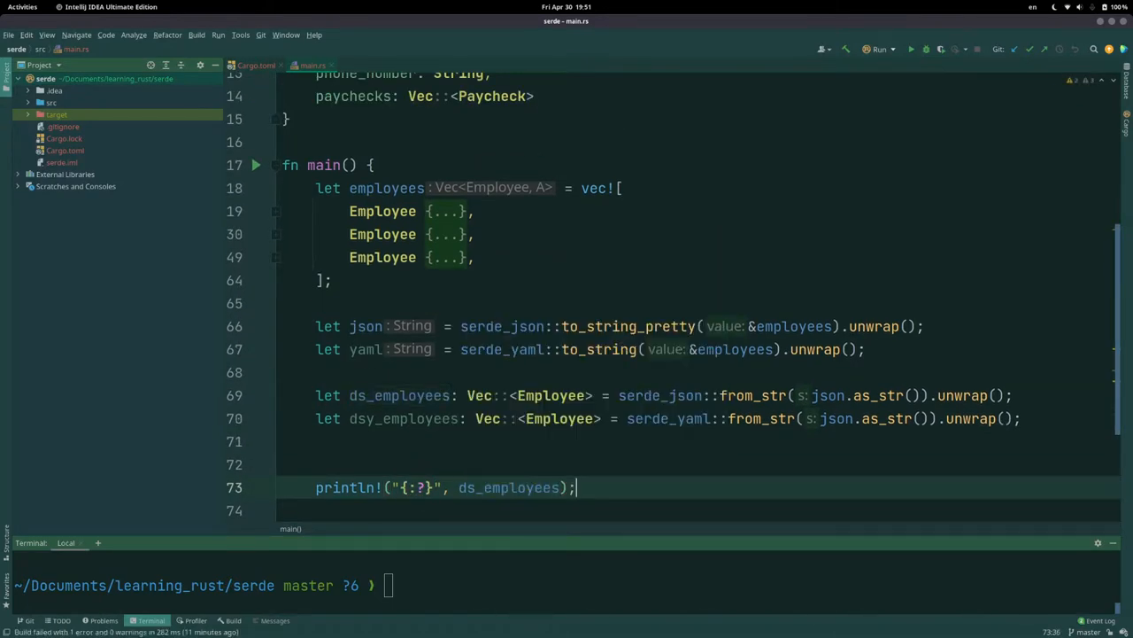
# Step: Run cargo run in the terminal to build and execute the program
pyautogui.write('cargo run')
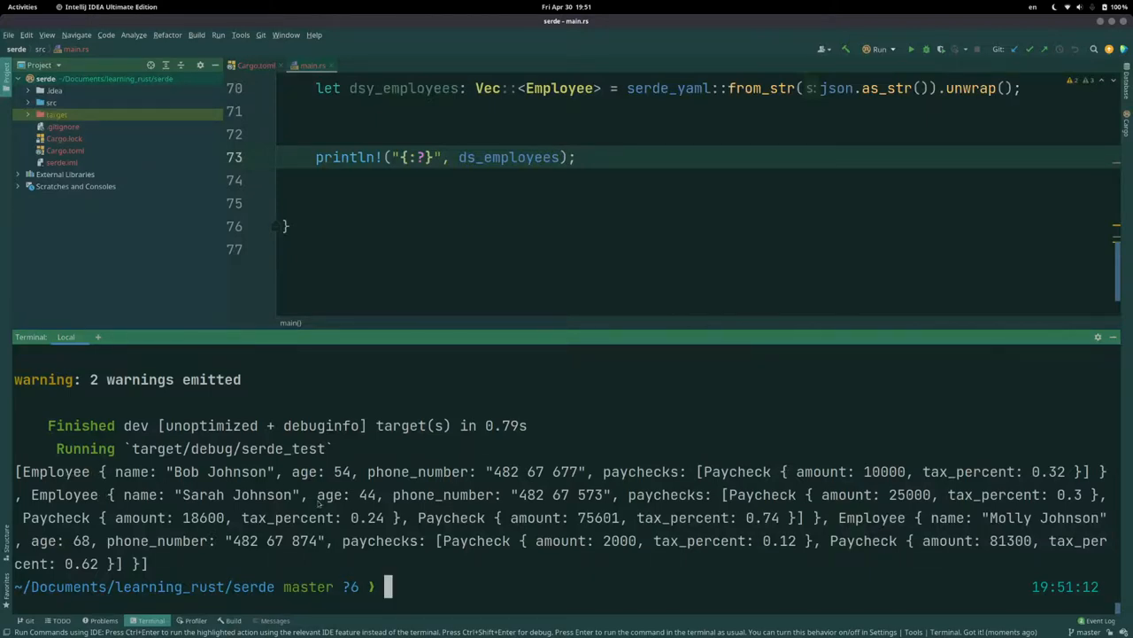
pyautogui.moveTo(659, 535)
pyautogui.write('y')
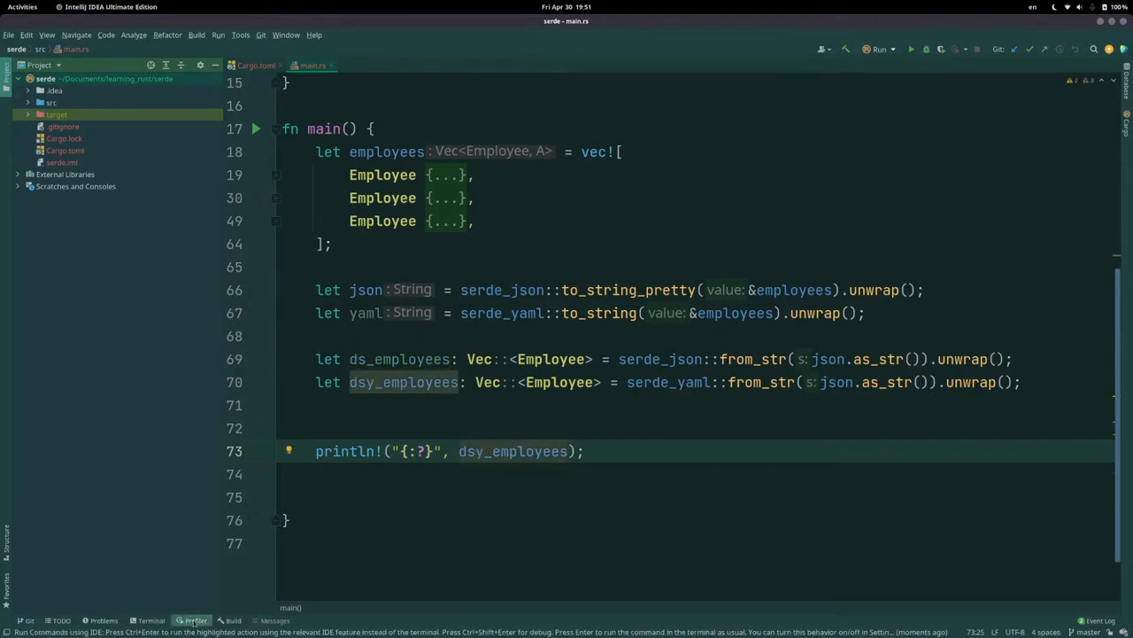
# Step: Make serde_yaml::from_str parse the yaml string instead of json
pyautogui.click(151, 620)
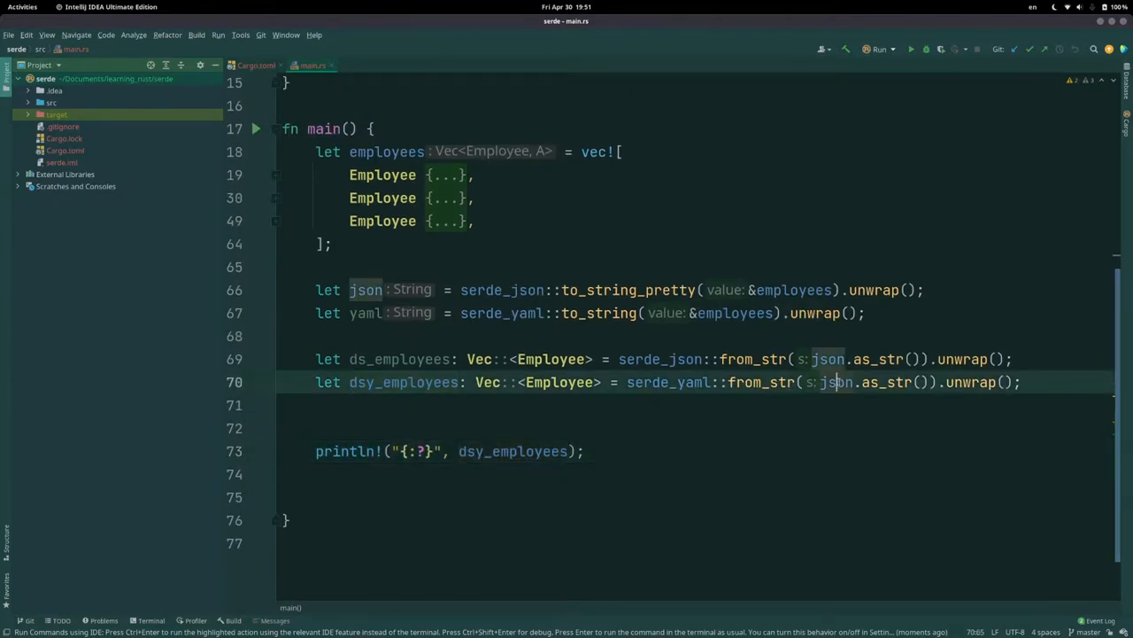
pyautogui.write('yaml')
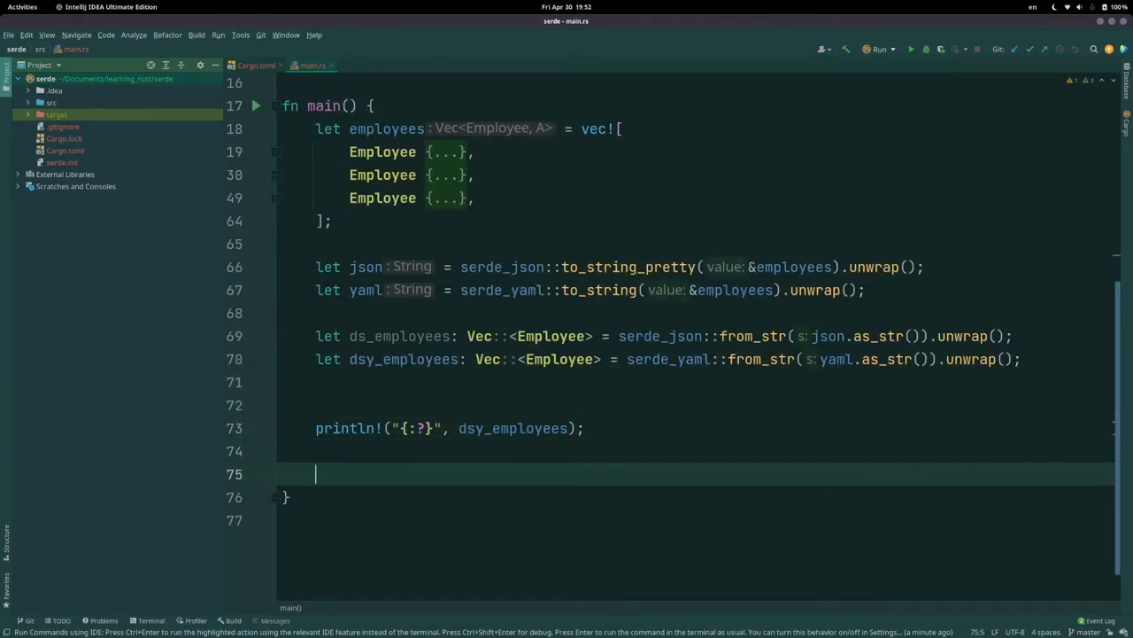
# Step: Start a dsy_employees.iter() chain, then abandon it for a plain loop
pyautogui.write('dsy')
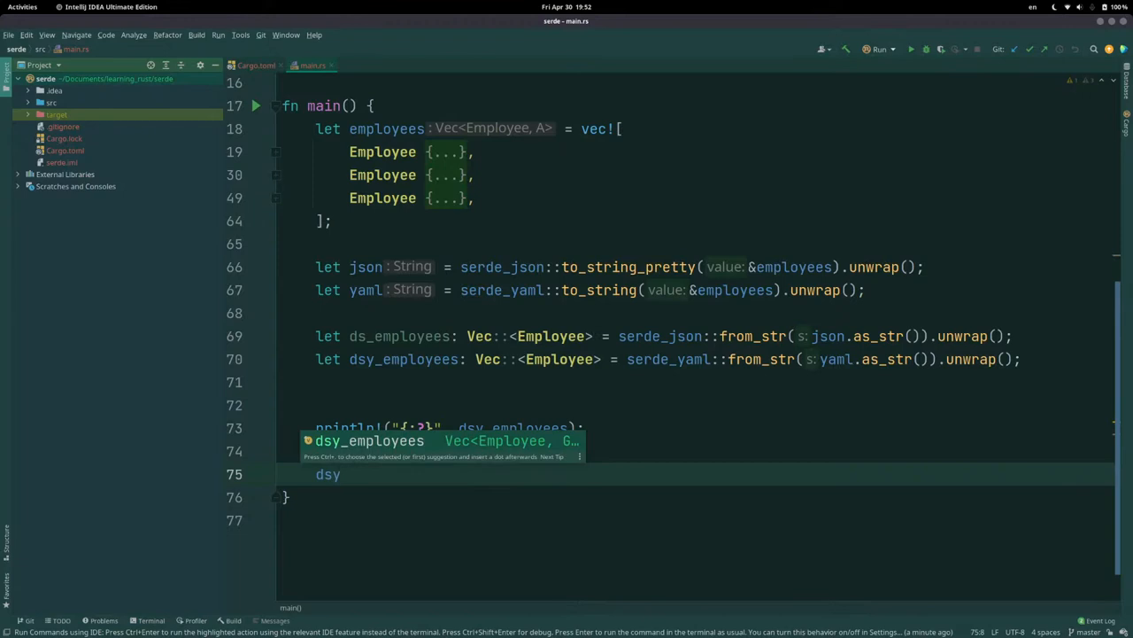
pyautogui.write('.')
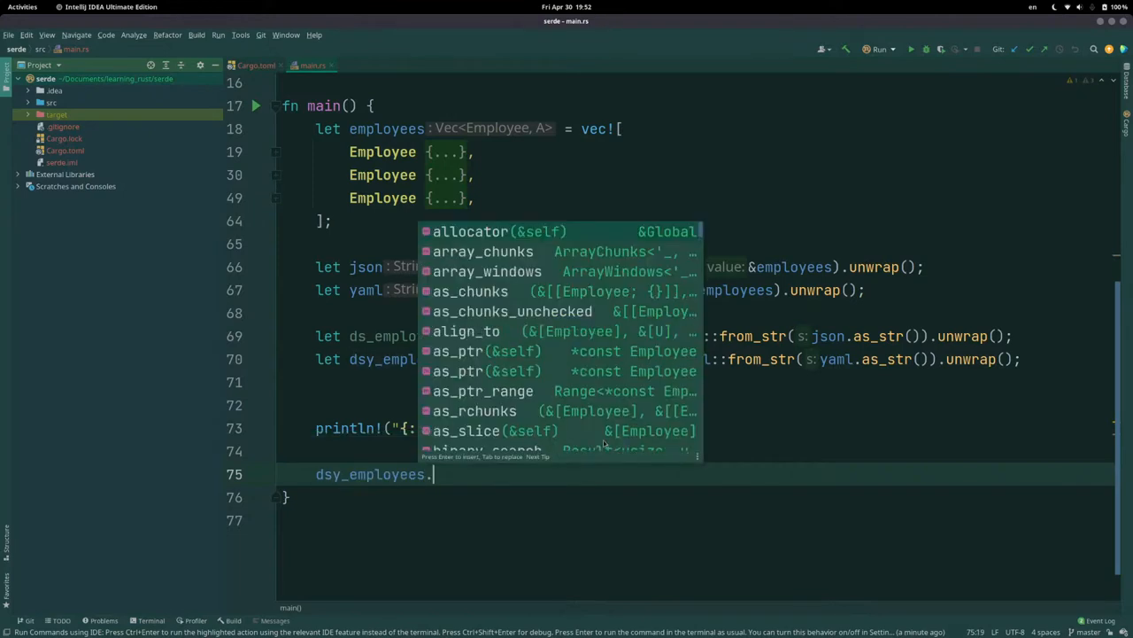
pyautogui.write('iter().fo')
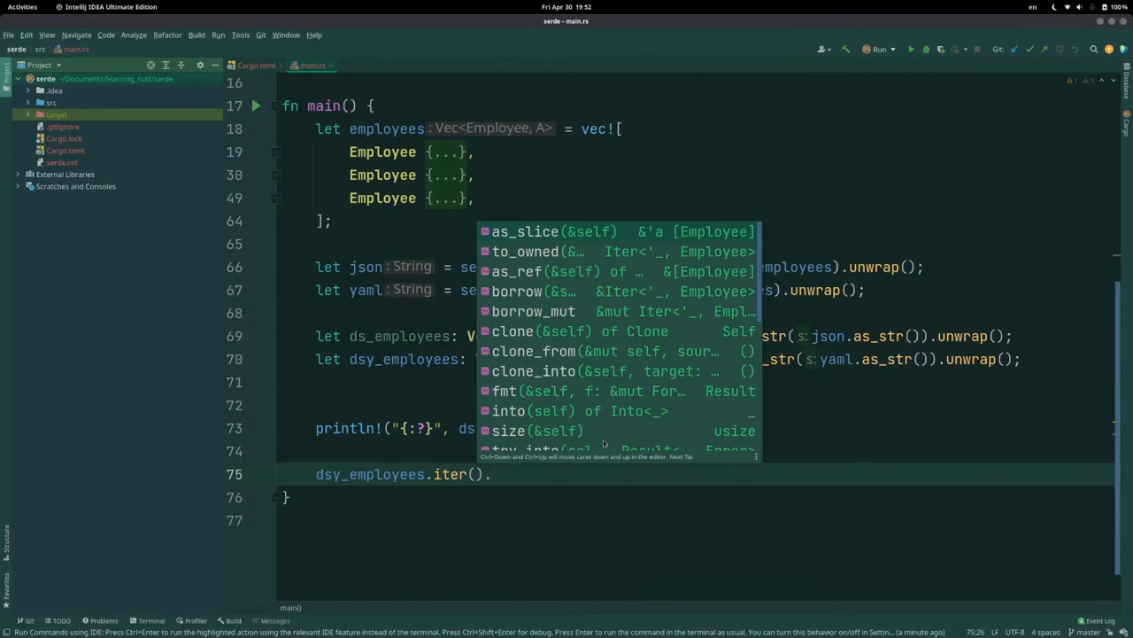
pyautogui.write('.')
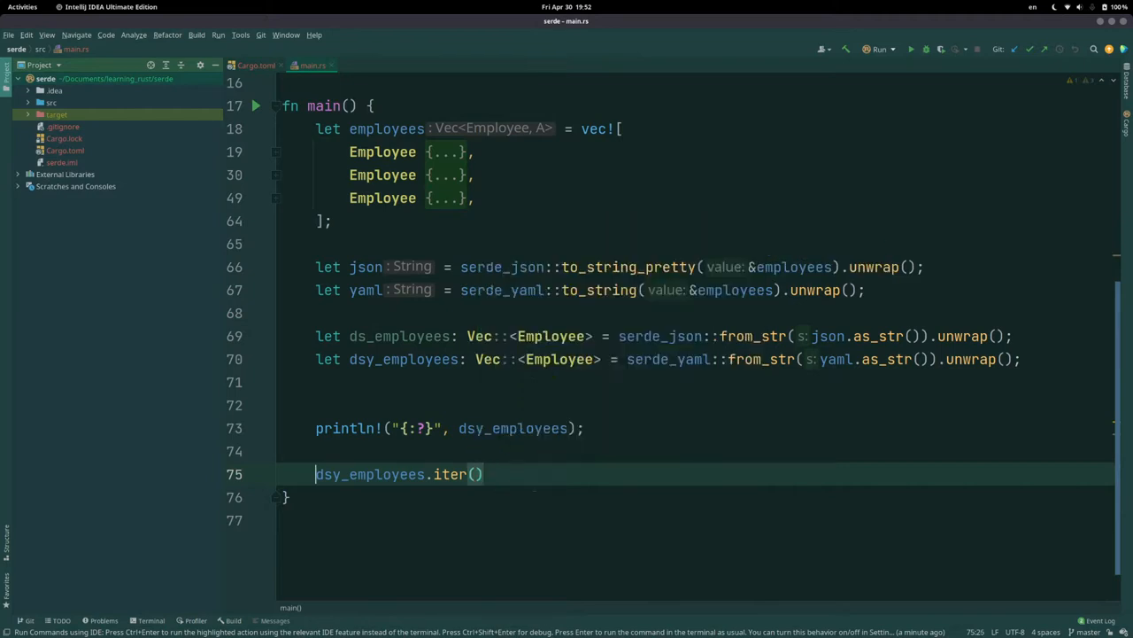
# Step: Write for i in &dsy_employees { println!("{:?}", i); } to print each employee
pyautogui.write('for i in')
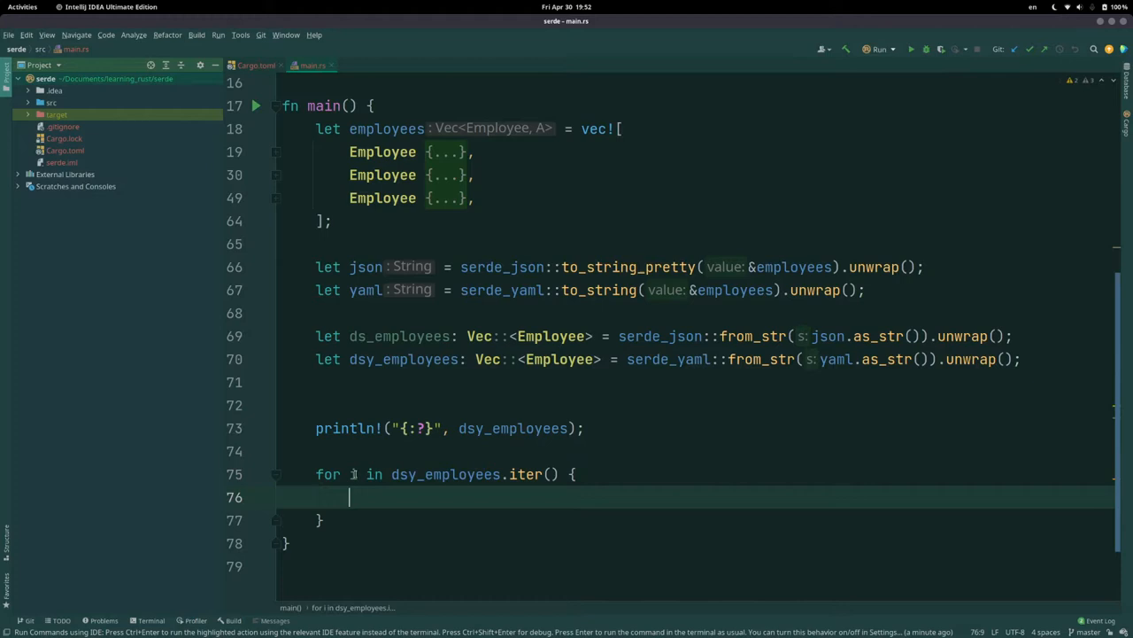
pyautogui.write('i')
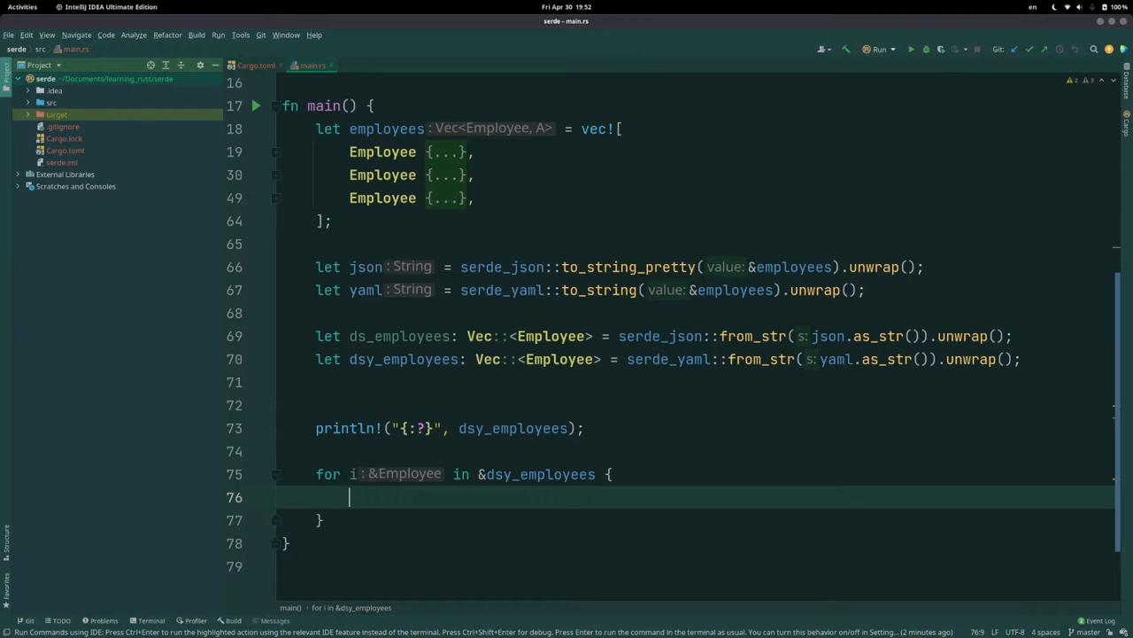
pyautogui.write('println!(i')
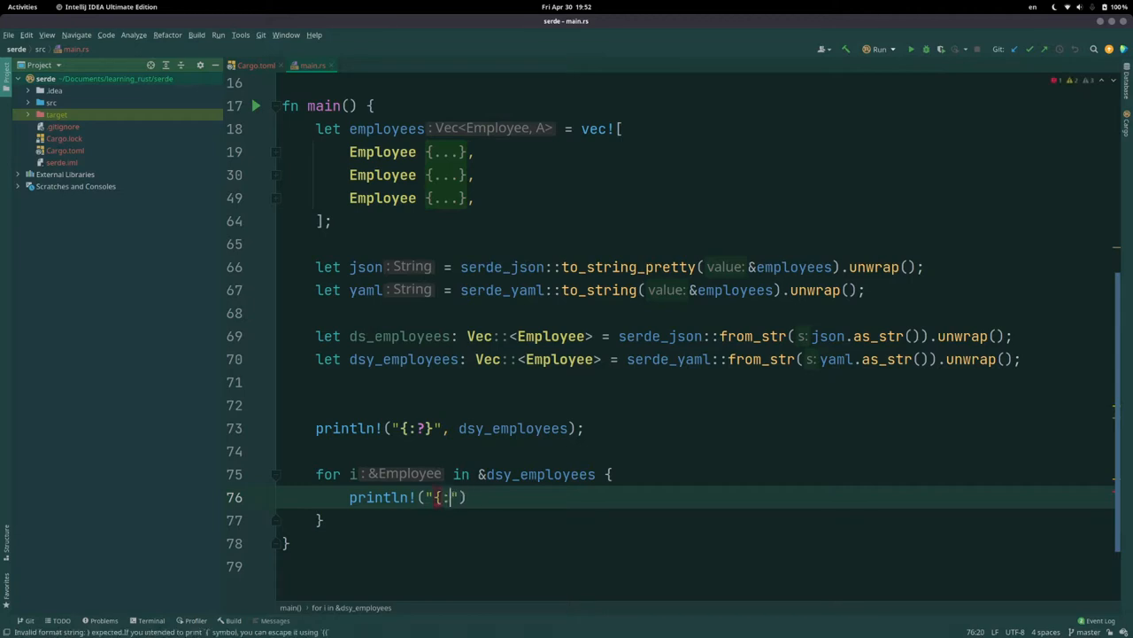
pyautogui.write('?}')
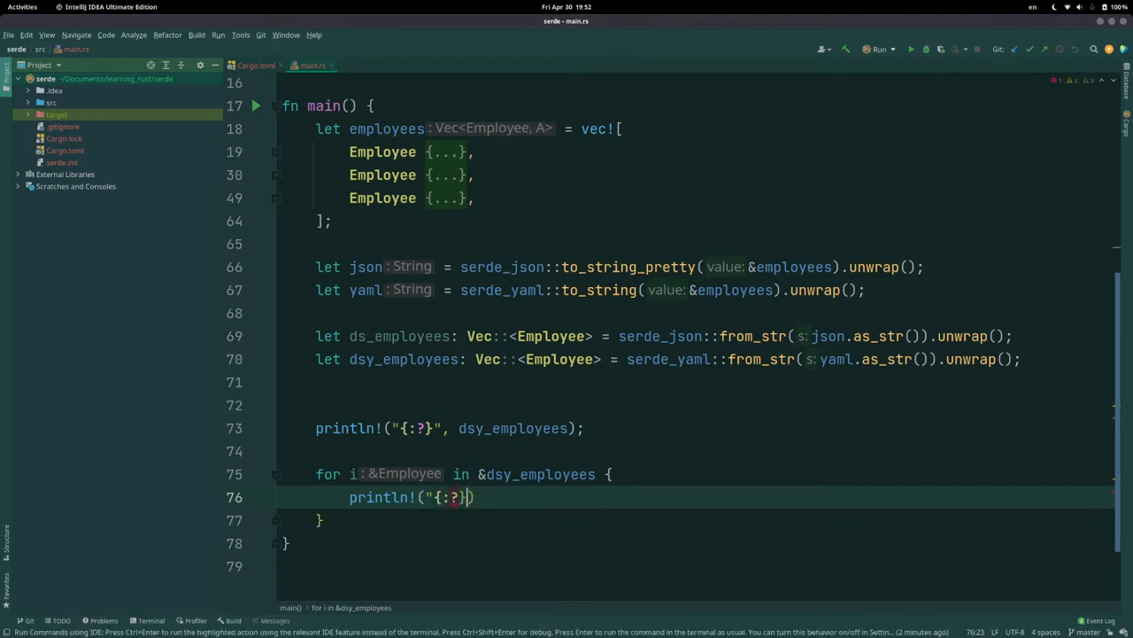
pyautogui.write(', i);')
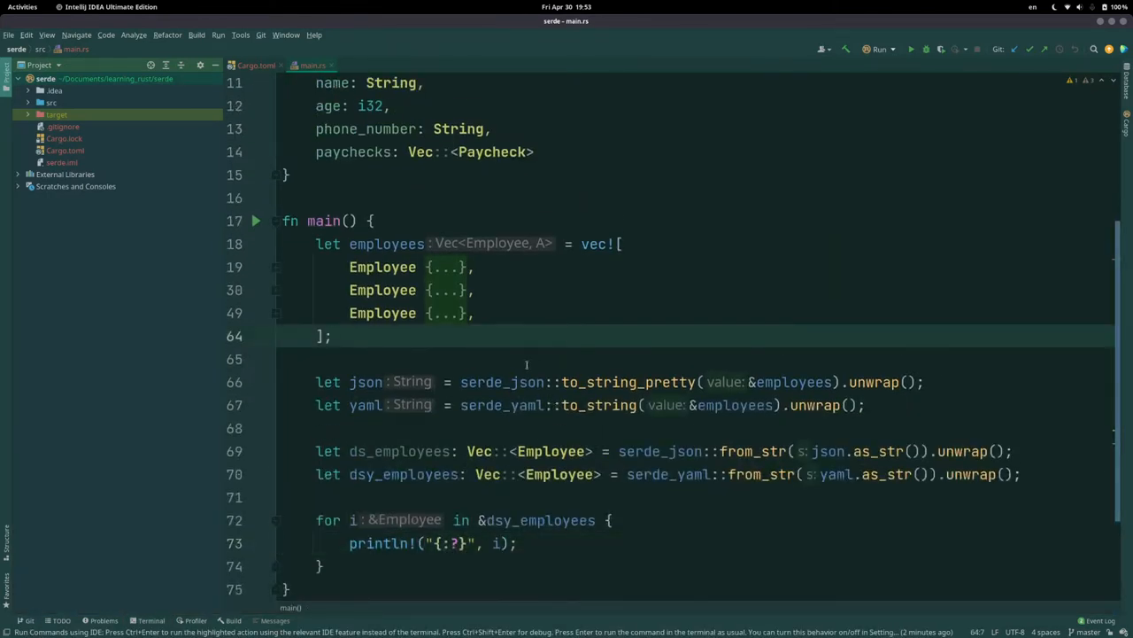
# Step: Show Cargo.toml's serde dependencies, scrolling through the structs in main.rs along the way
pyautogui.click(255, 64)
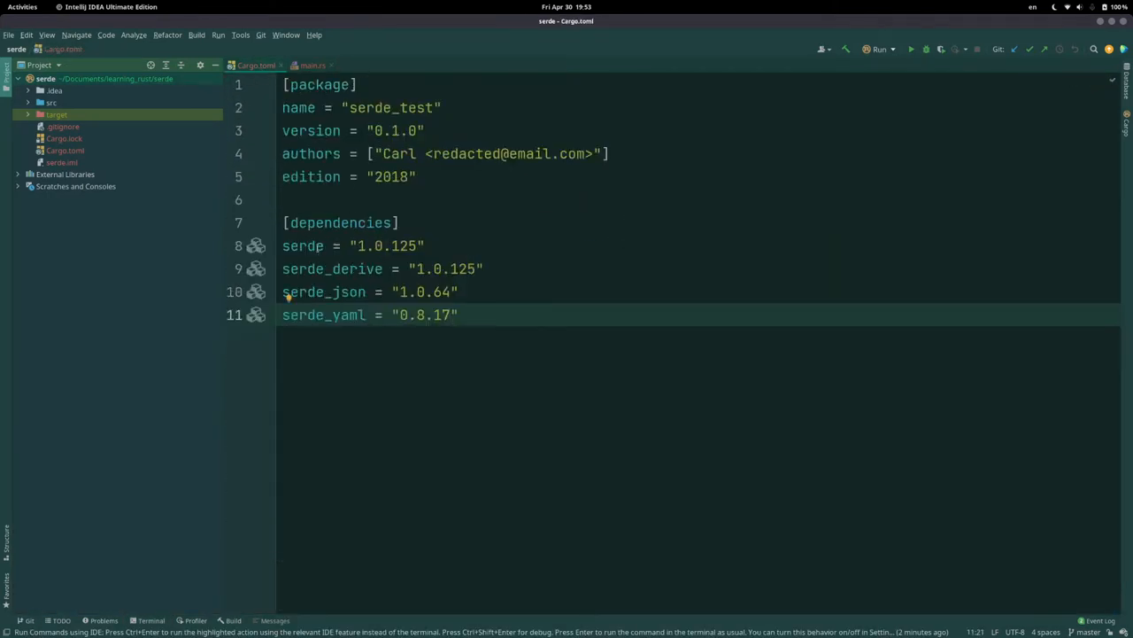
pyautogui.click(311, 64)
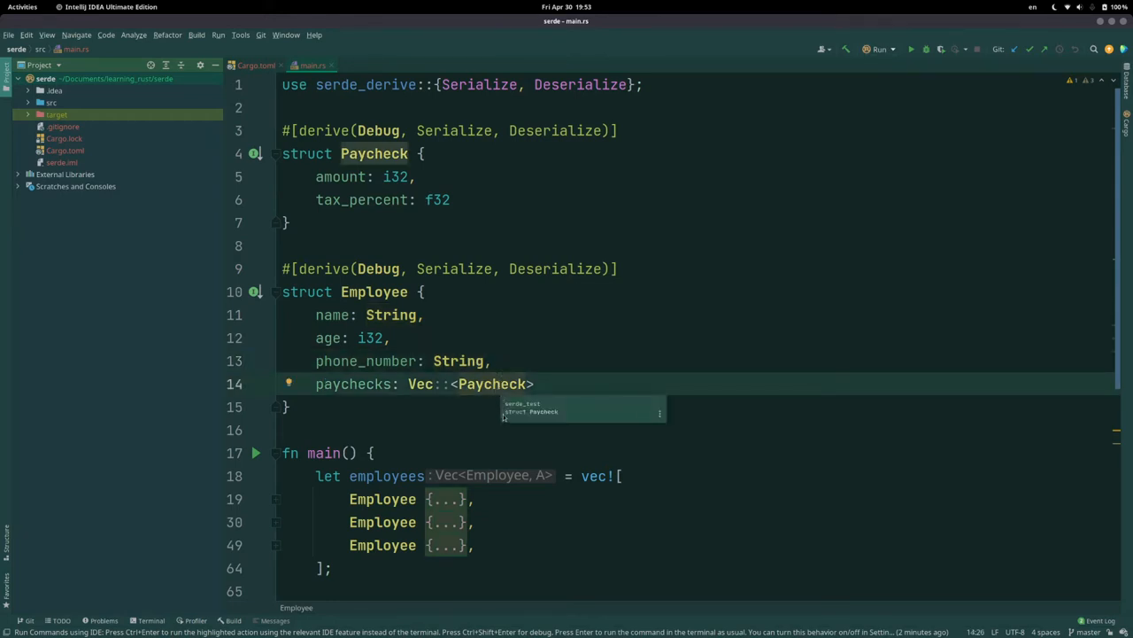
pyautogui.scroll(-3)
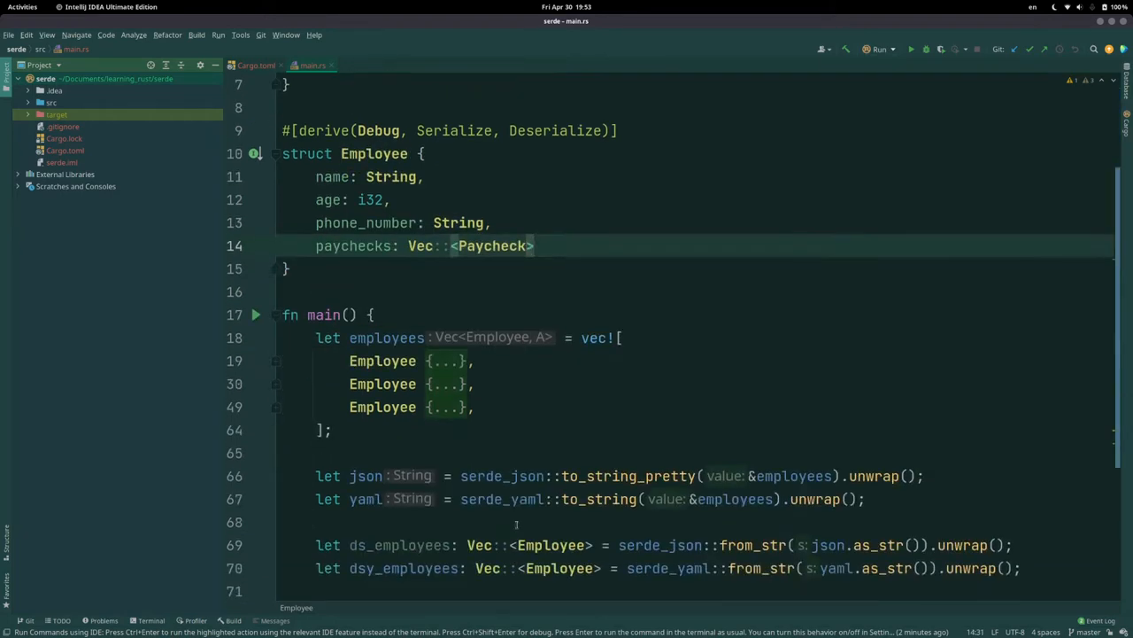
pyautogui.scroll(-3)
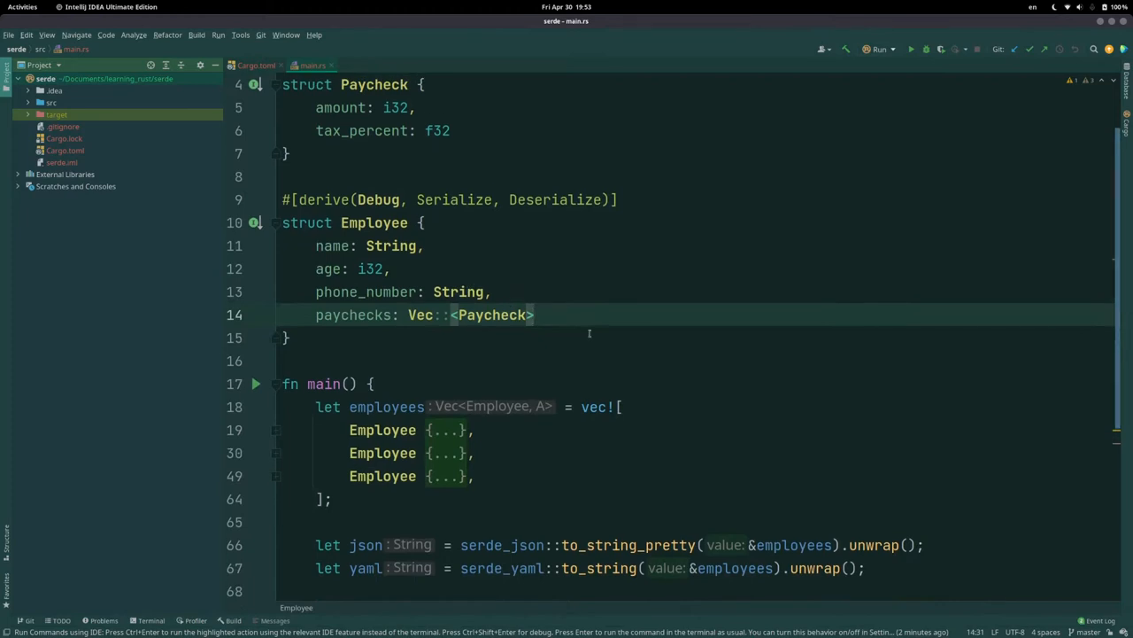
pyautogui.scroll(-3)
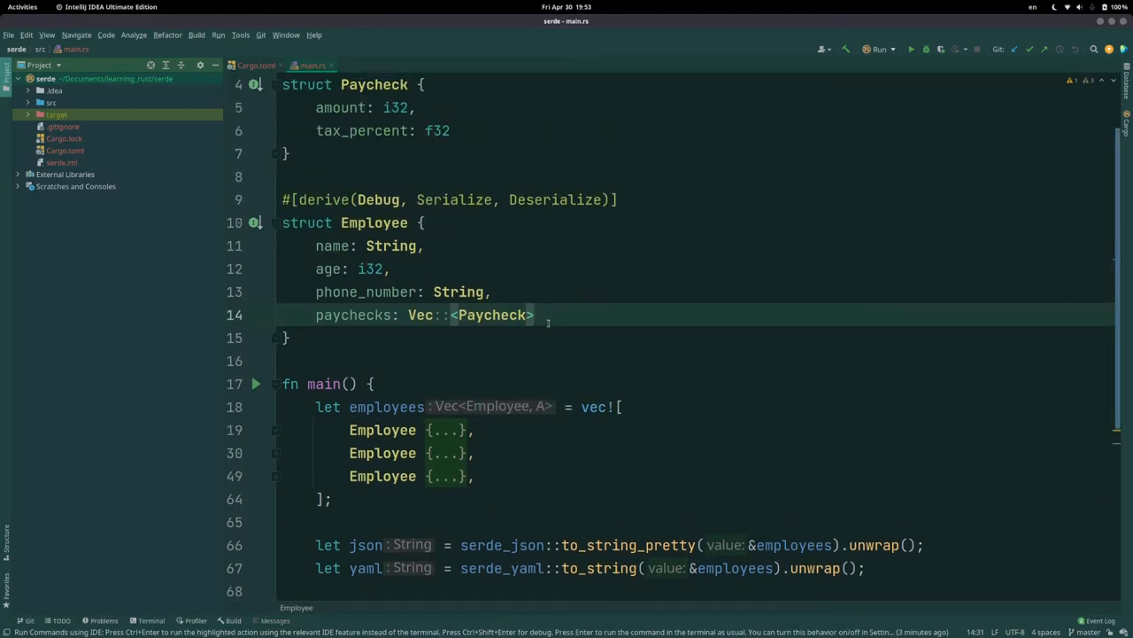
pyautogui.moveTo(485, 255)
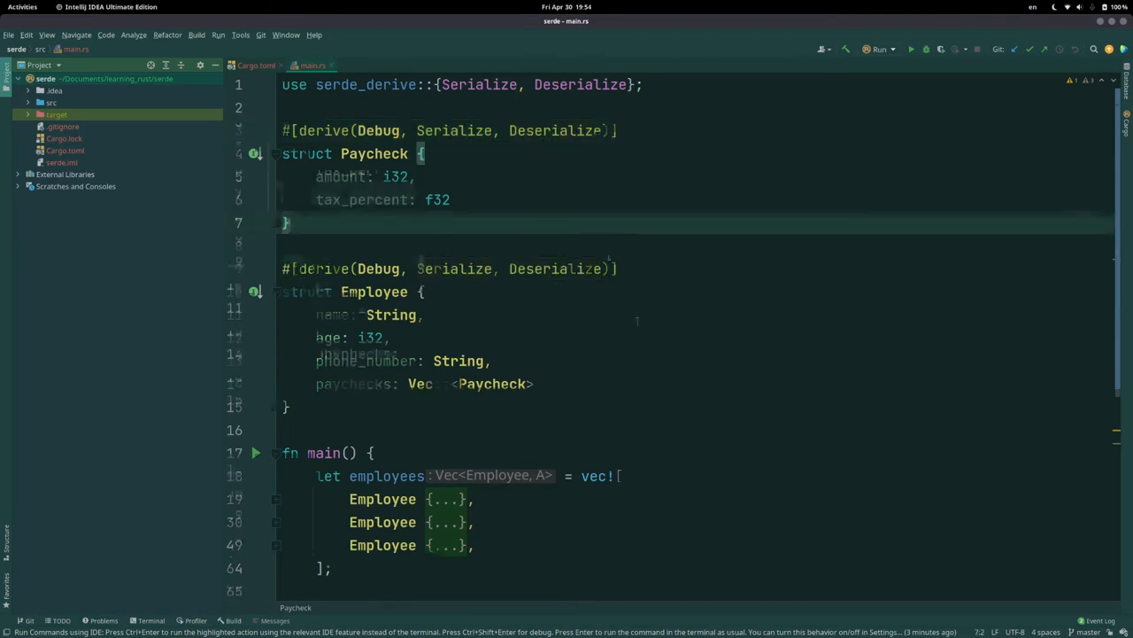
pyautogui.scroll(-3)
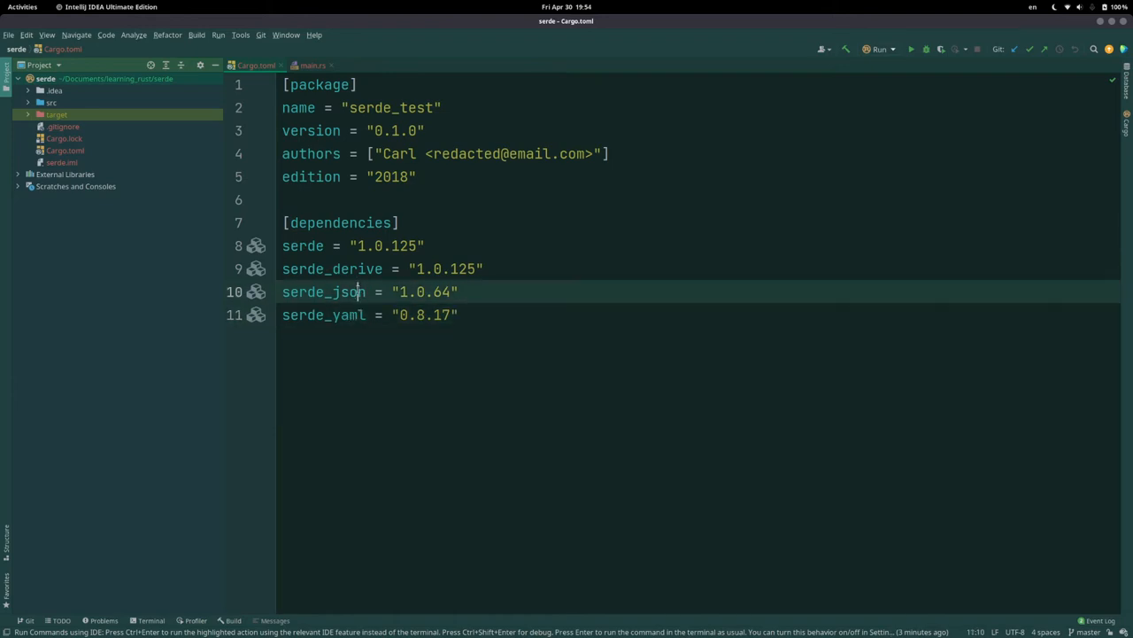
pyautogui.moveTo(356, 315)
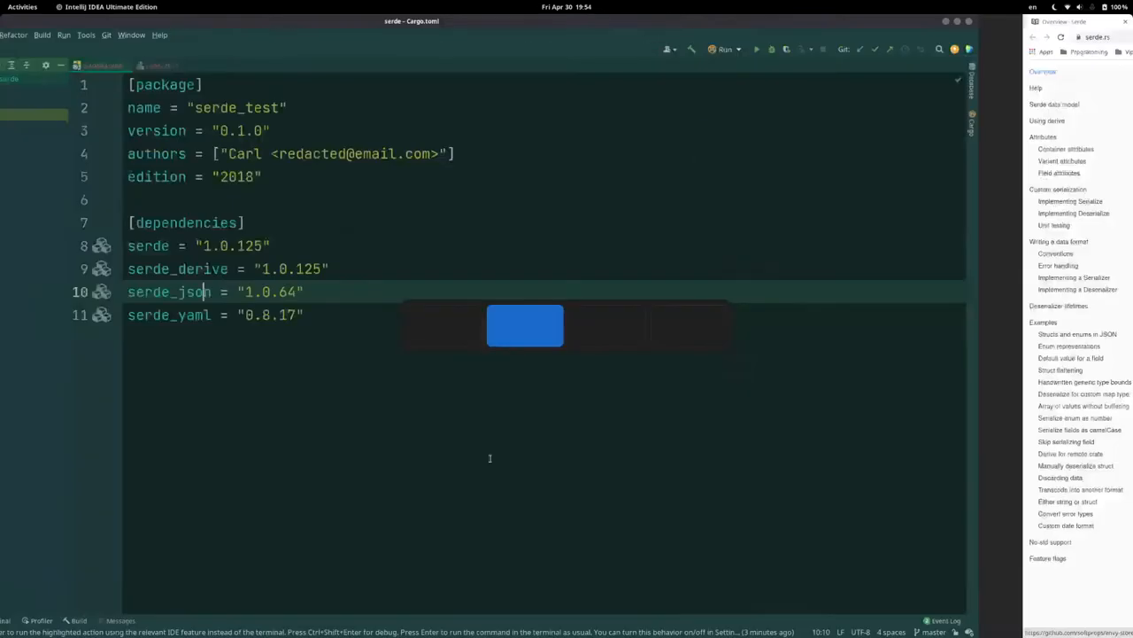
# Step: Review main.rs from the deserialization lines up to the derive-annotated structs
pyautogui.click(313, 64)
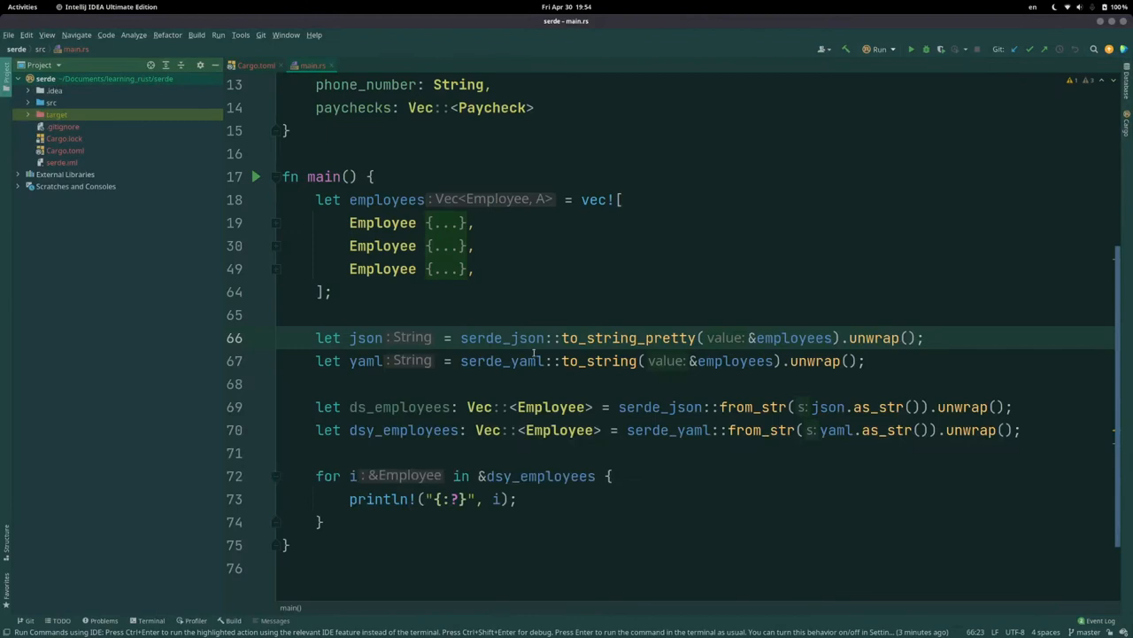
pyautogui.click(599, 362)
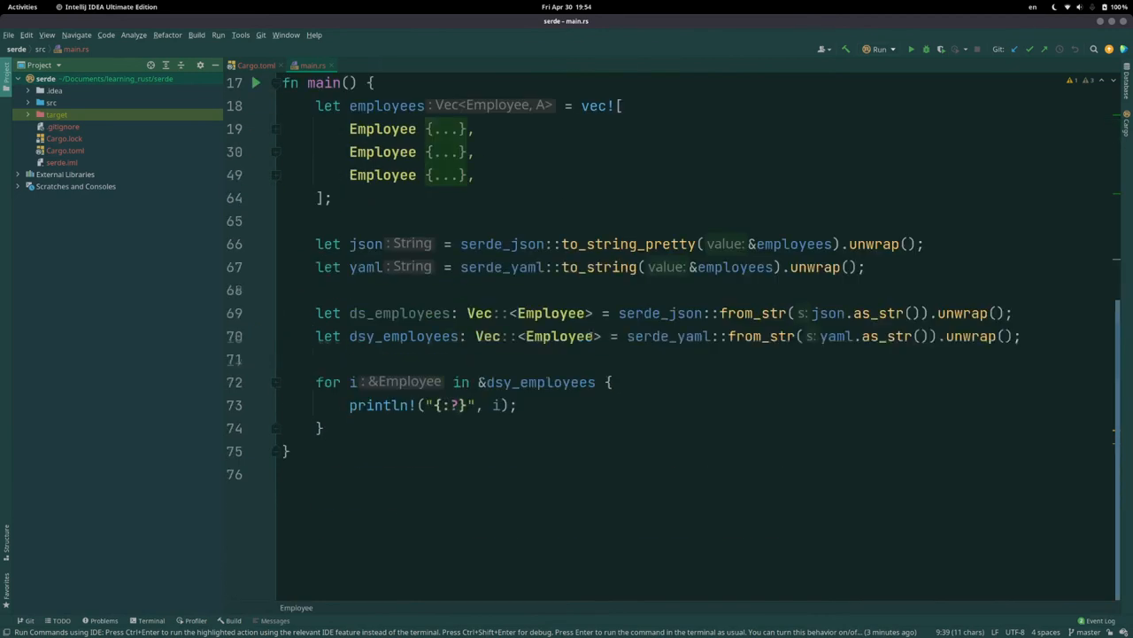
pyautogui.click(517, 403)
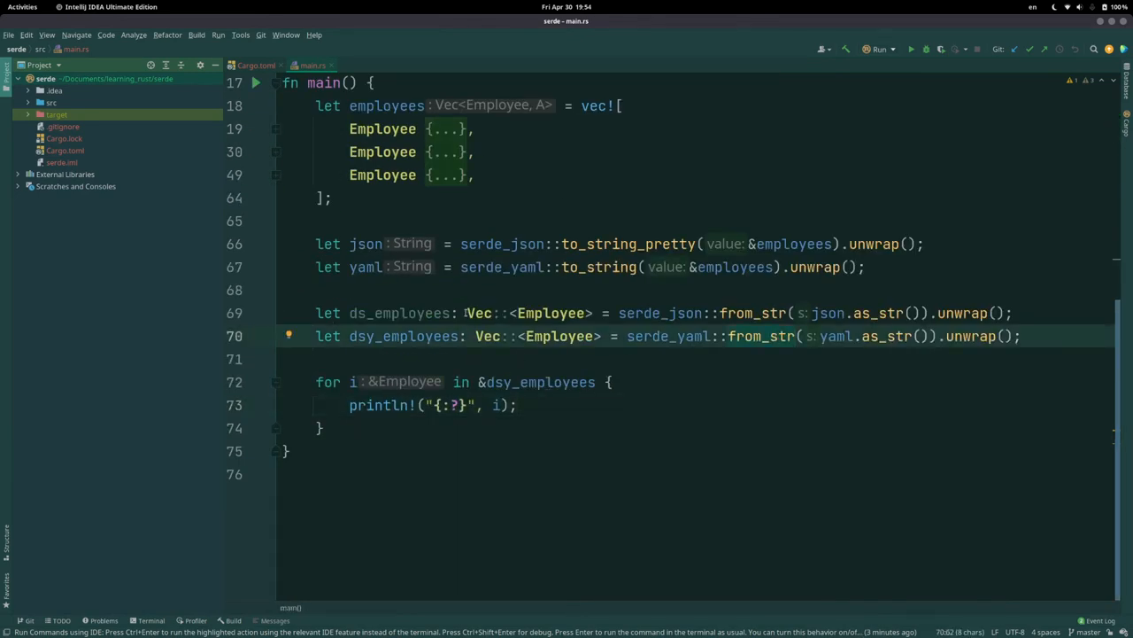
pyautogui.click(591, 312)
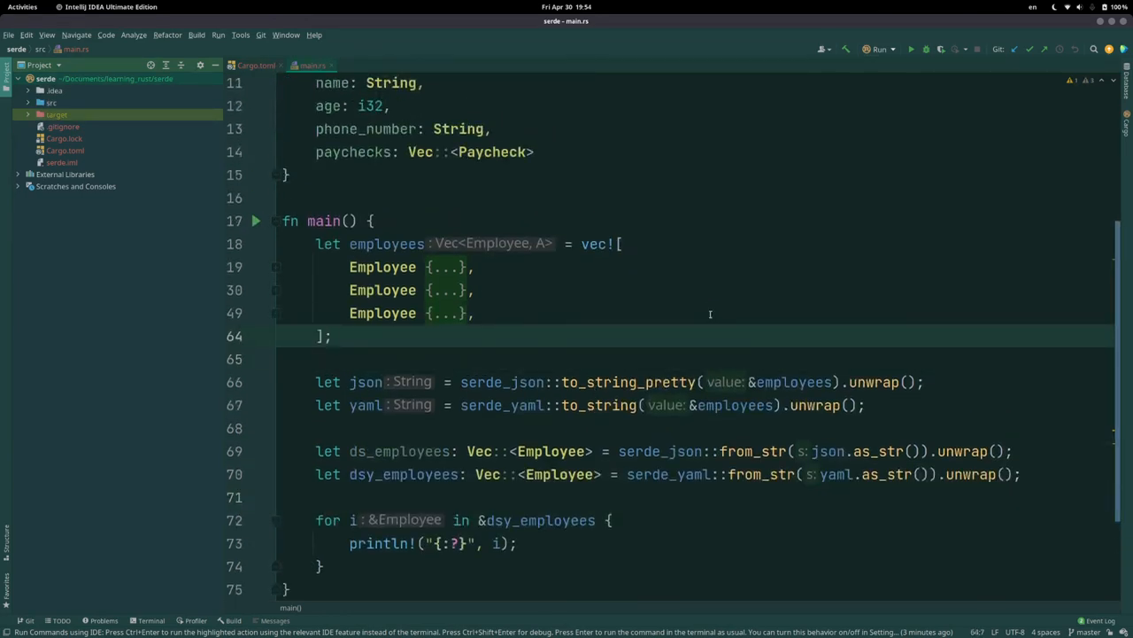
pyautogui.scroll(3)
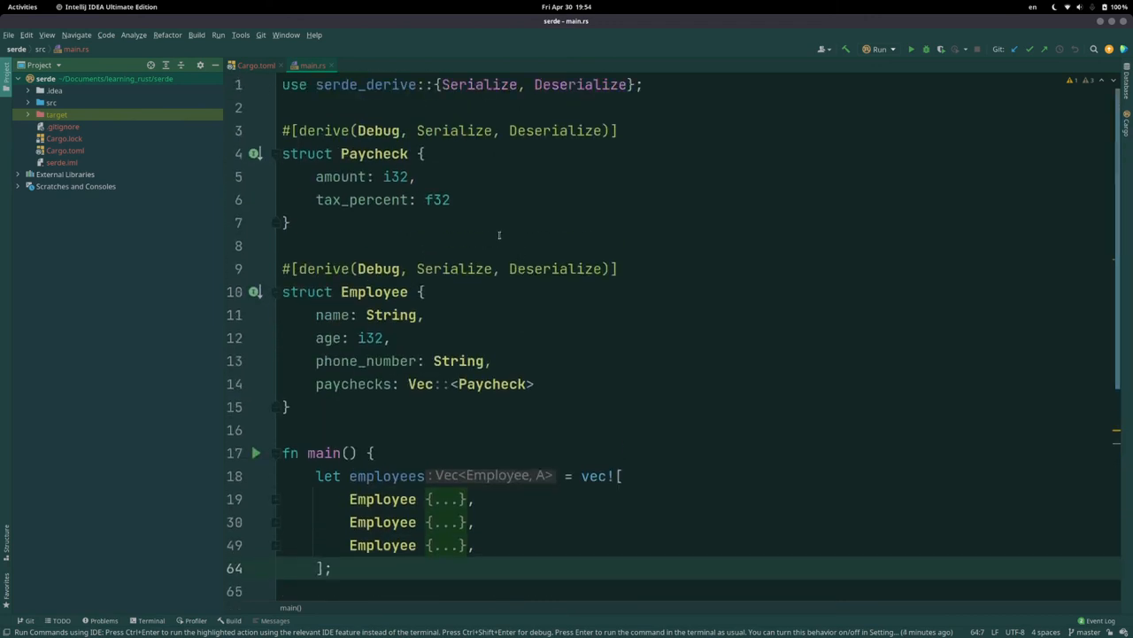